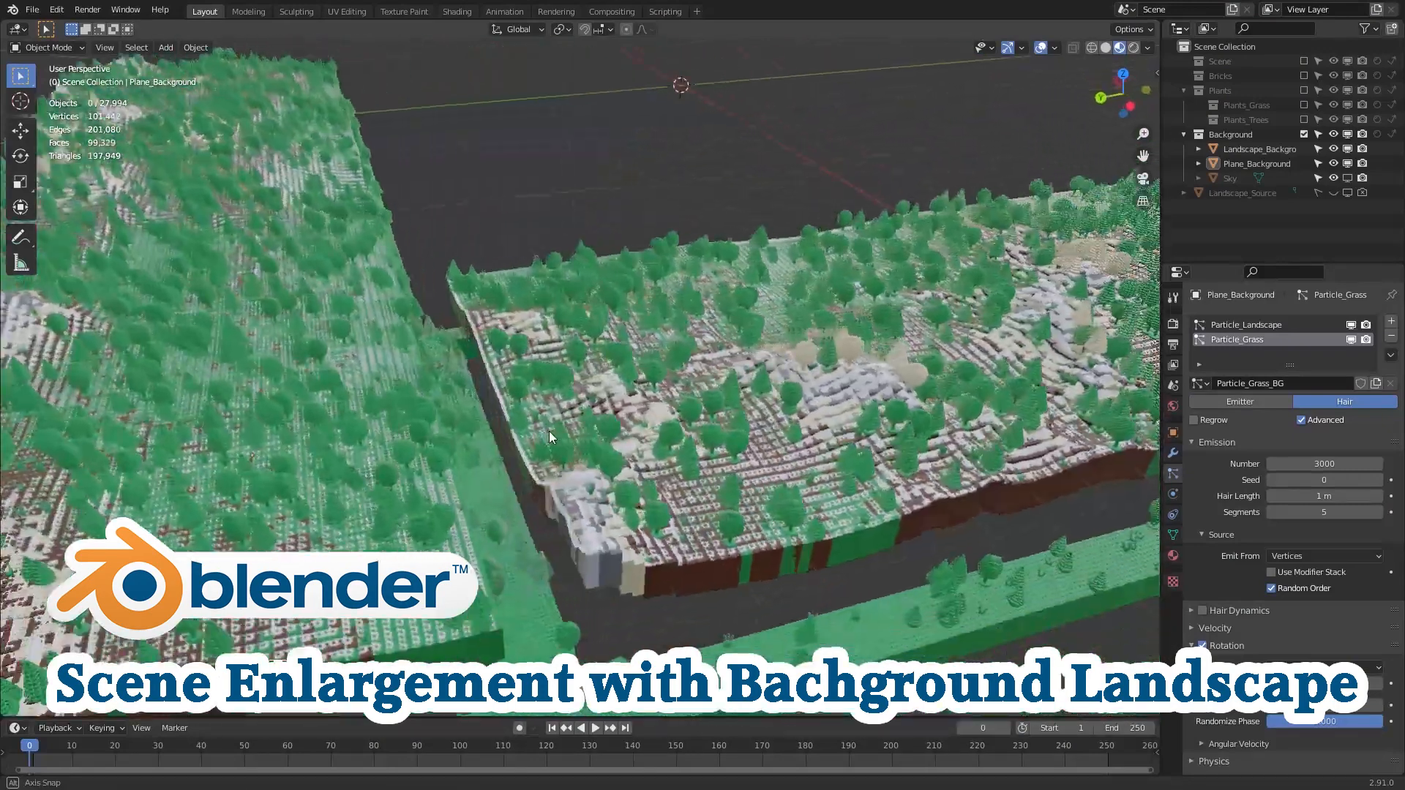
Bring the Landscape_Background_Source mountain mesh into the Background collection in front orthographic view
drag(550, 437, 780, 395)
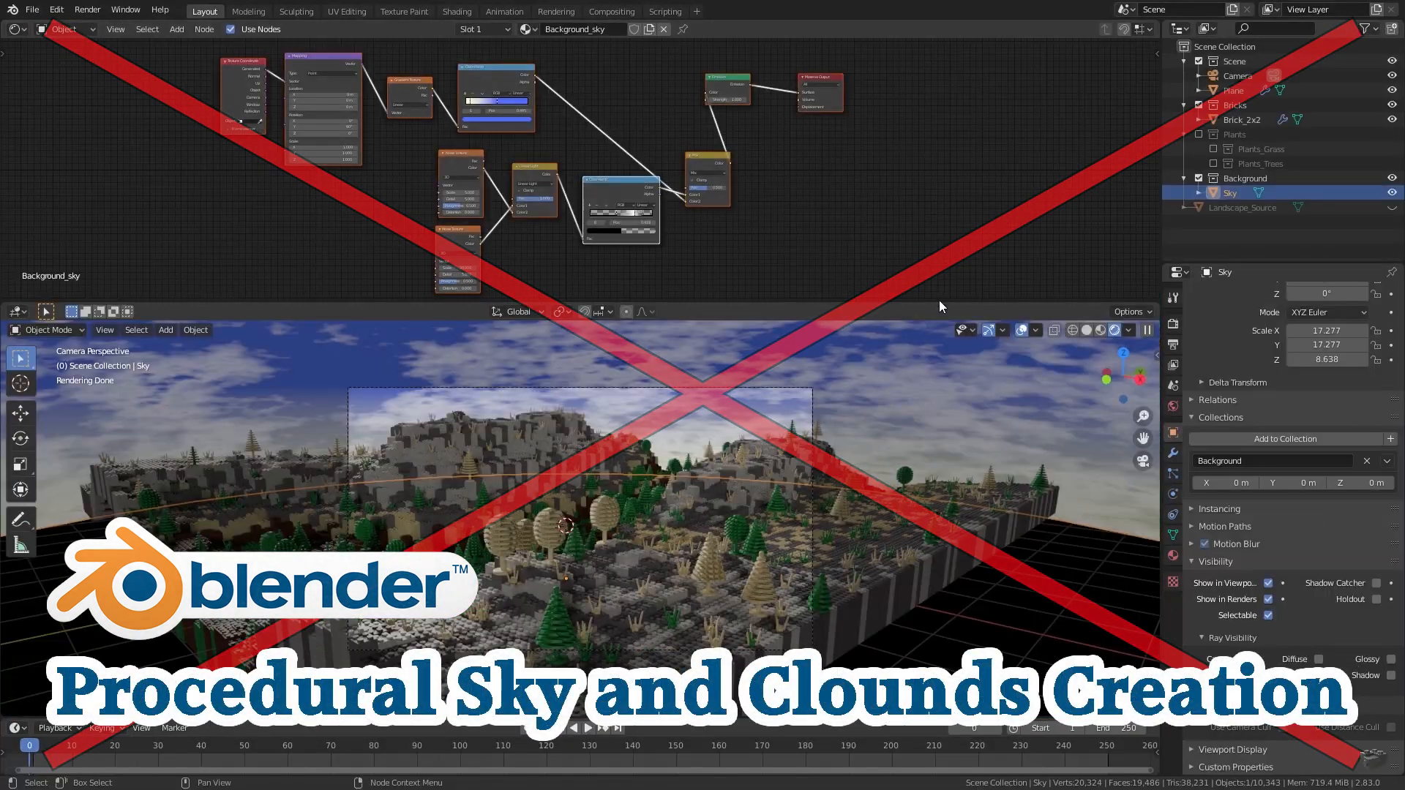
click(63, 28)
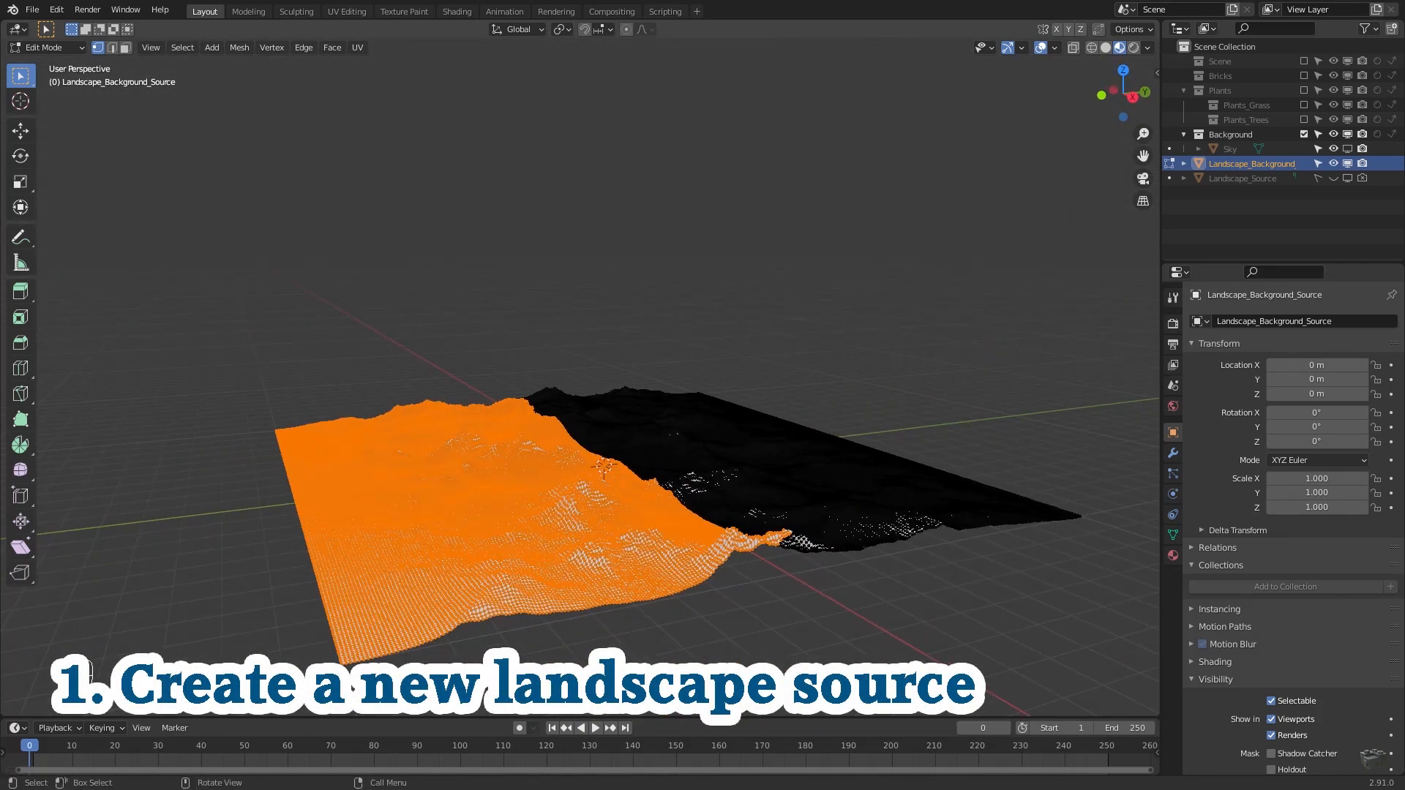
mouse_move(320, 528)
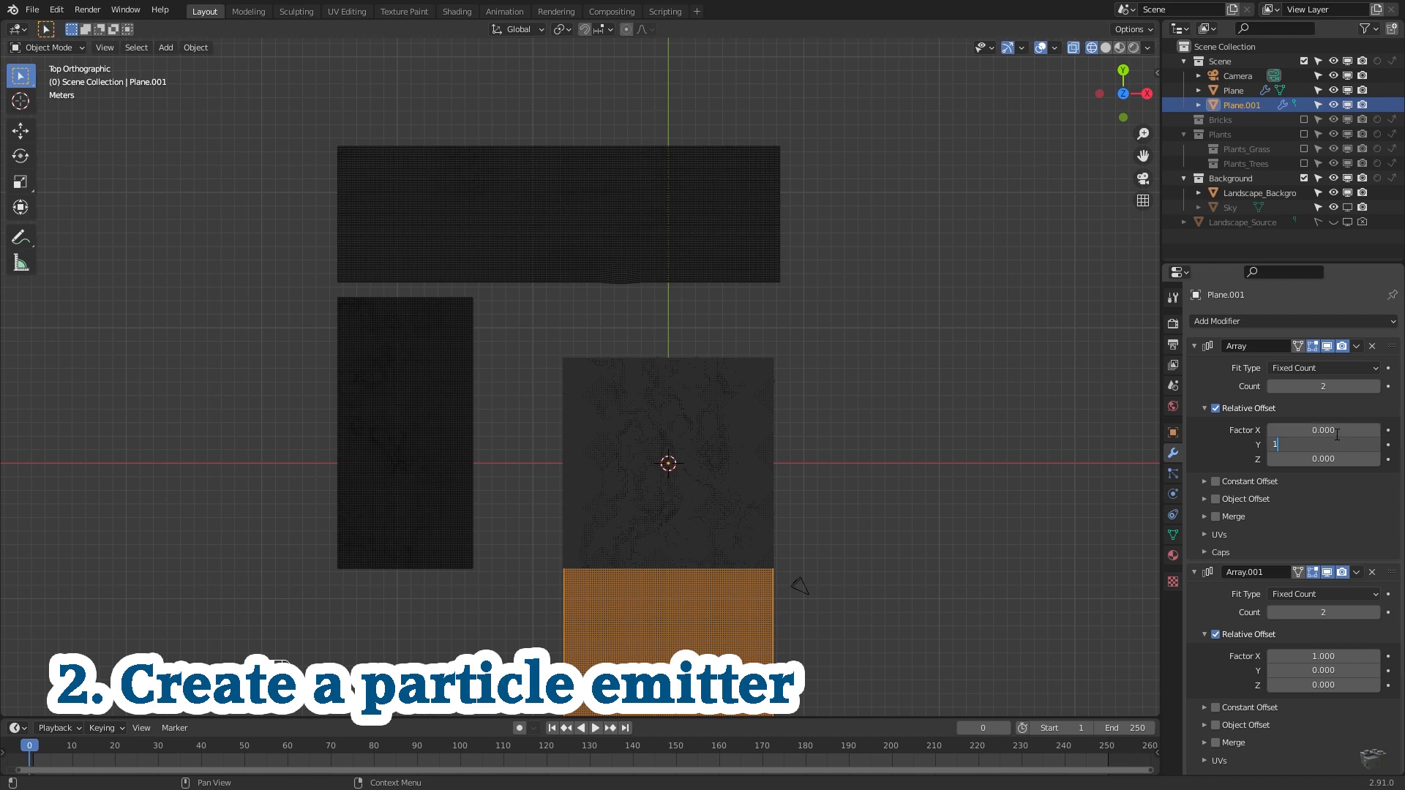
key(g)
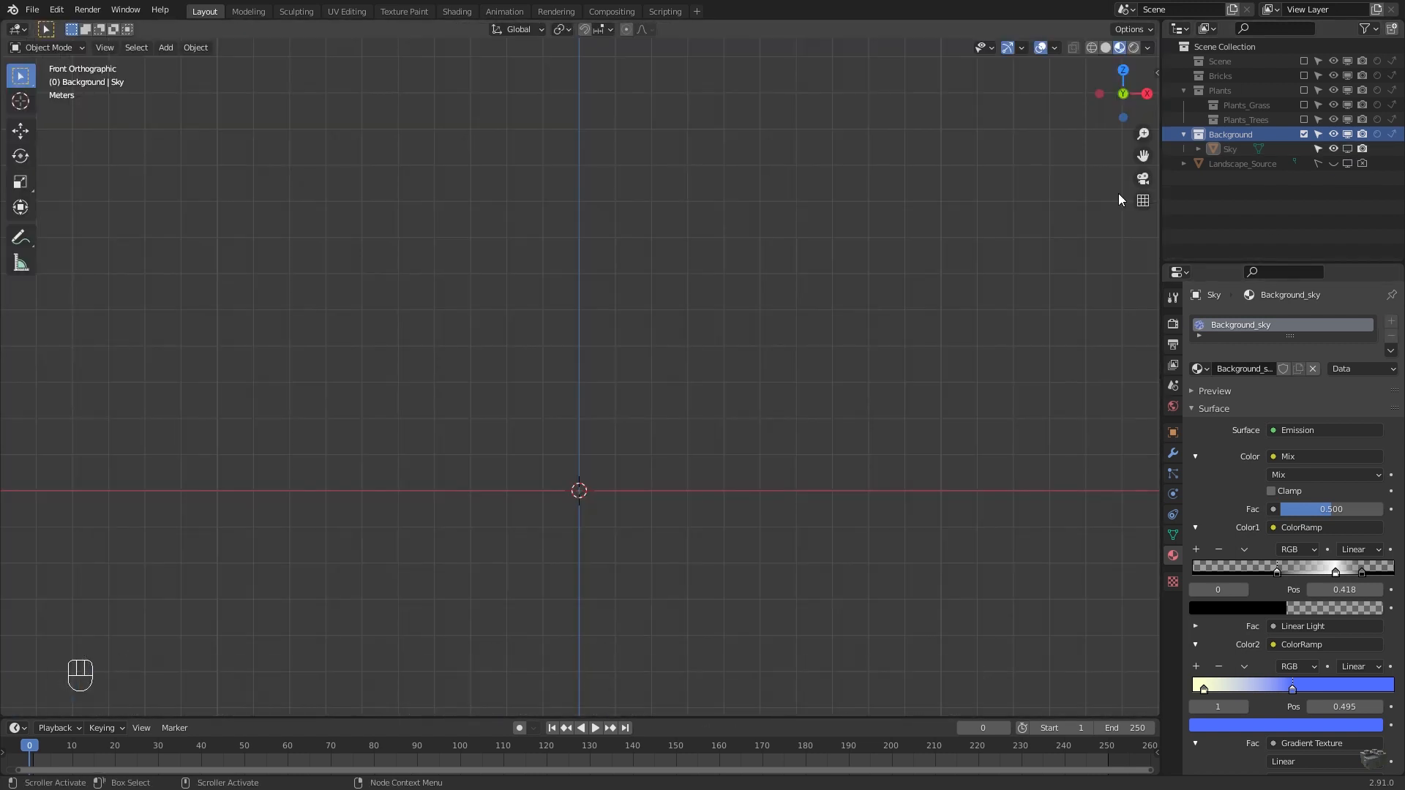
key(shift+a)
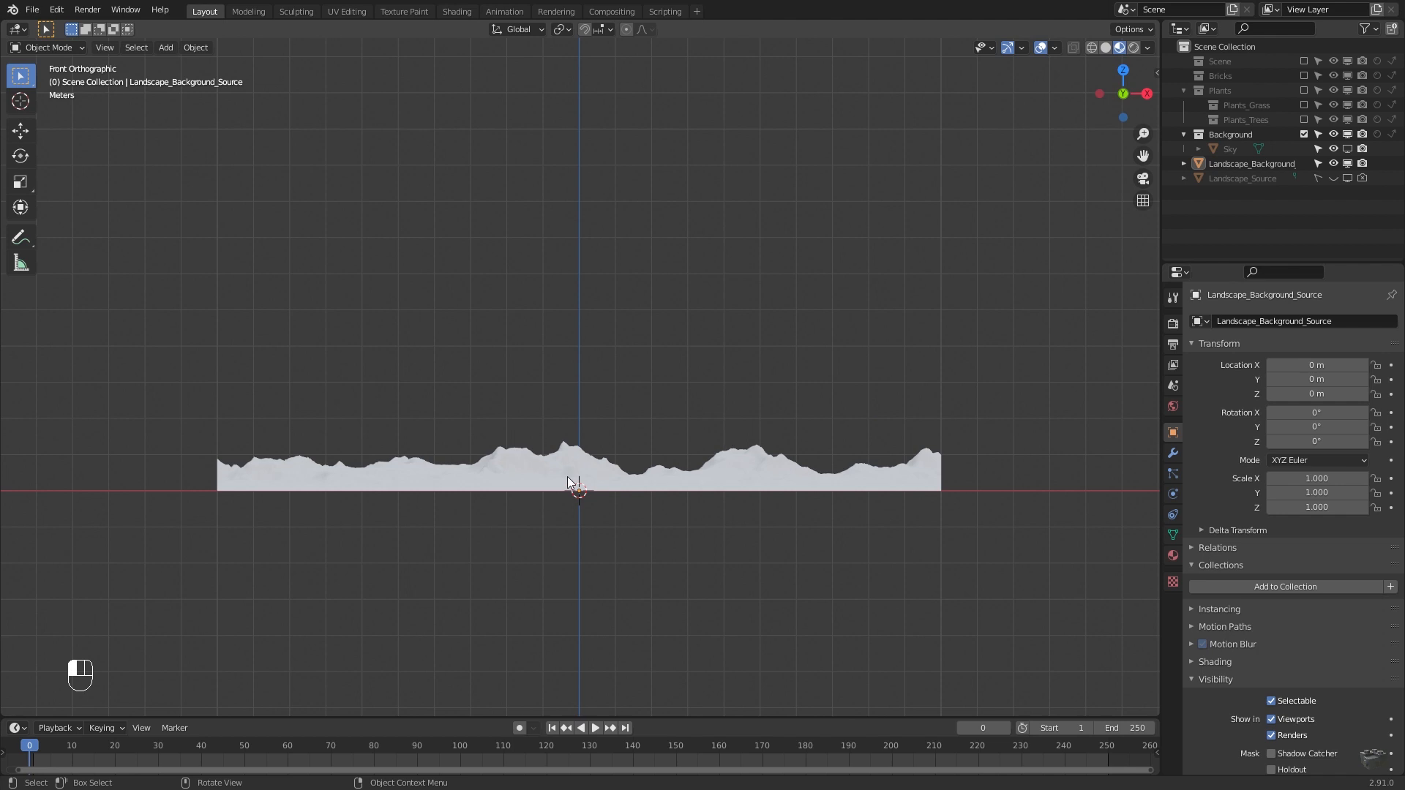
Separate a selected portion of the landscape mesh into a second Landscape_Background object
key(Tab)
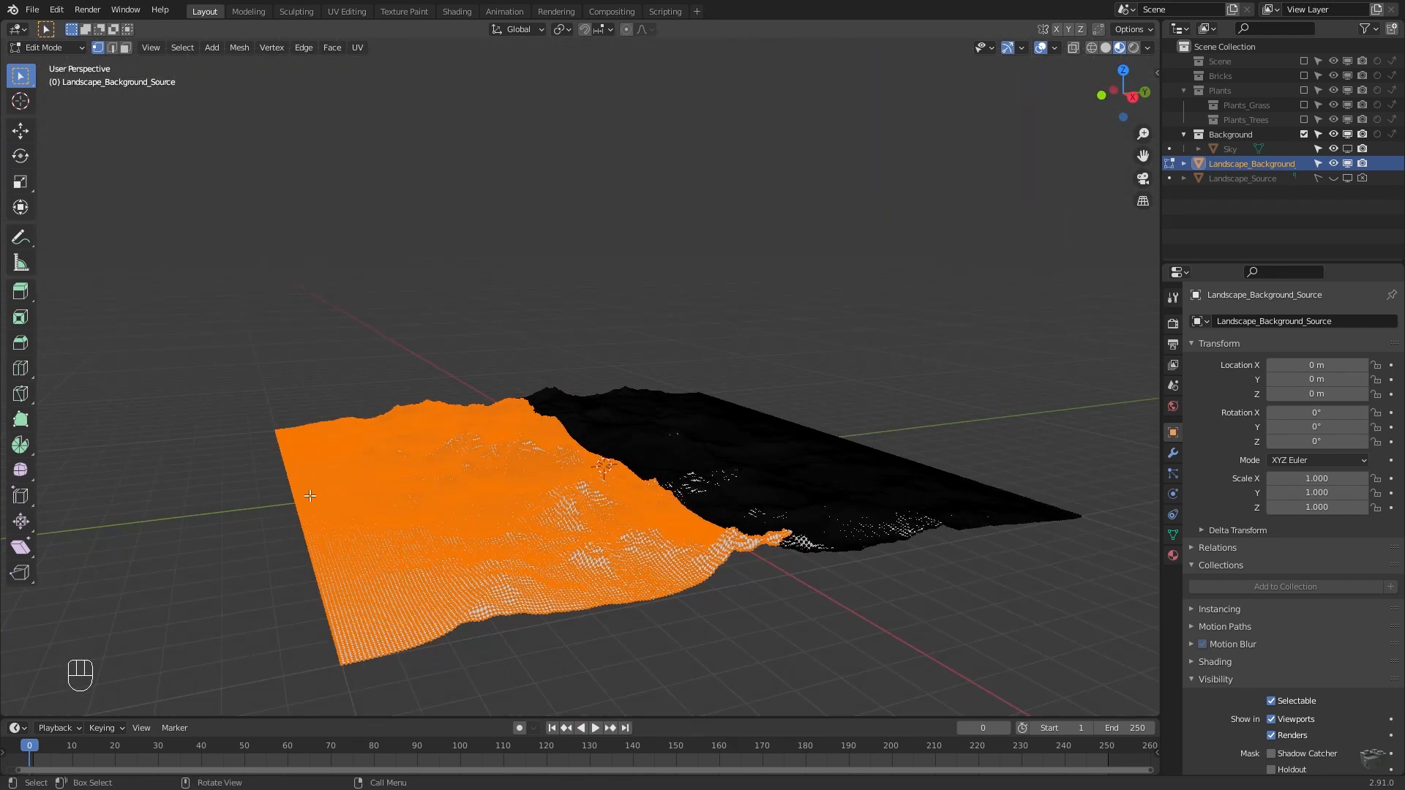
mouse_move(392, 639)
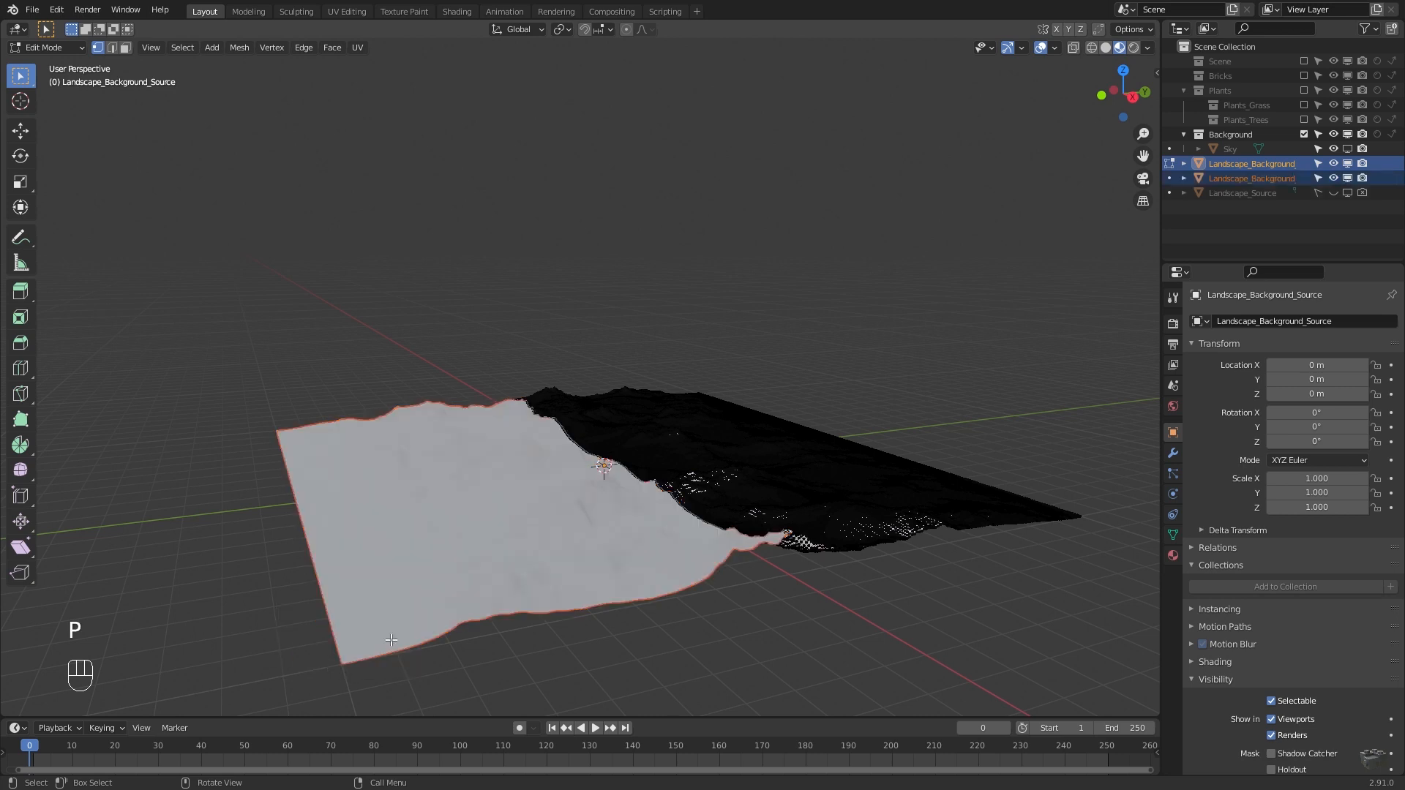
key(Tab)
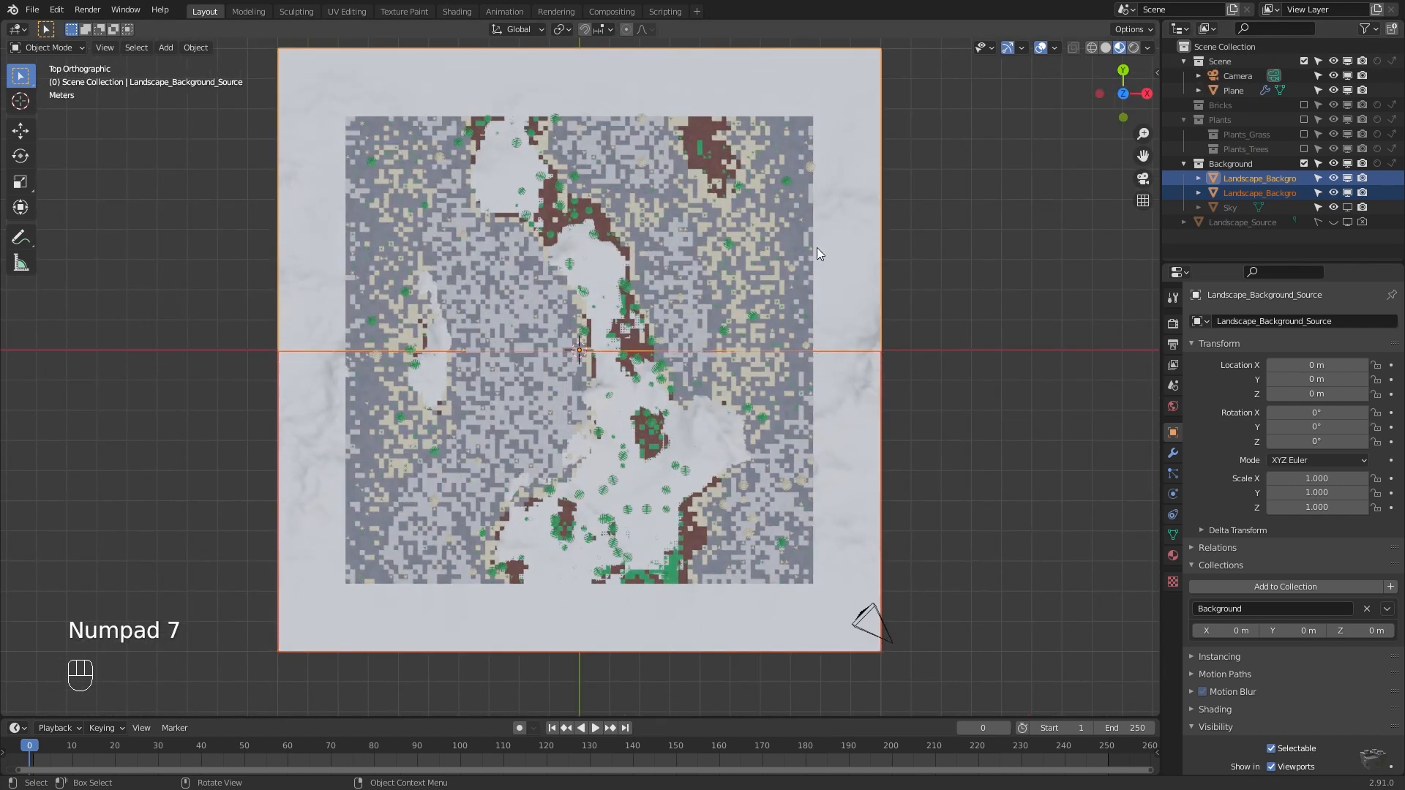
From top view, rotate and move the landscape pieces to sit beside and behind the brick scene
key(r)
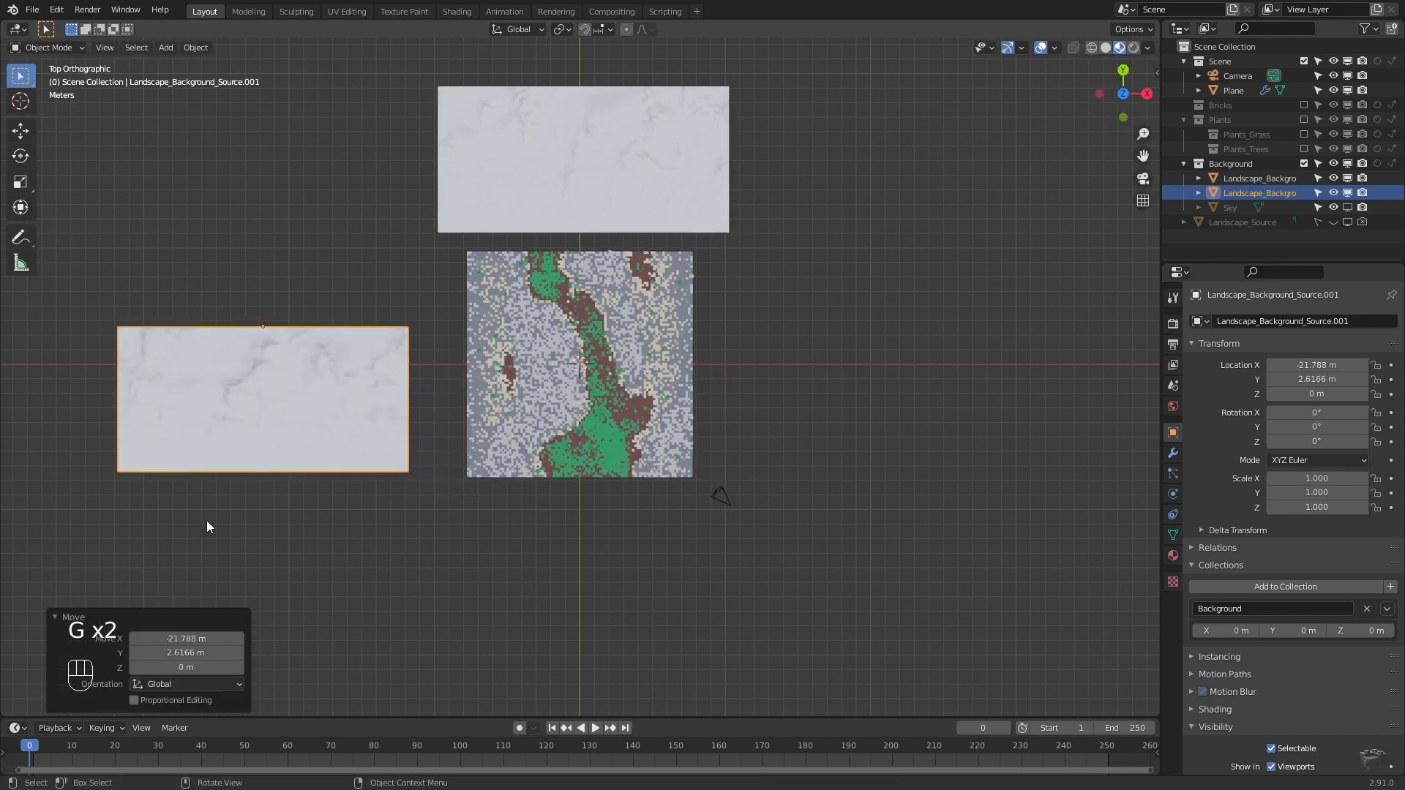
key(r)
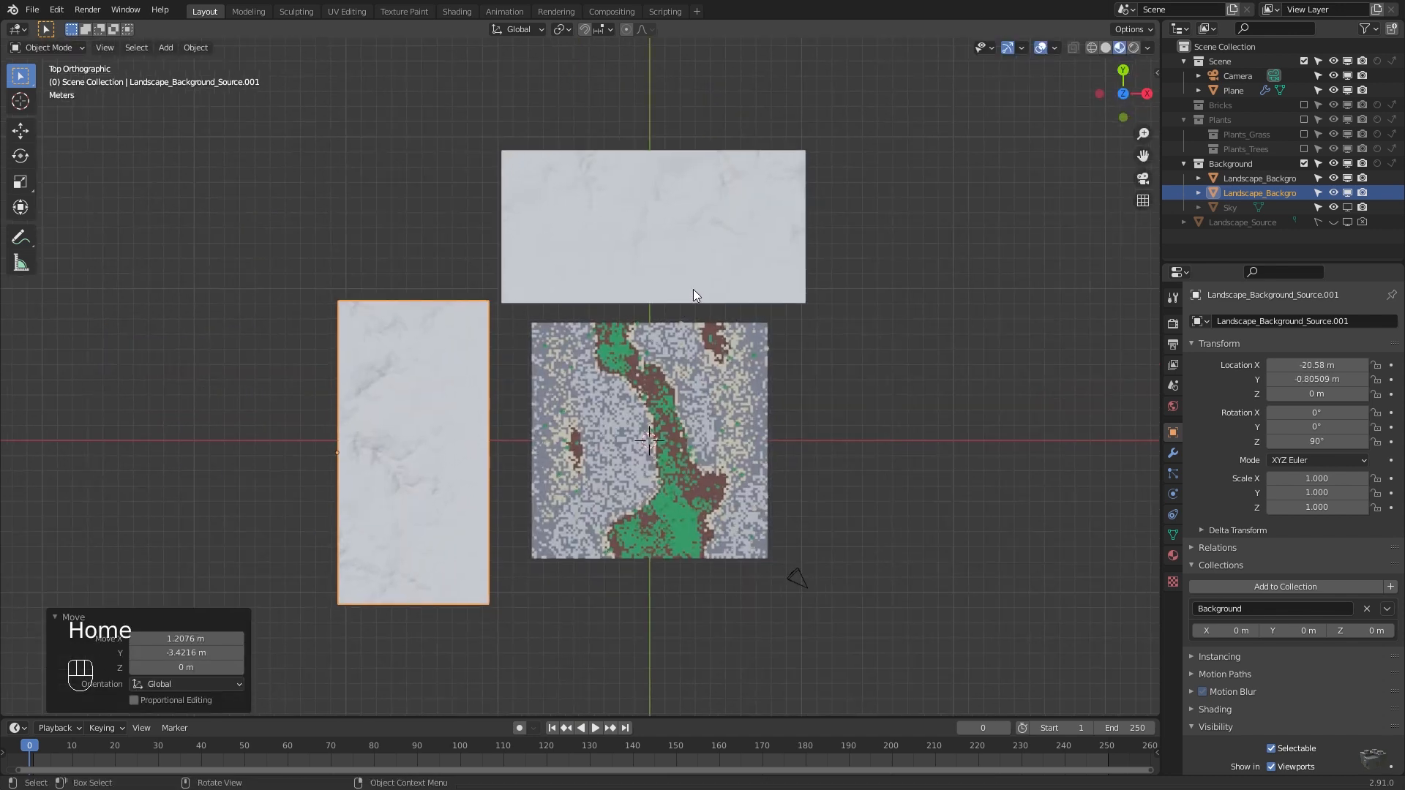
key(g)
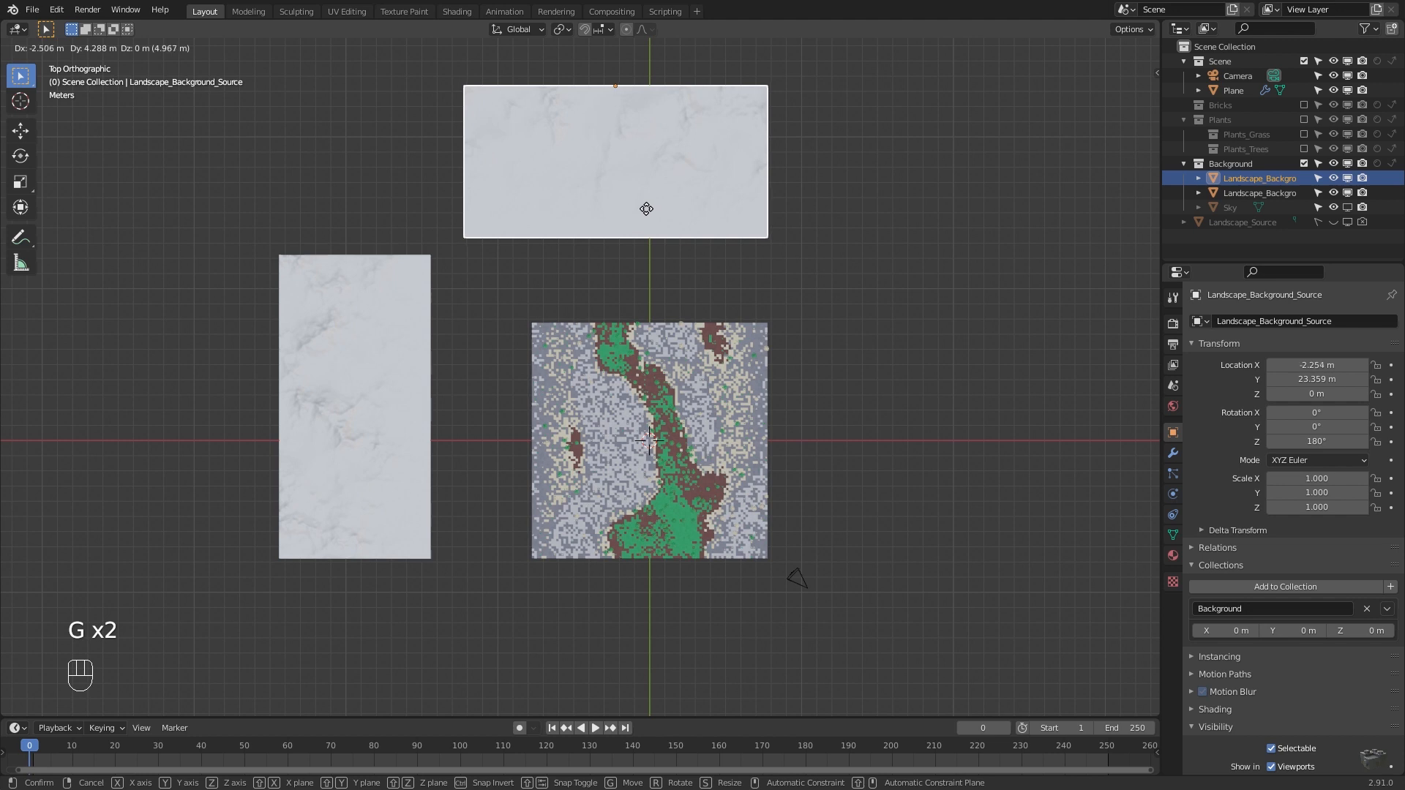
click(645, 208)
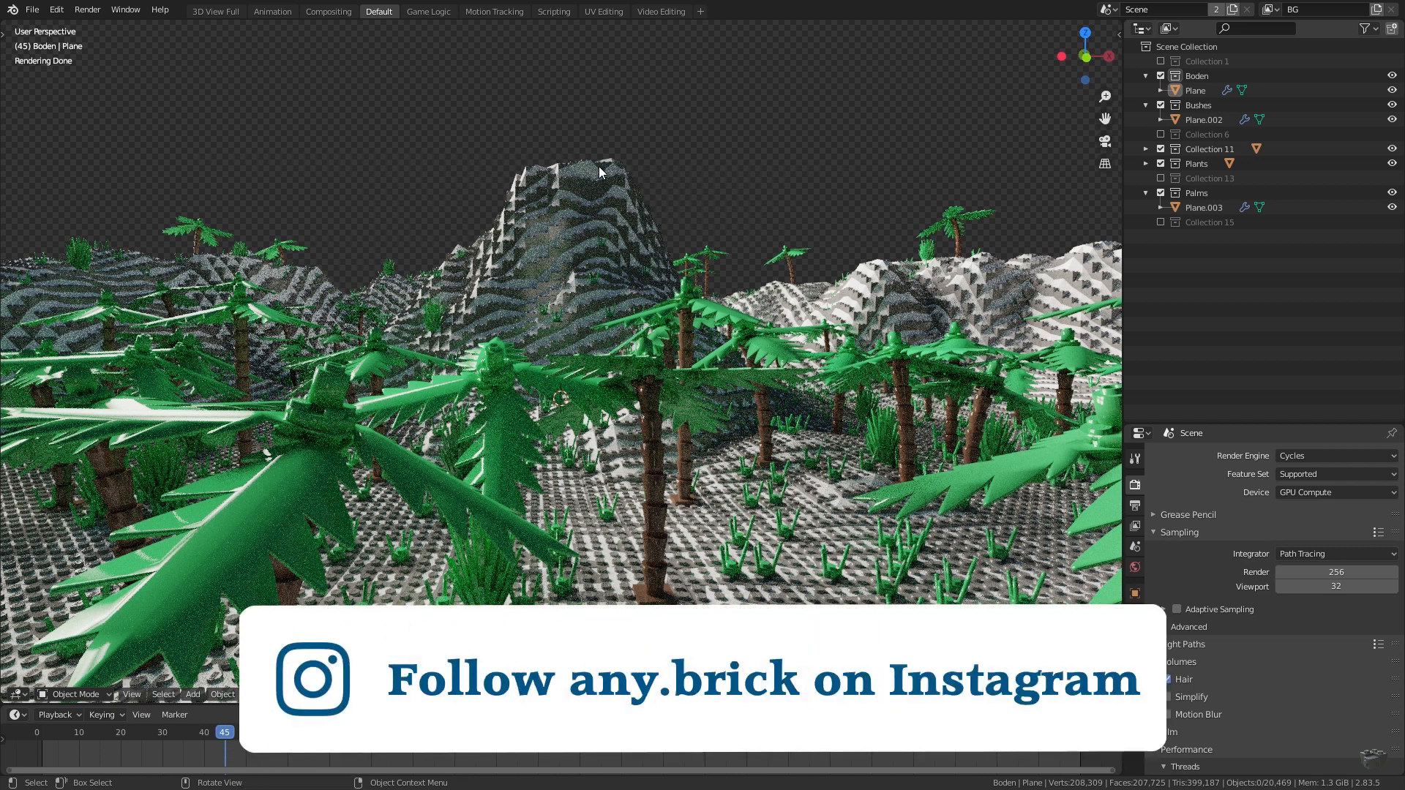
mouse_move(728, 314)
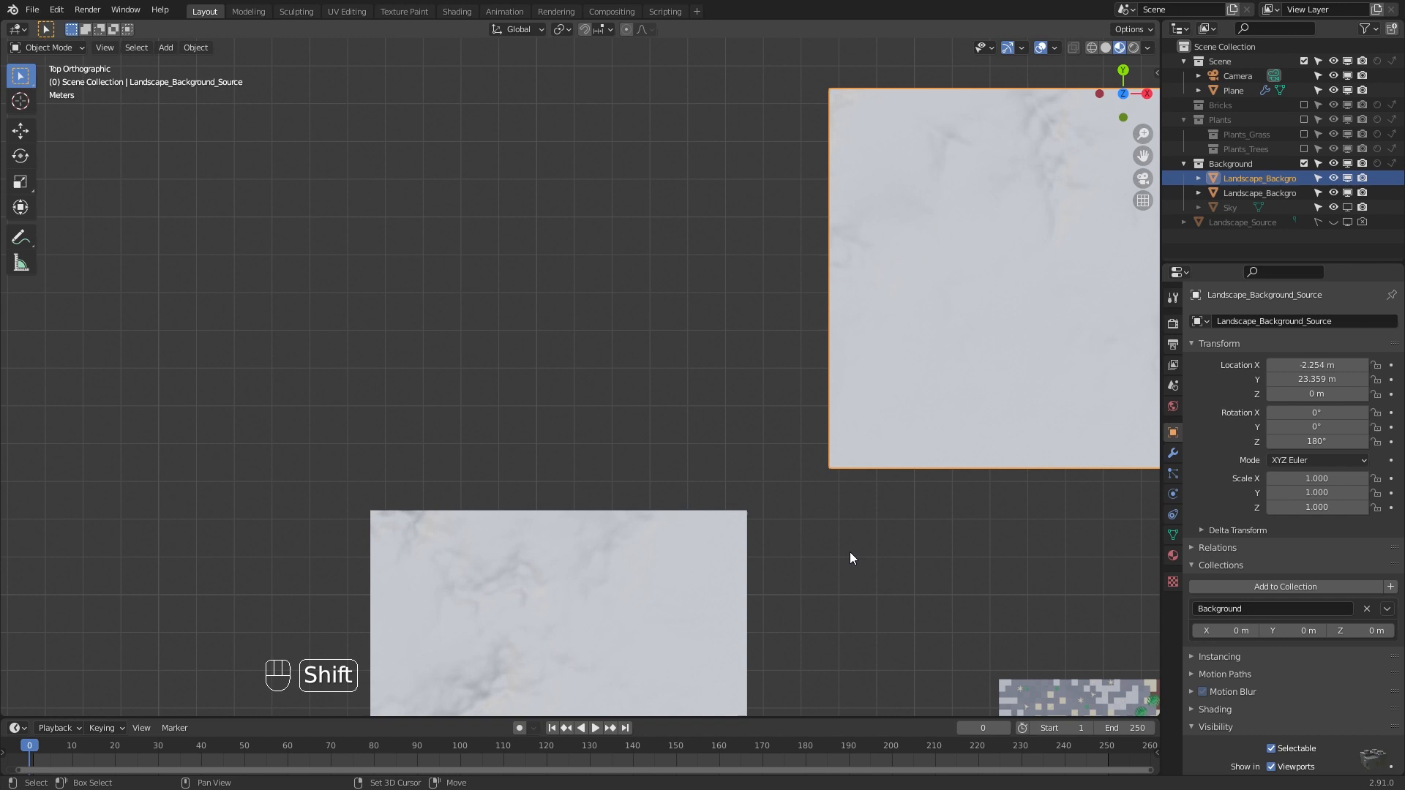
mouse_move(691, 431)
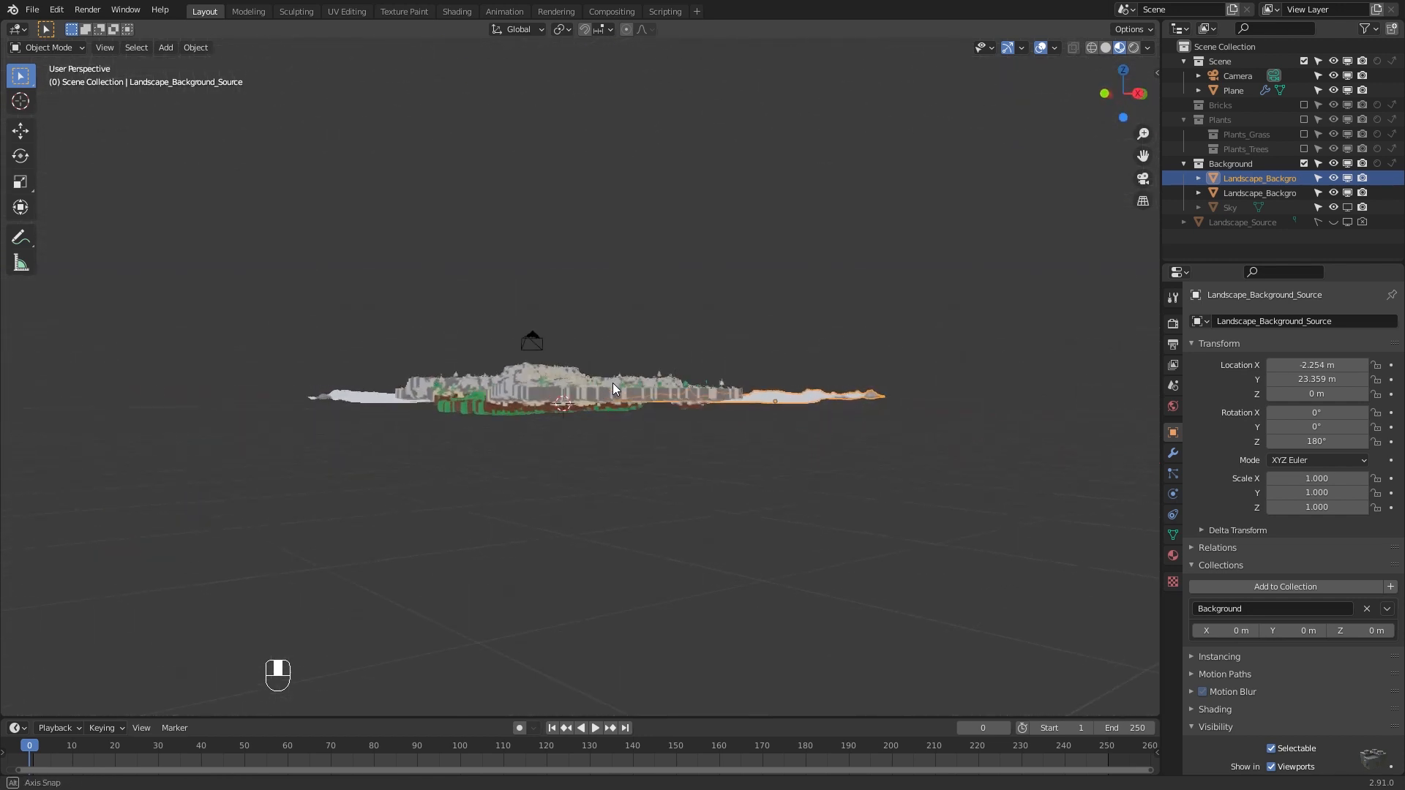
drag(614, 387, 676, 398)
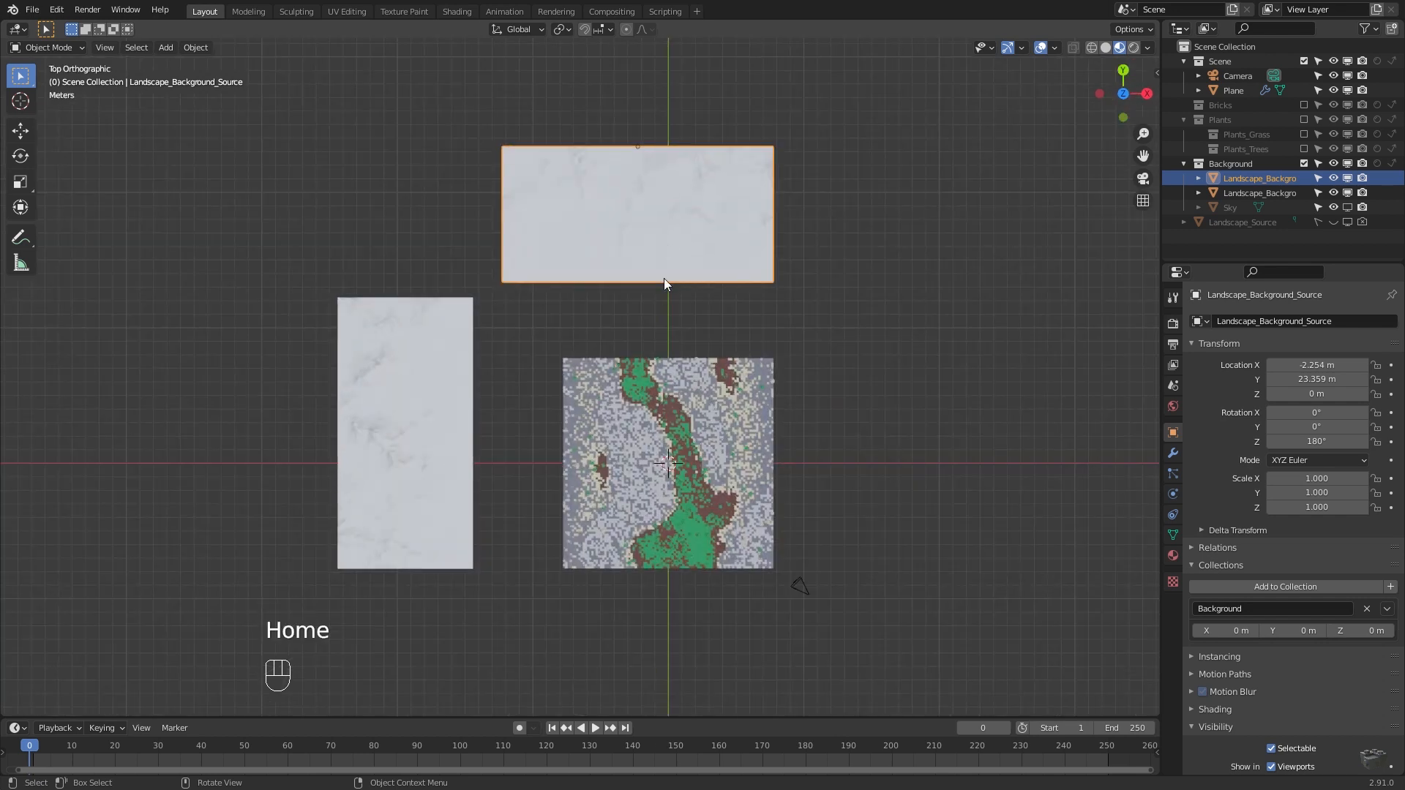
key(s)
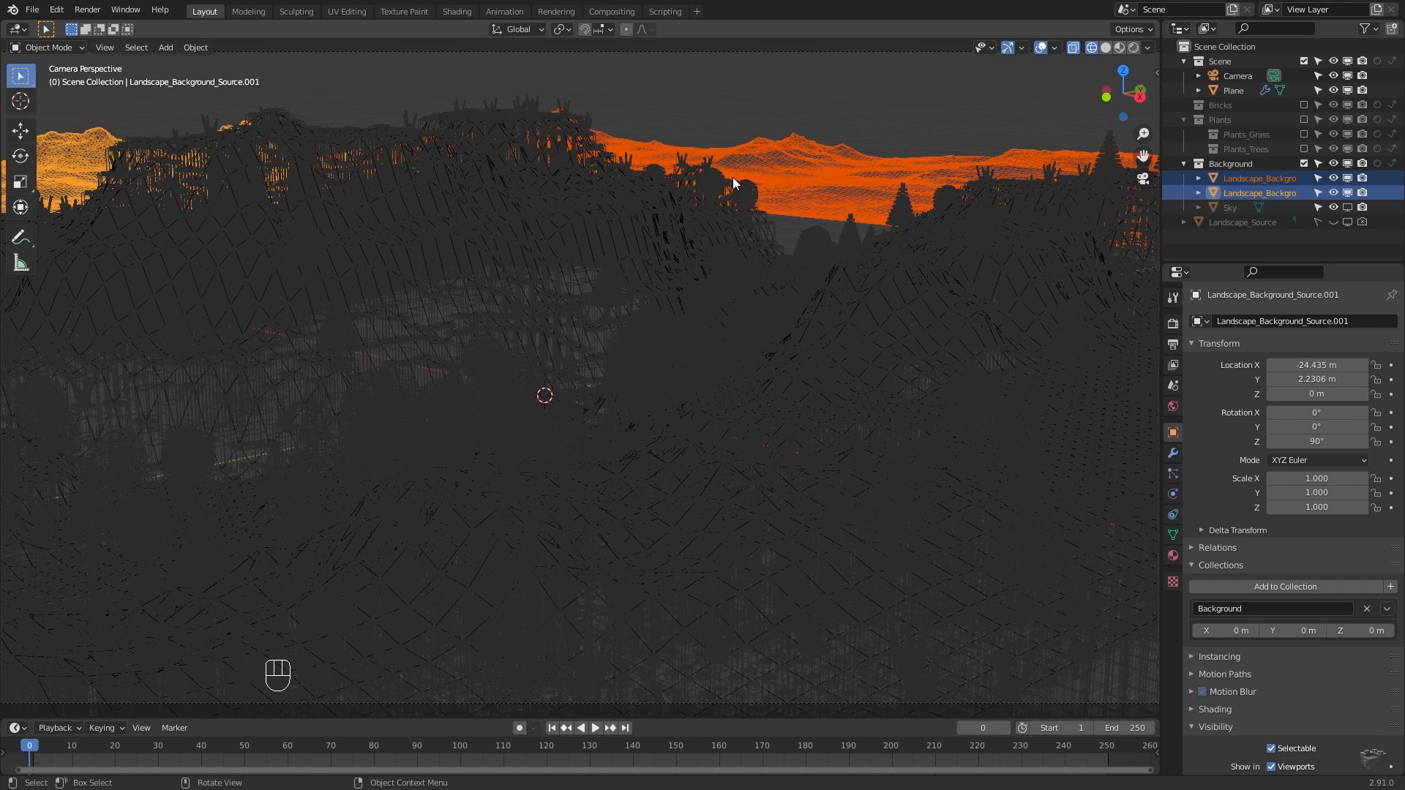
mouse_move(882, 243)
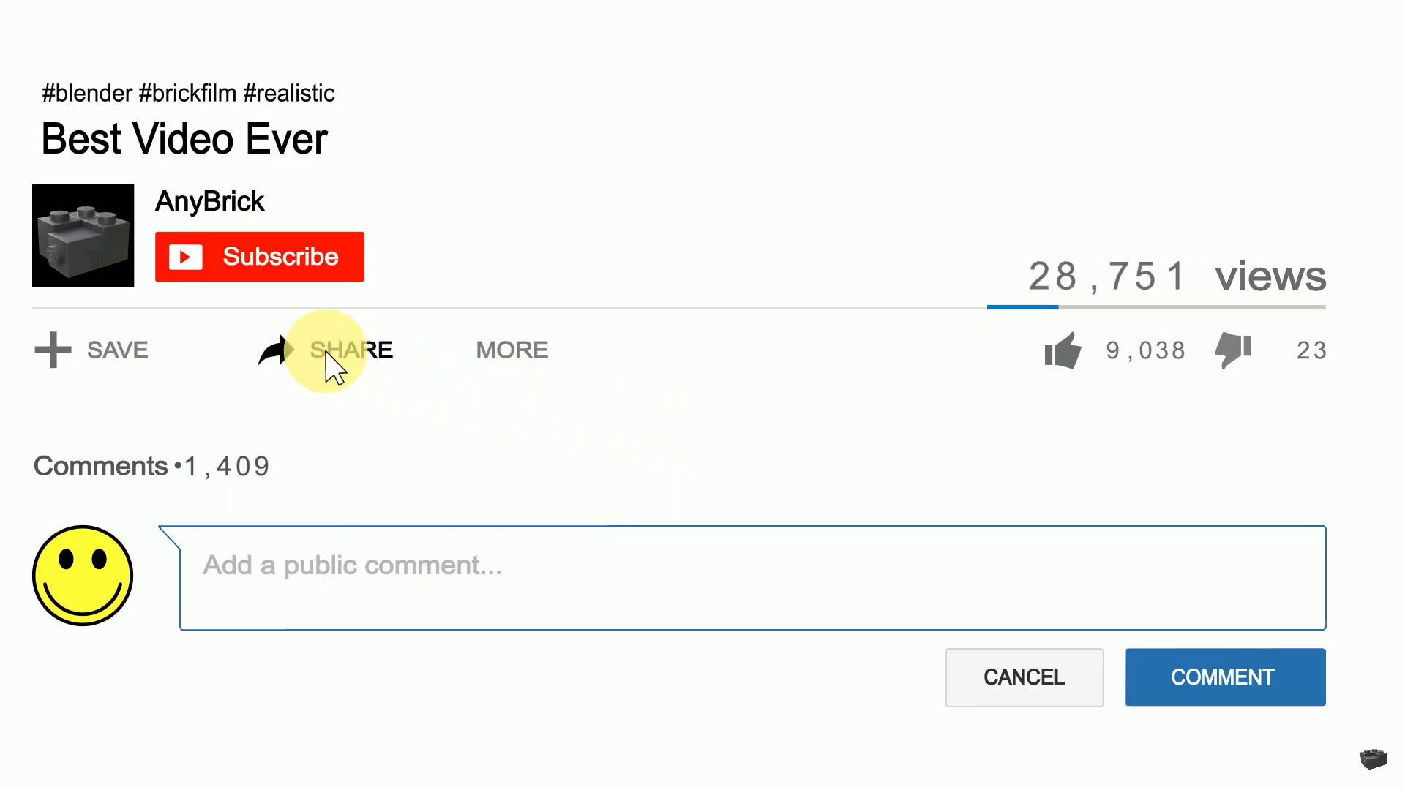
click(1061, 350)
text(Are)
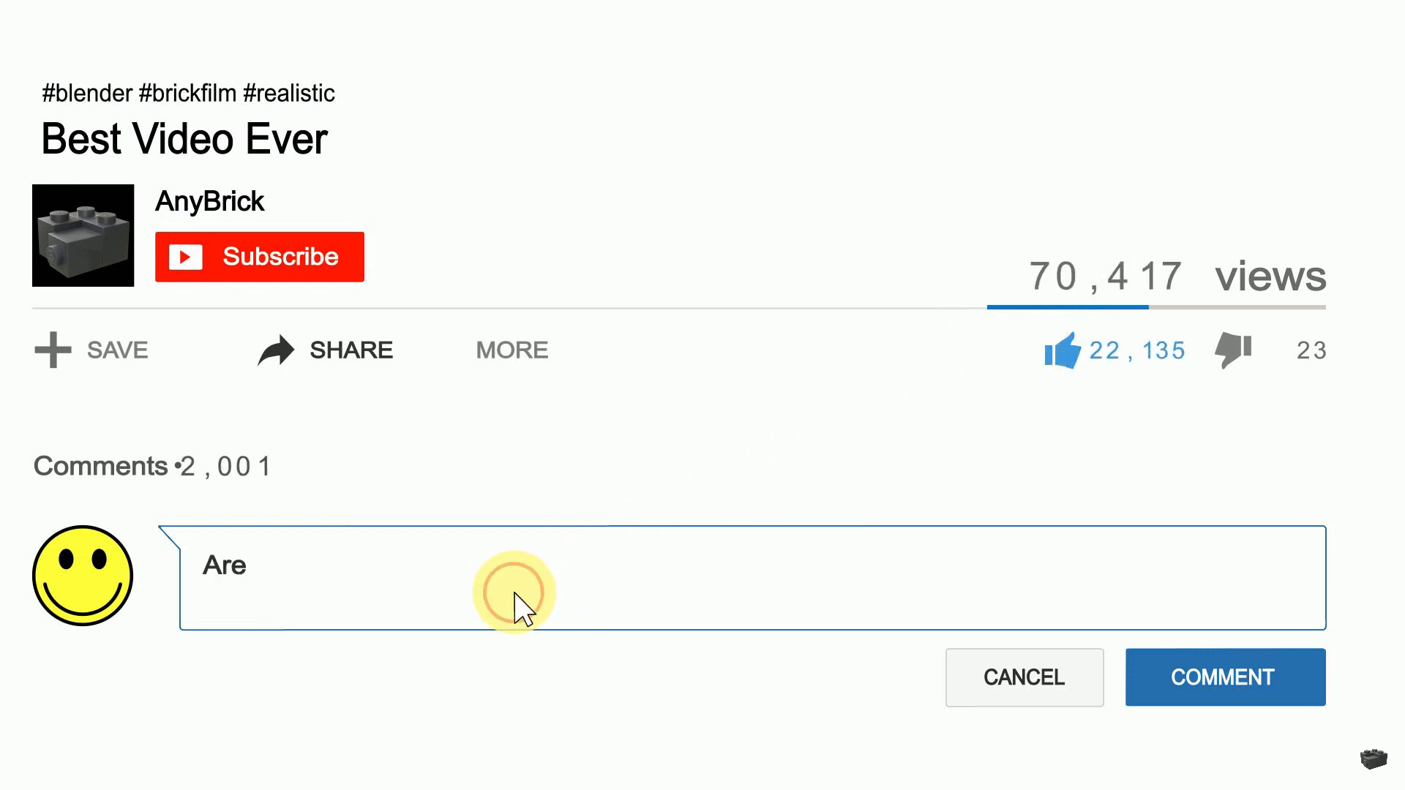
text(there any other ways to import)
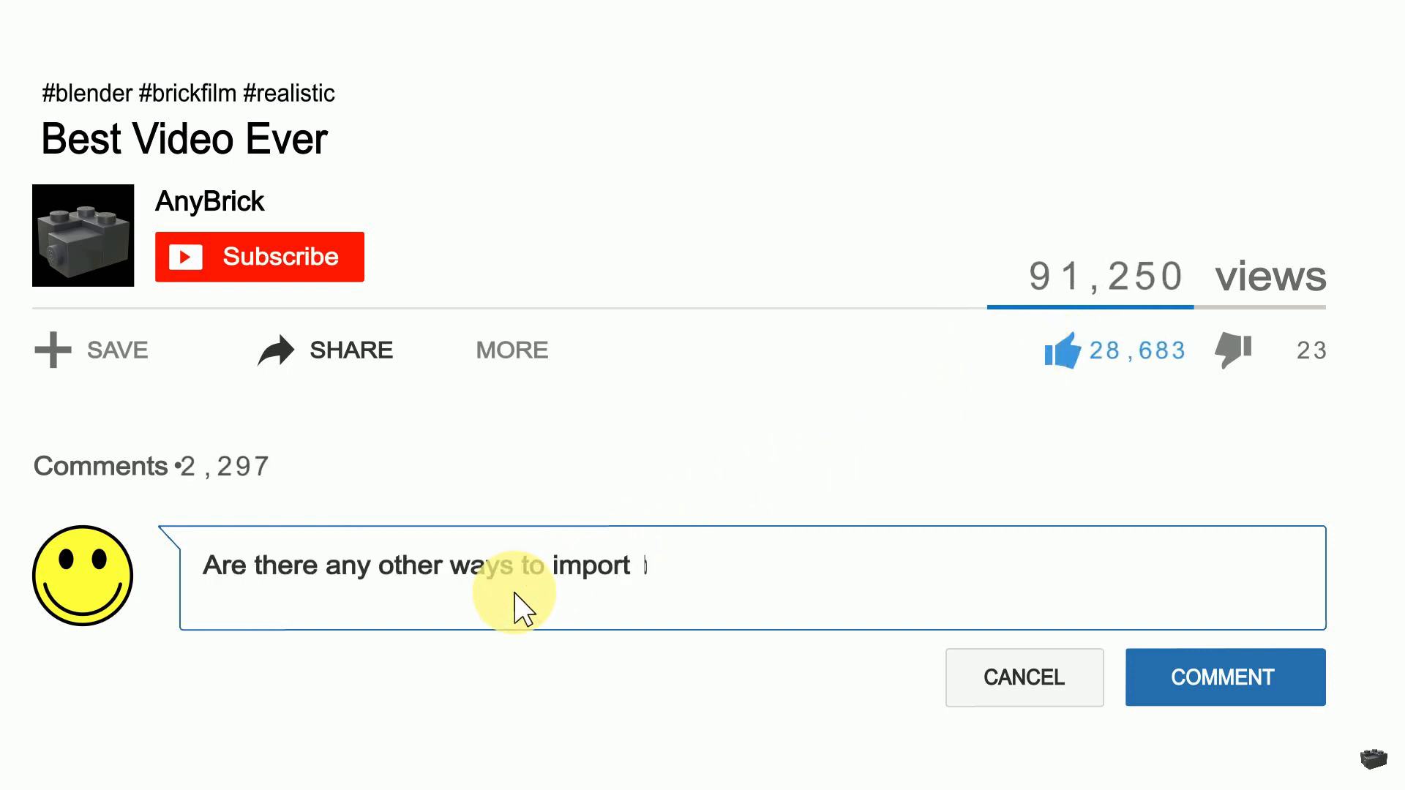
text(bricks into Blender?)
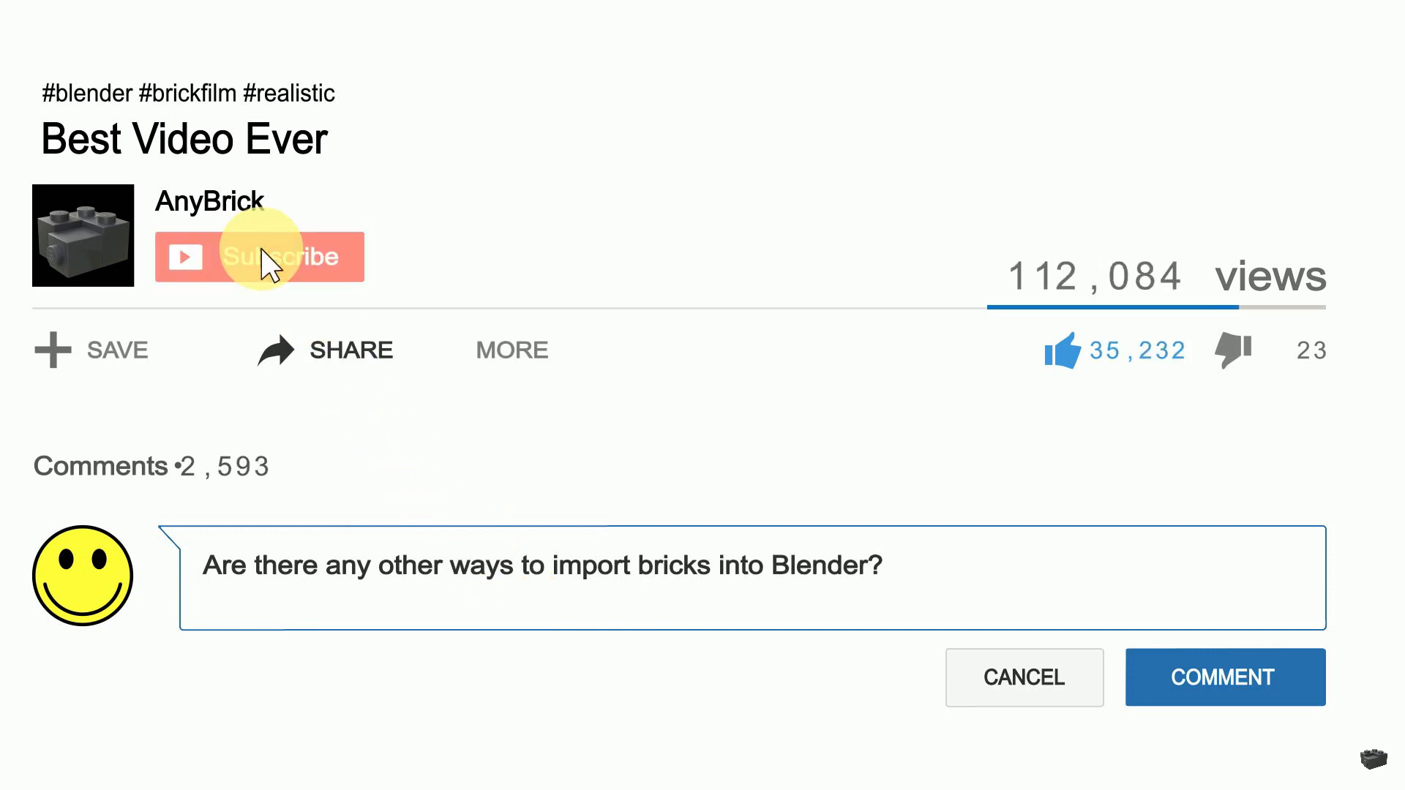
click(260, 256)
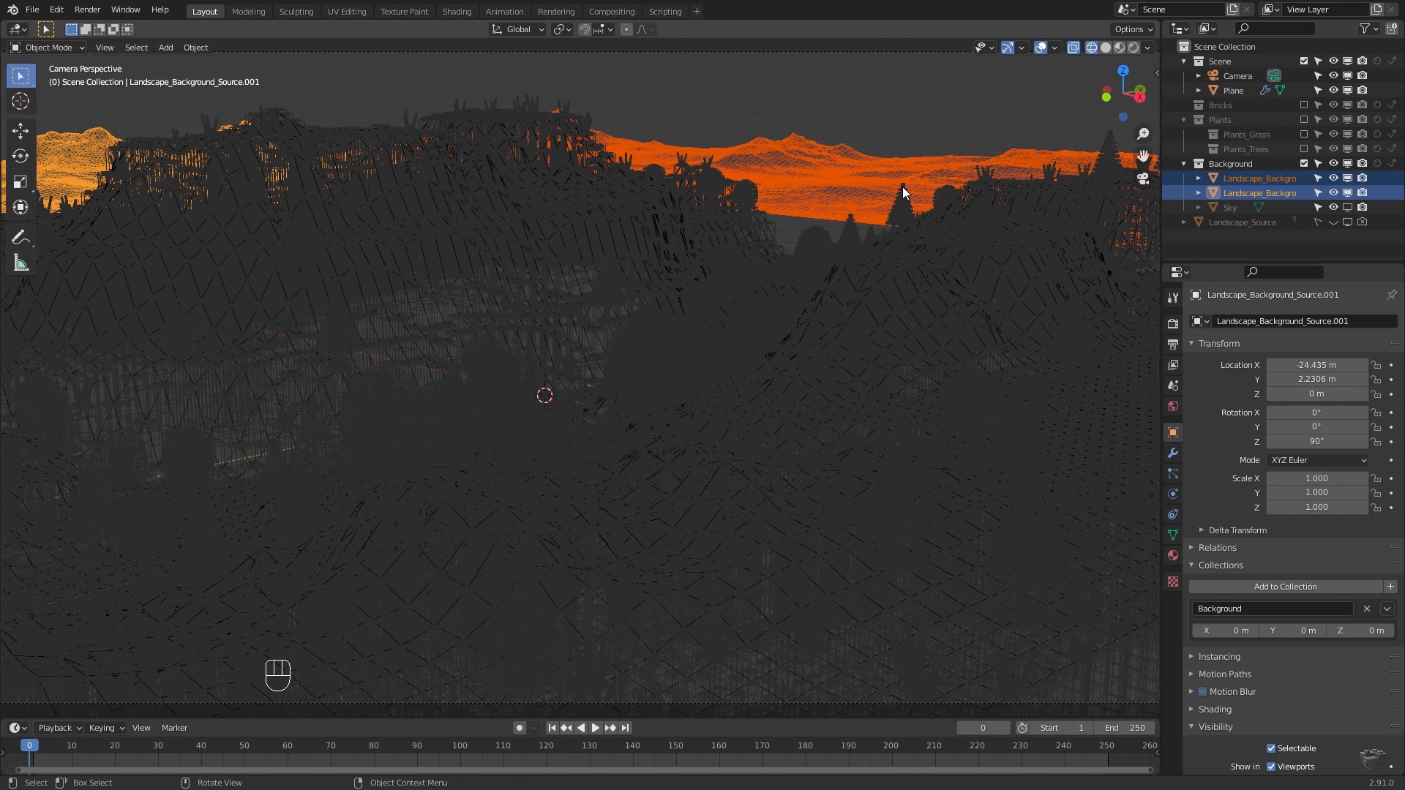
With proportional editing on, pull a ridge vertex down on Z to carve a smooth valley
key(Tab)
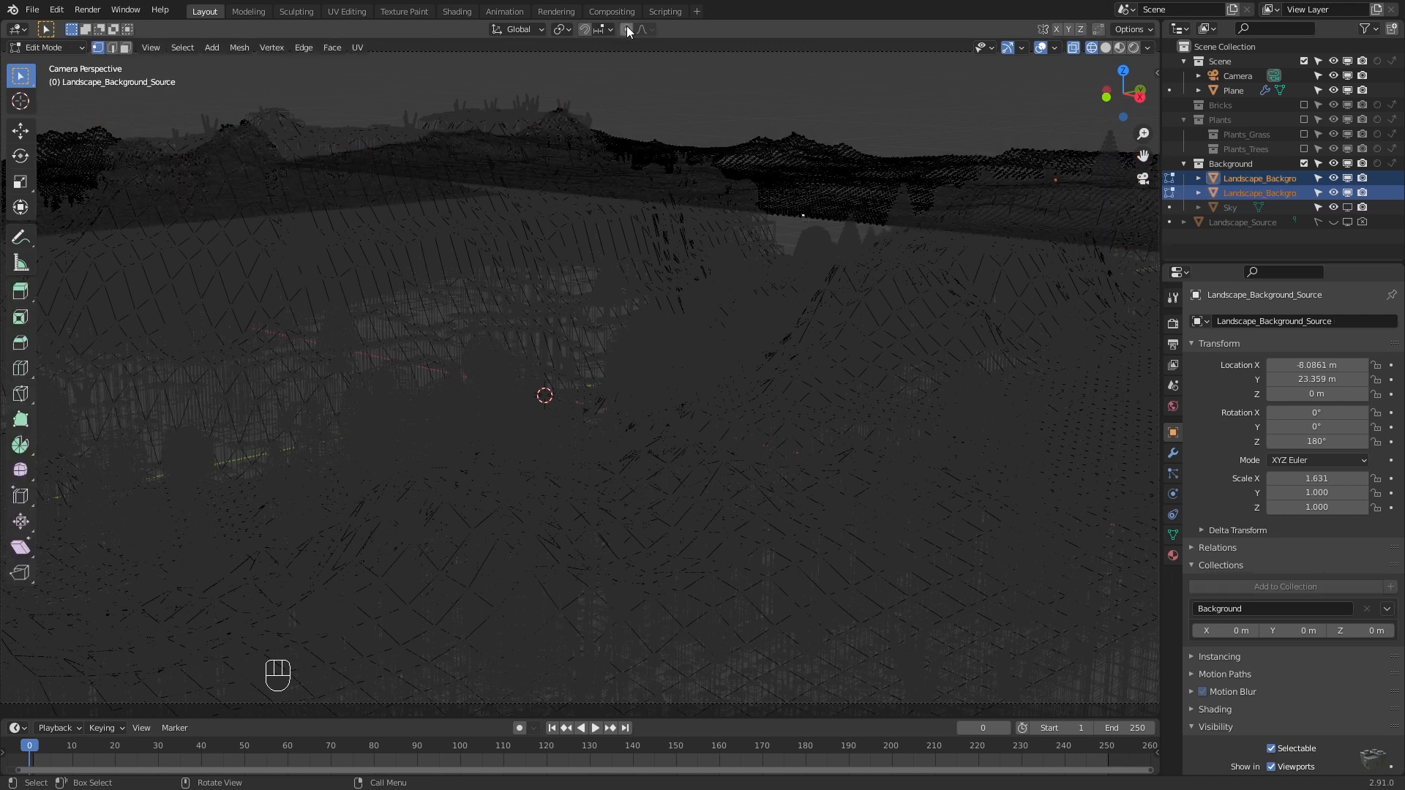
click(626, 28)
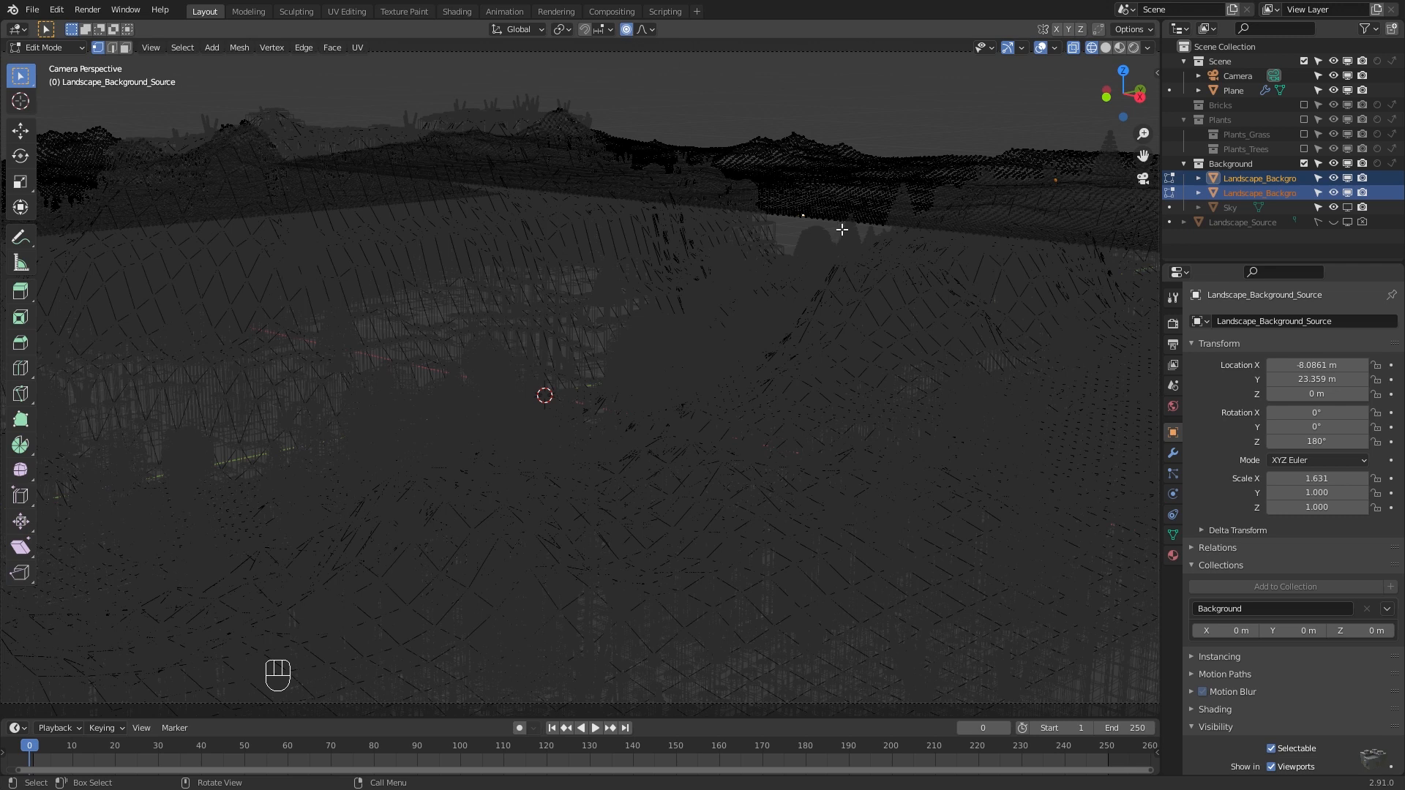
key(g)
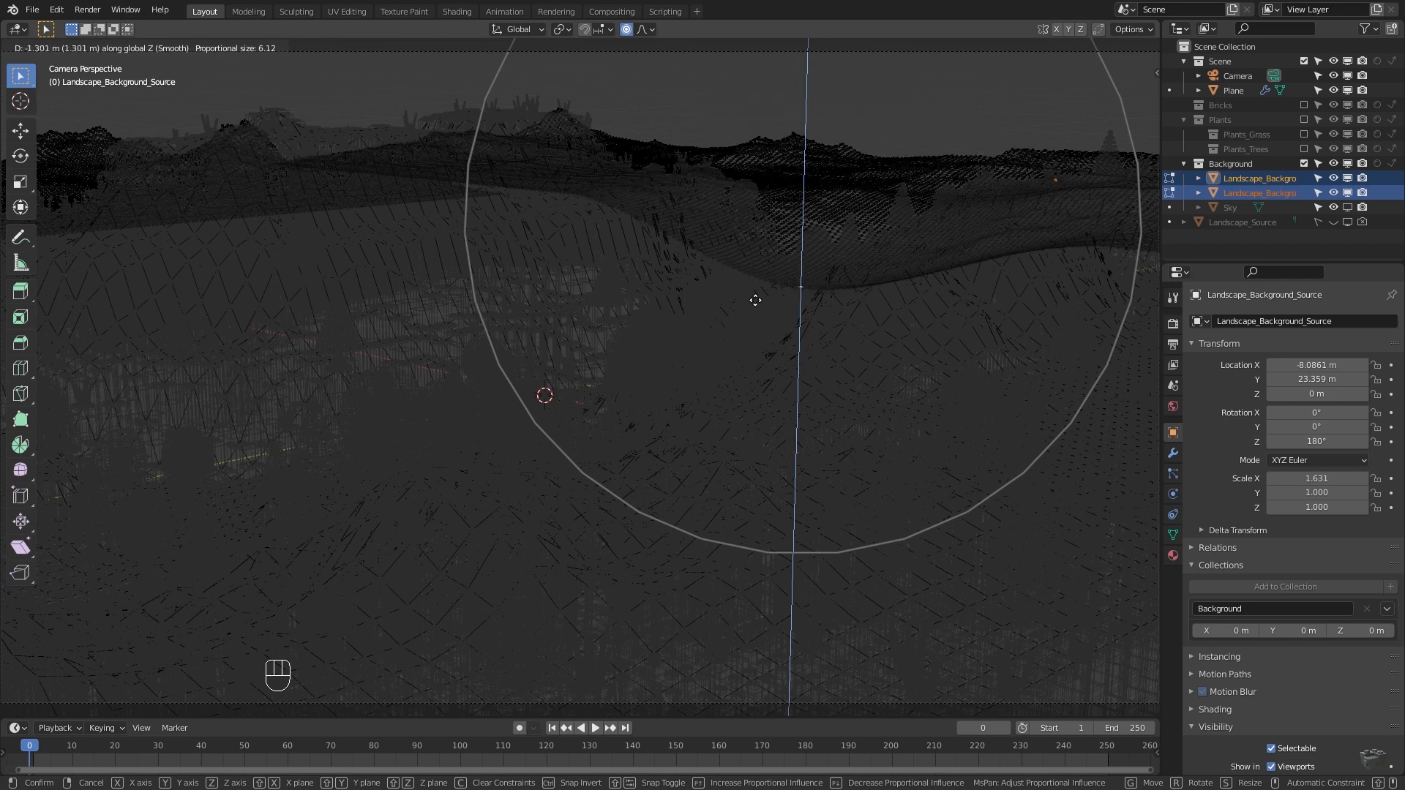
scroll(down, 3)
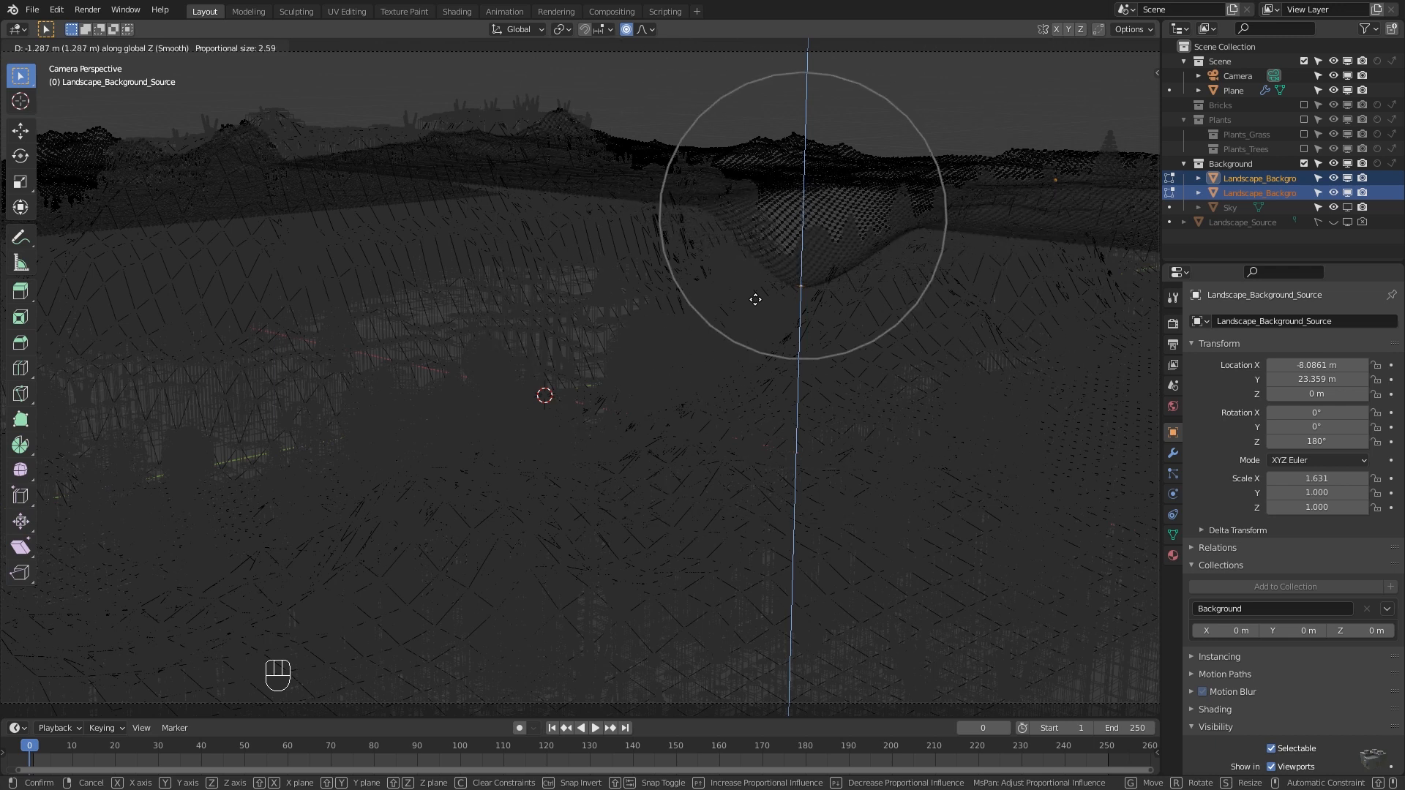
scroll(down, 3)
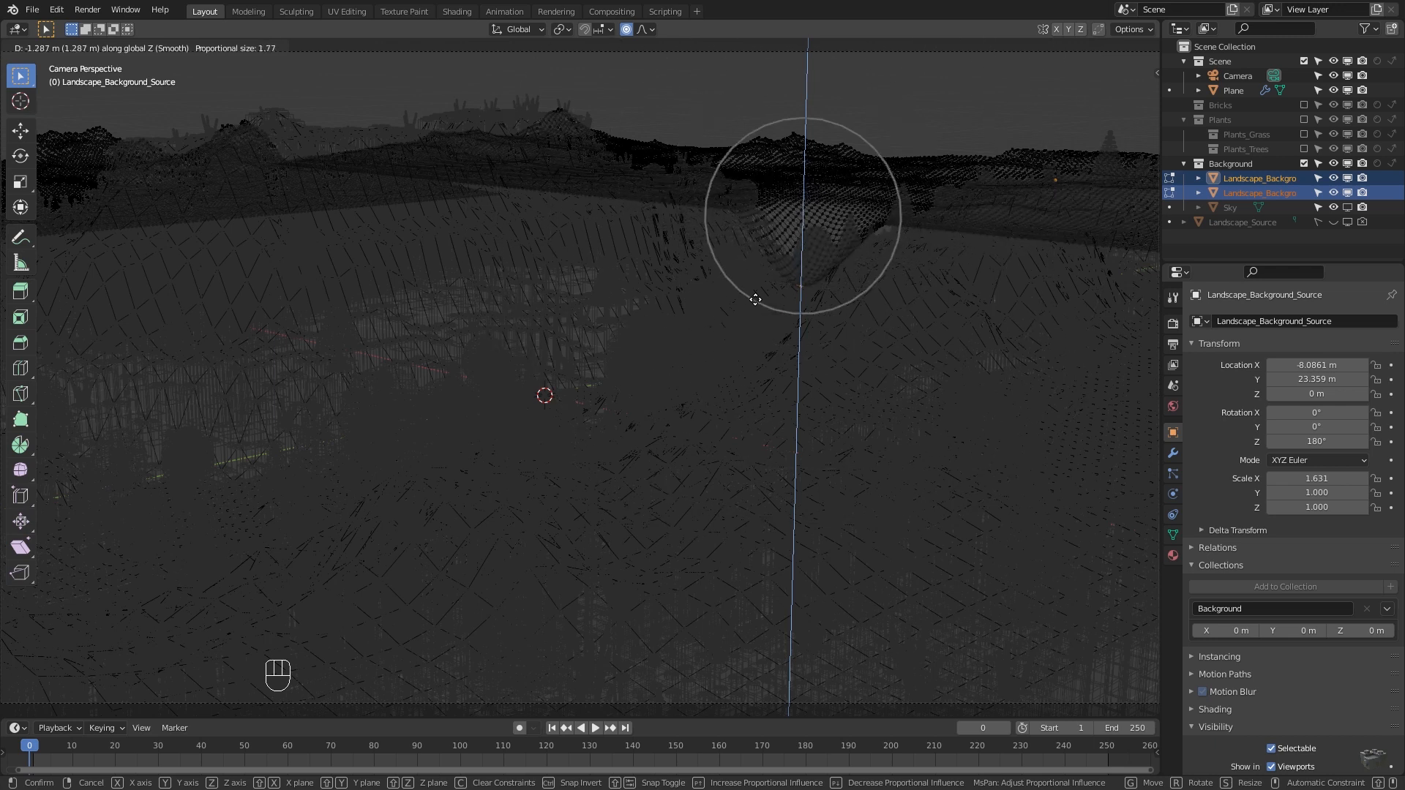
scroll(up, 3)
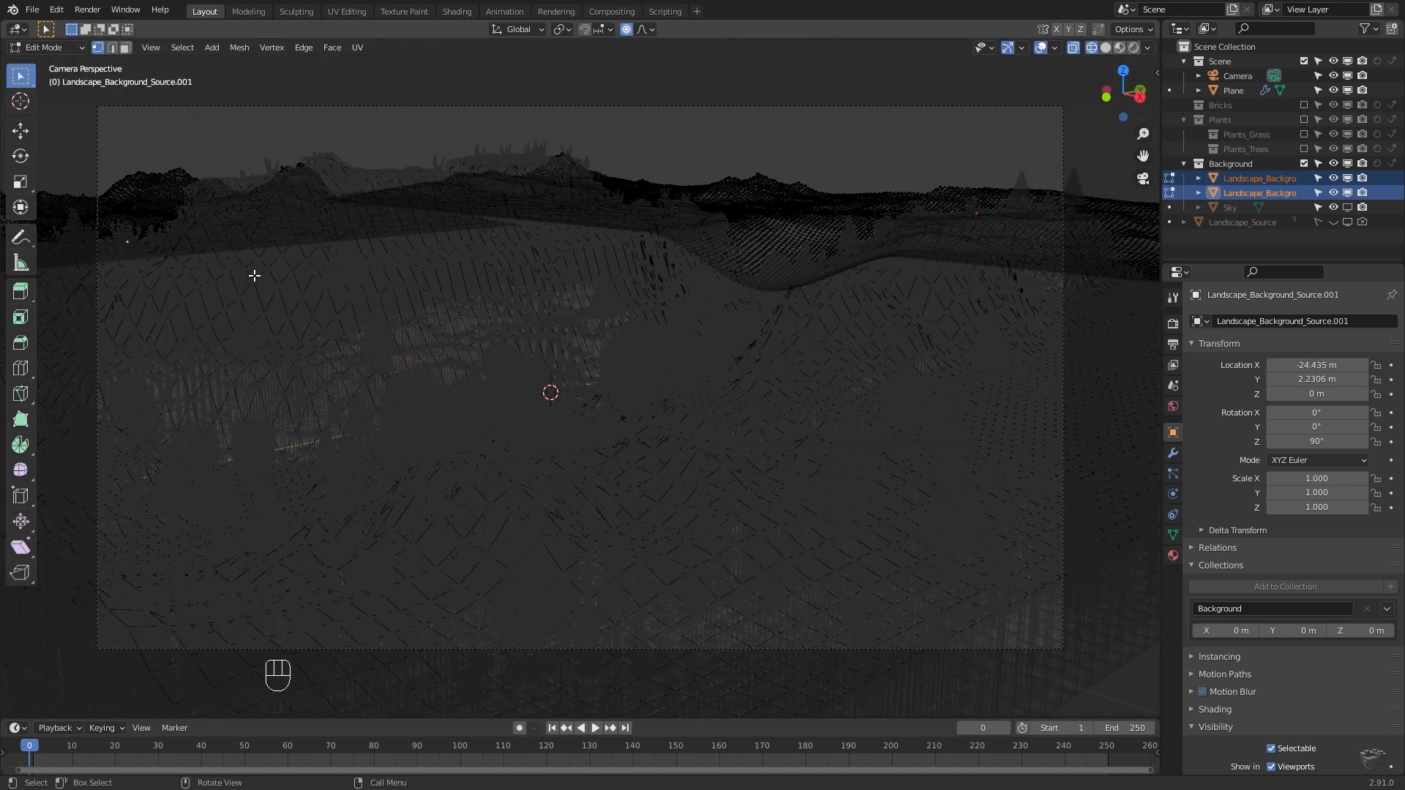
Raise a vertex on the distant ridge with proportional editing to form a peak
key(g)
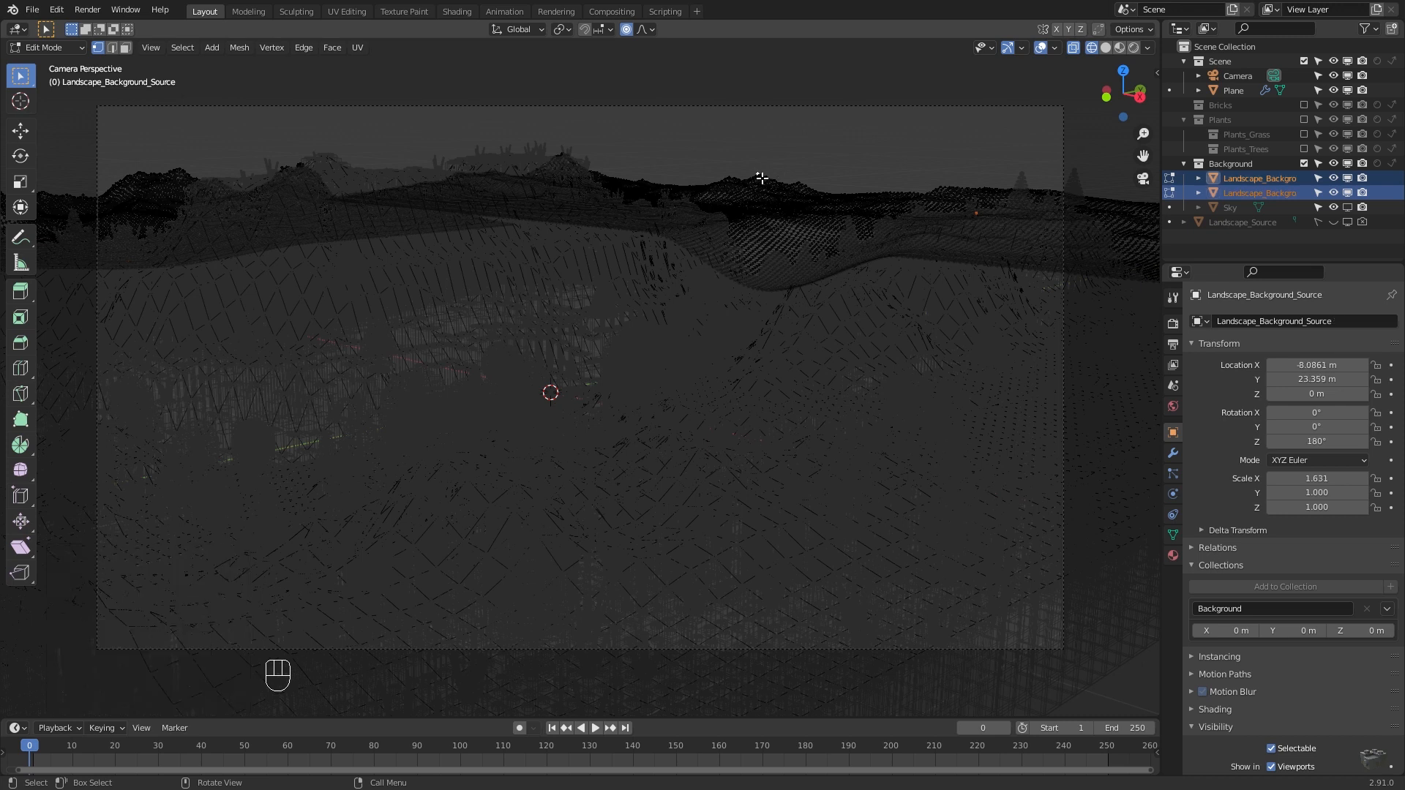
key(g)
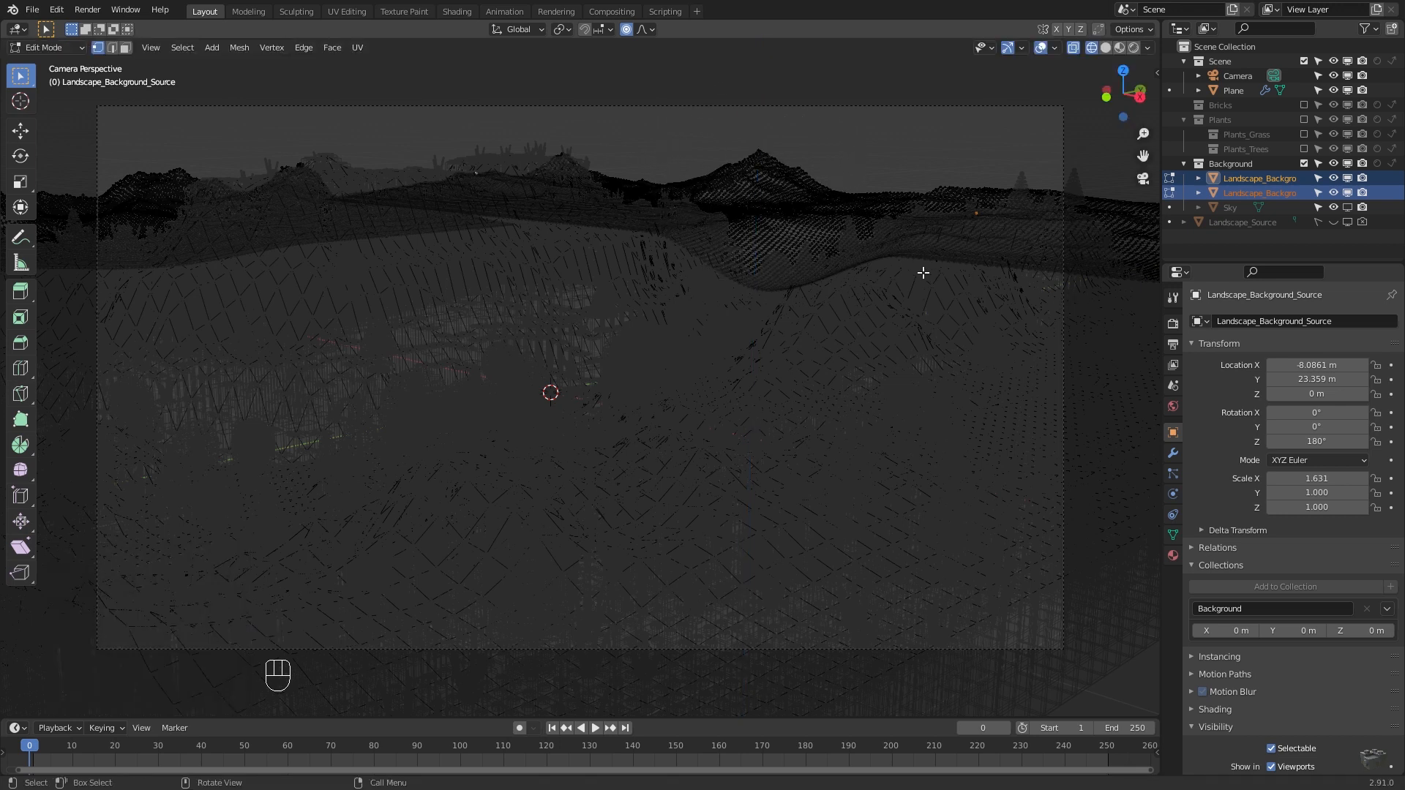
key(g)
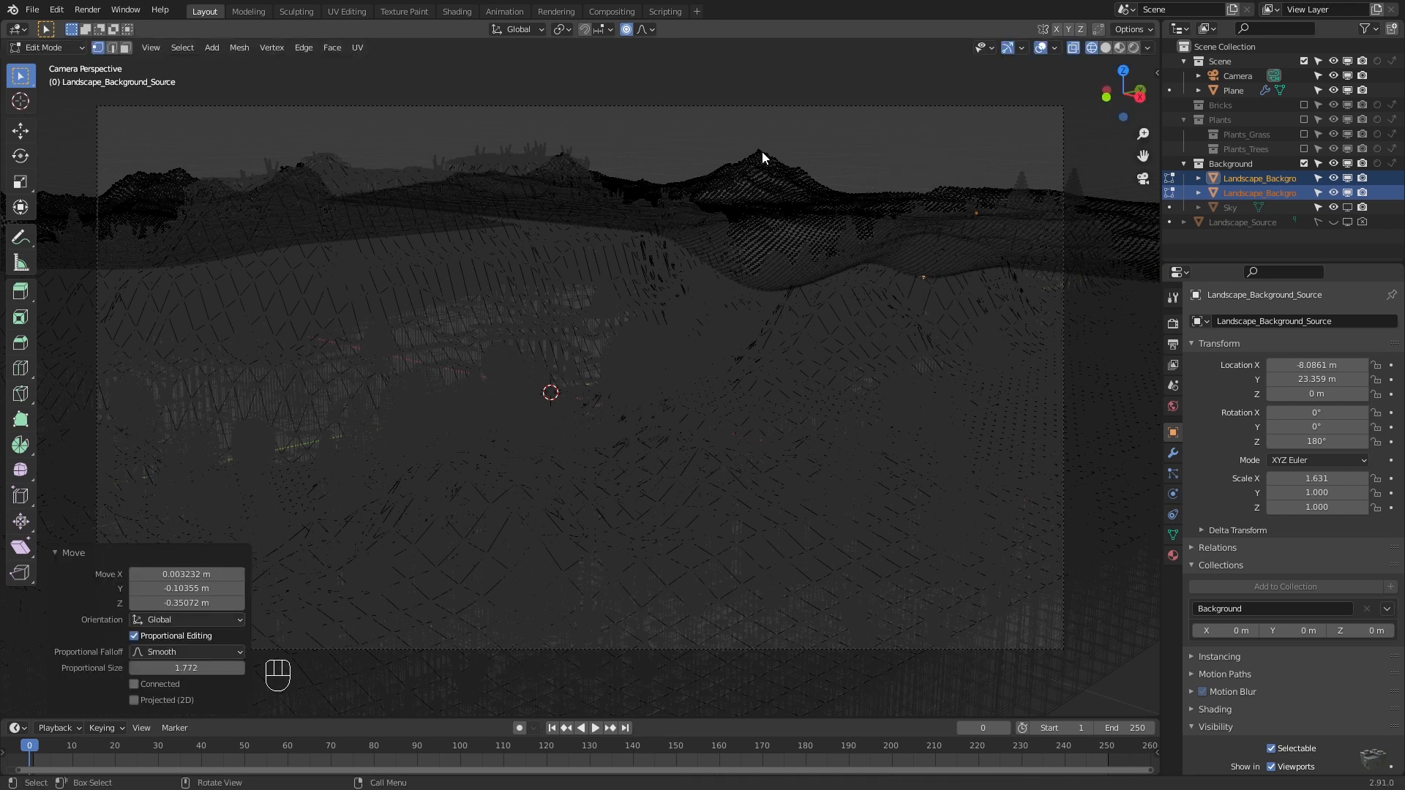
In Object Mode, join the two landscape pieces into one object with Ctrl+J
key(Tab)
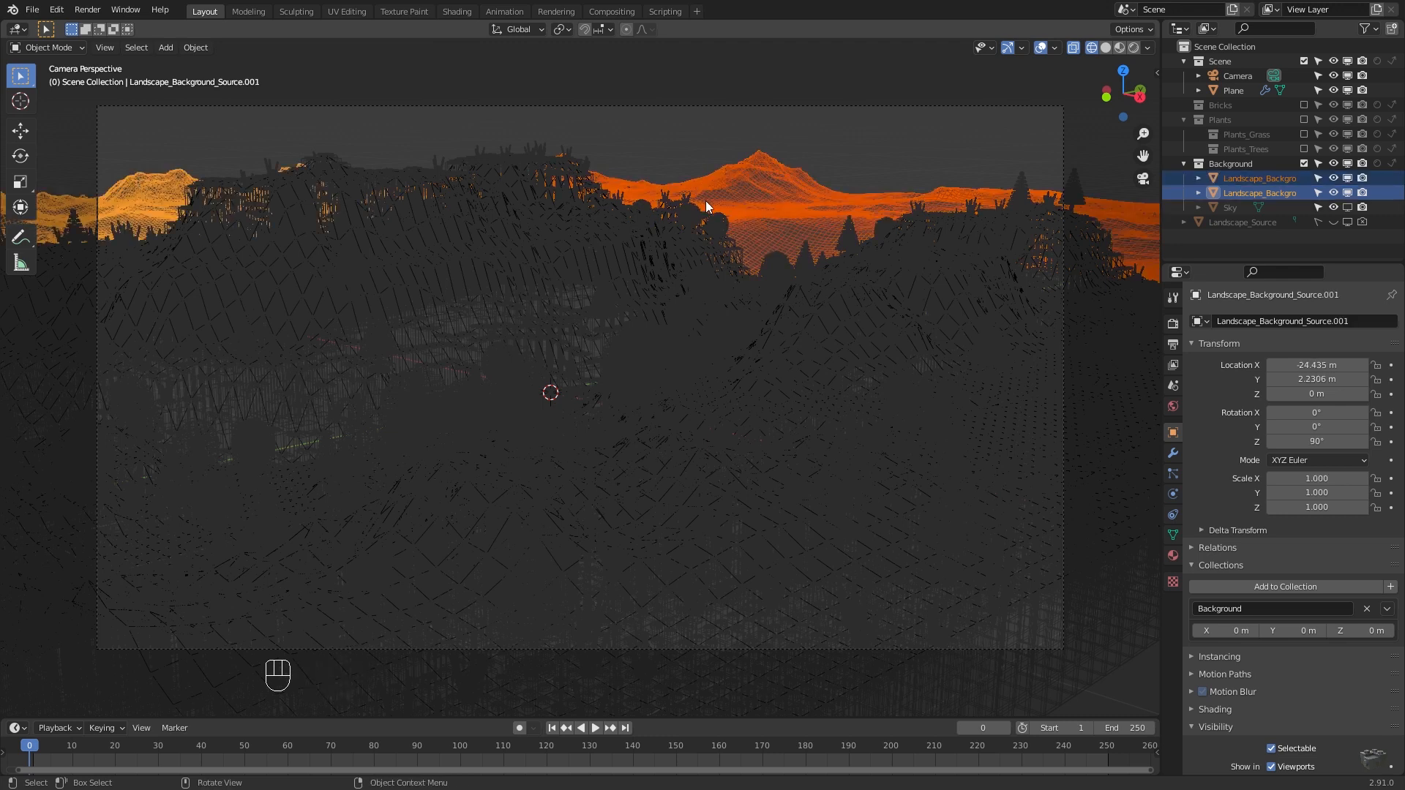
key(Ctrl+J)
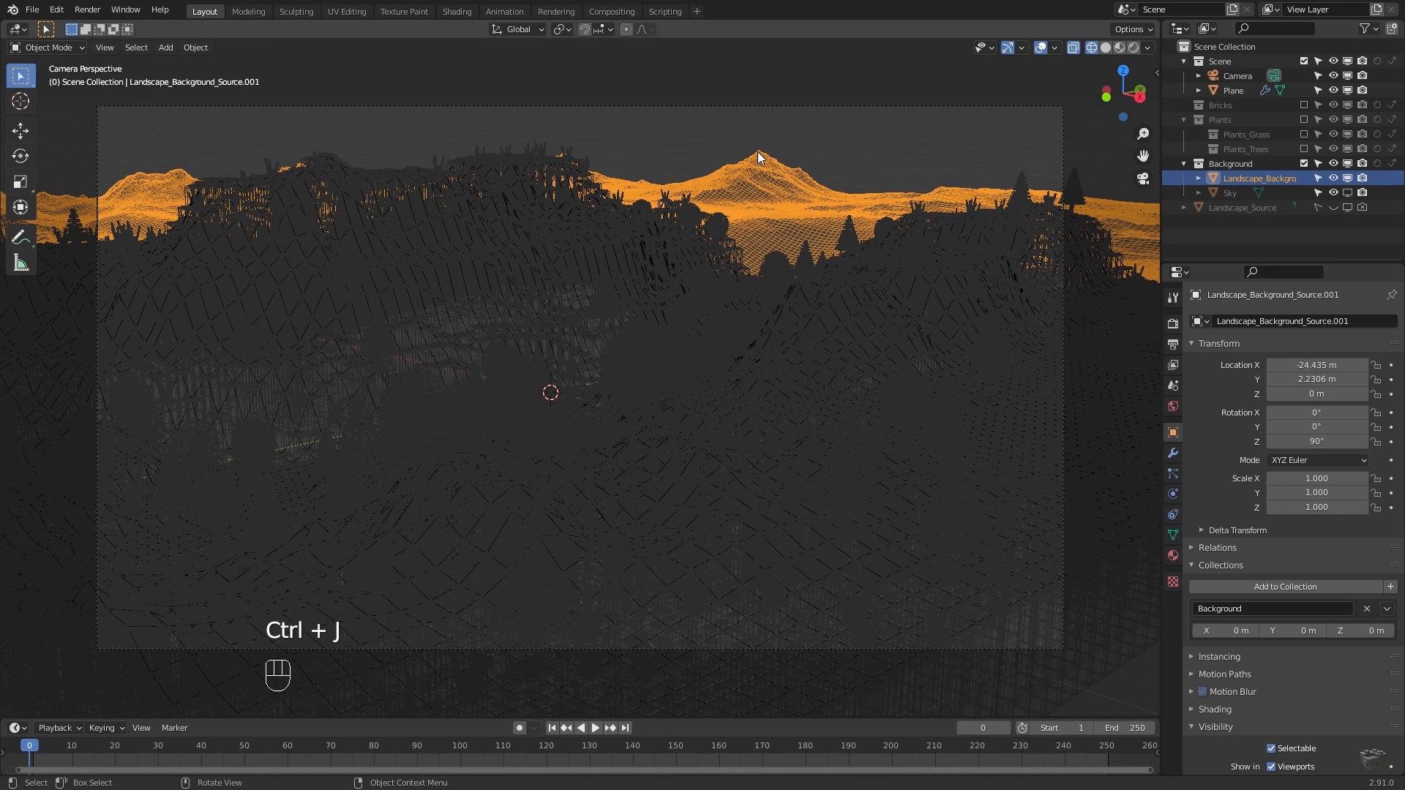
key(Home)
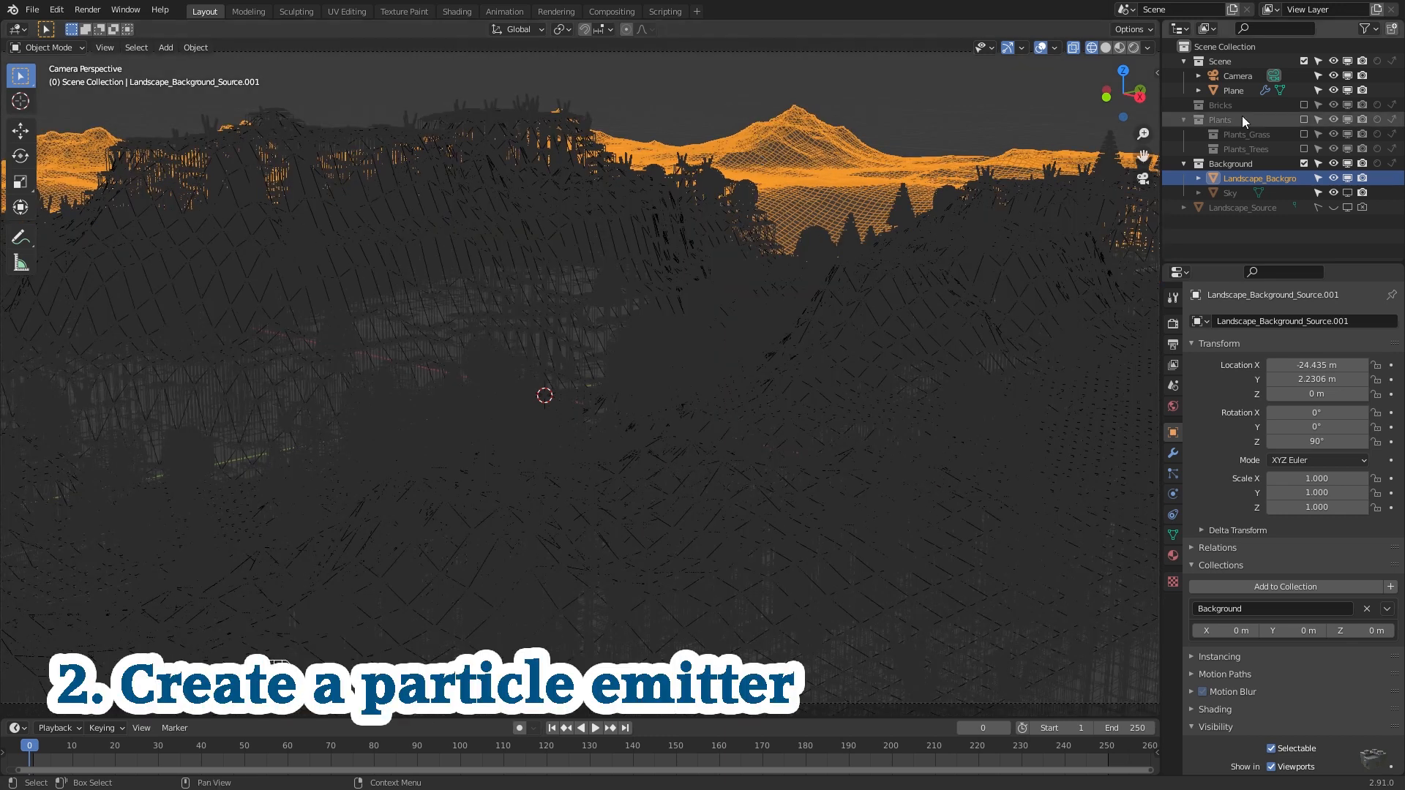
Duplicate the ground Plane as Plane.001, lifted just above the original
click(1233, 89)
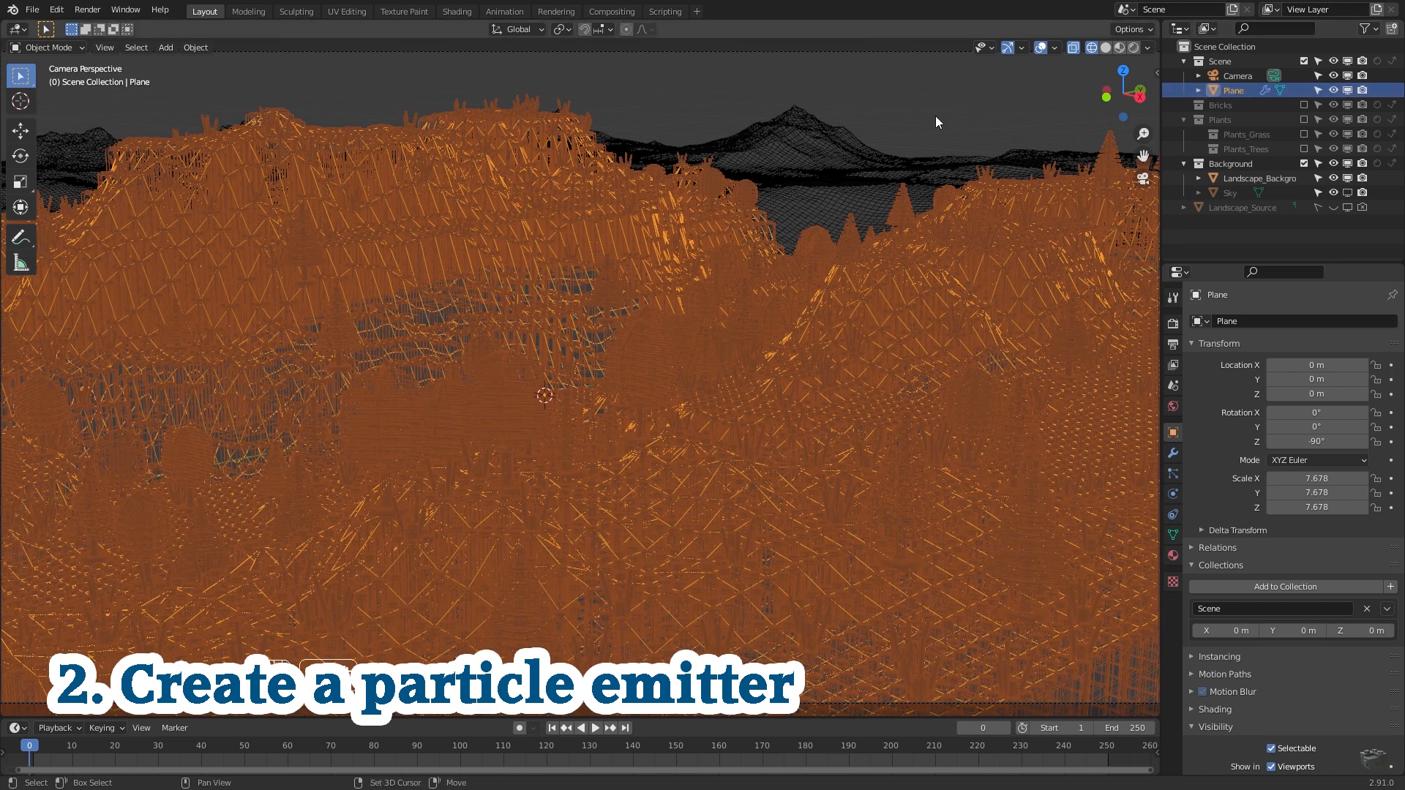
key(shift+d)
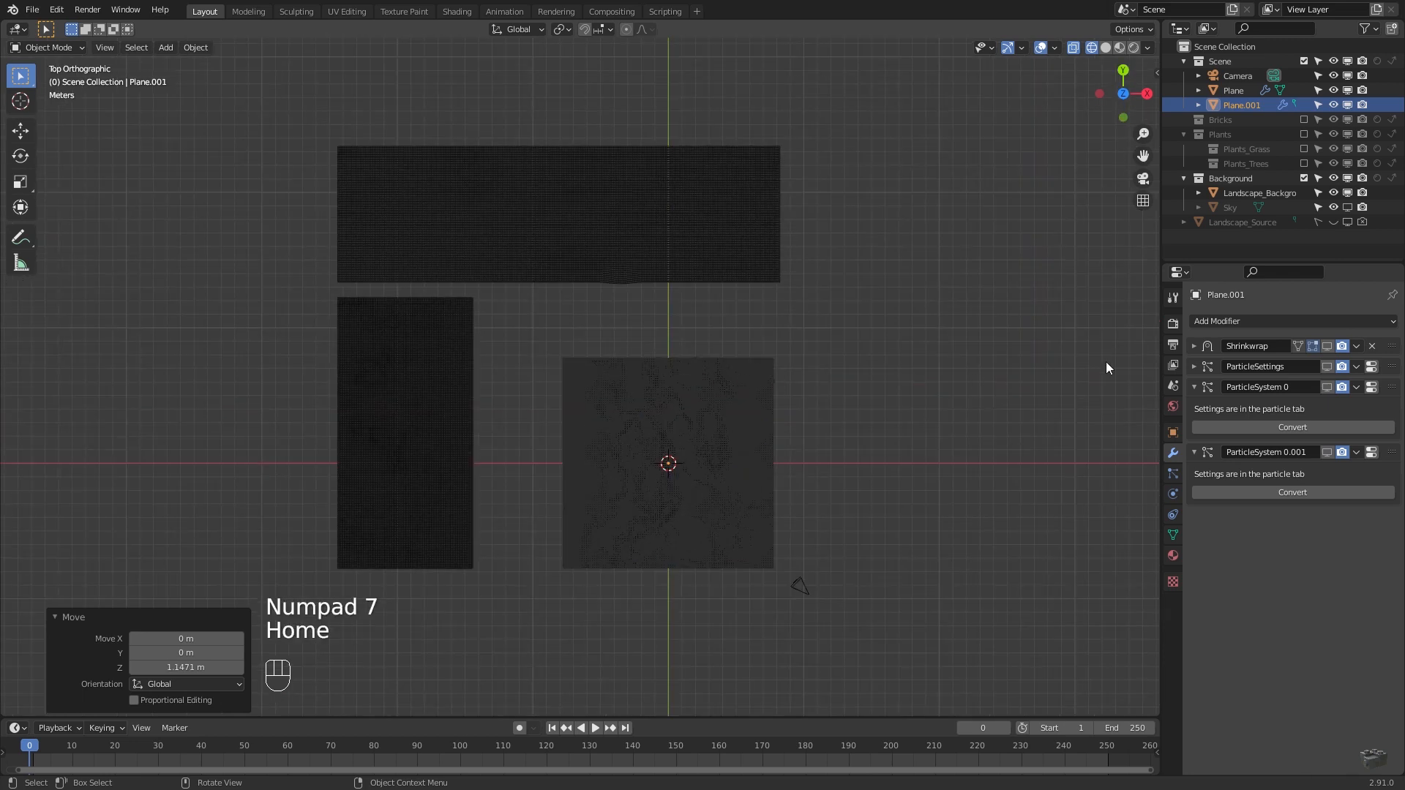
Give Plane.001 two Array modifiers with Count 3 each, then apply both arrays
click(1245, 321)
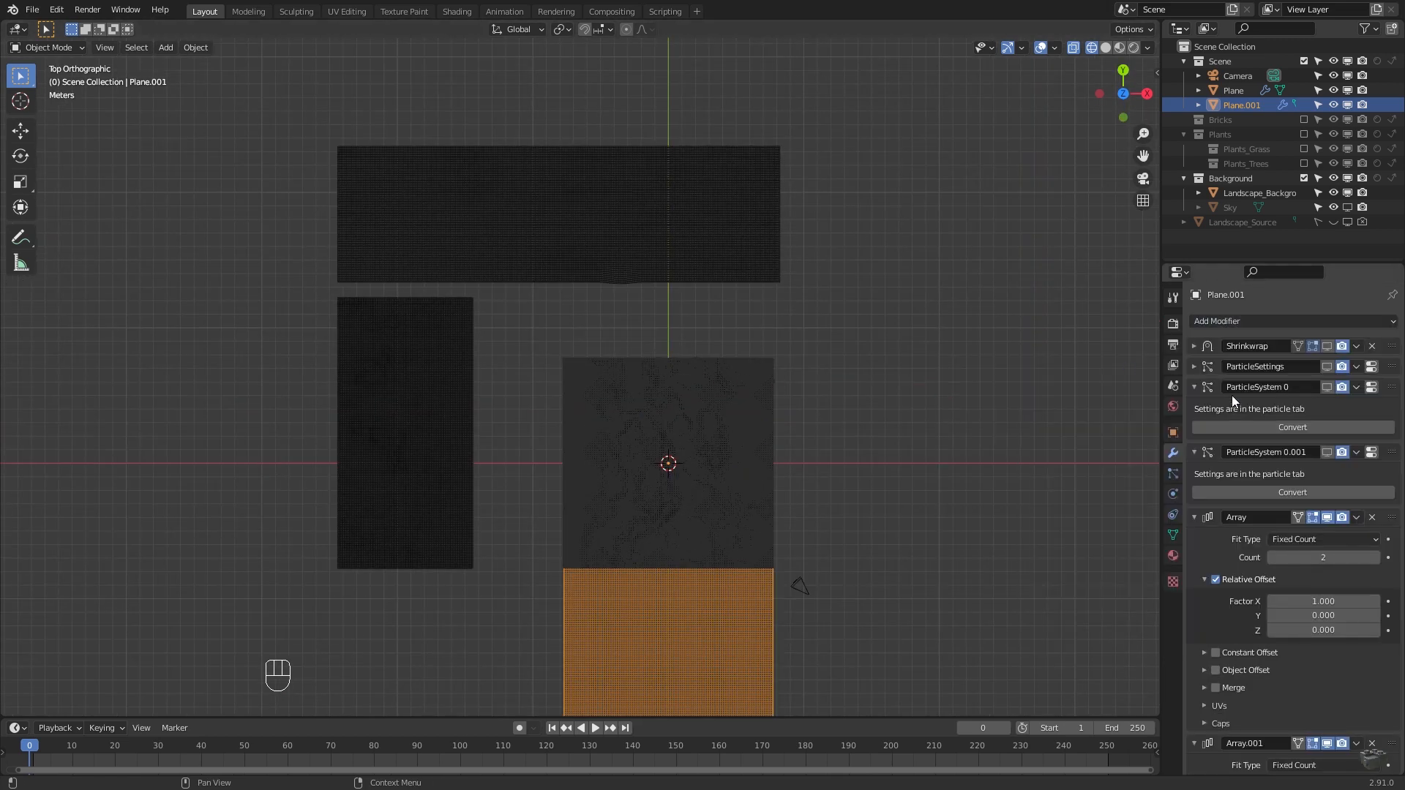
scroll(down, 3)
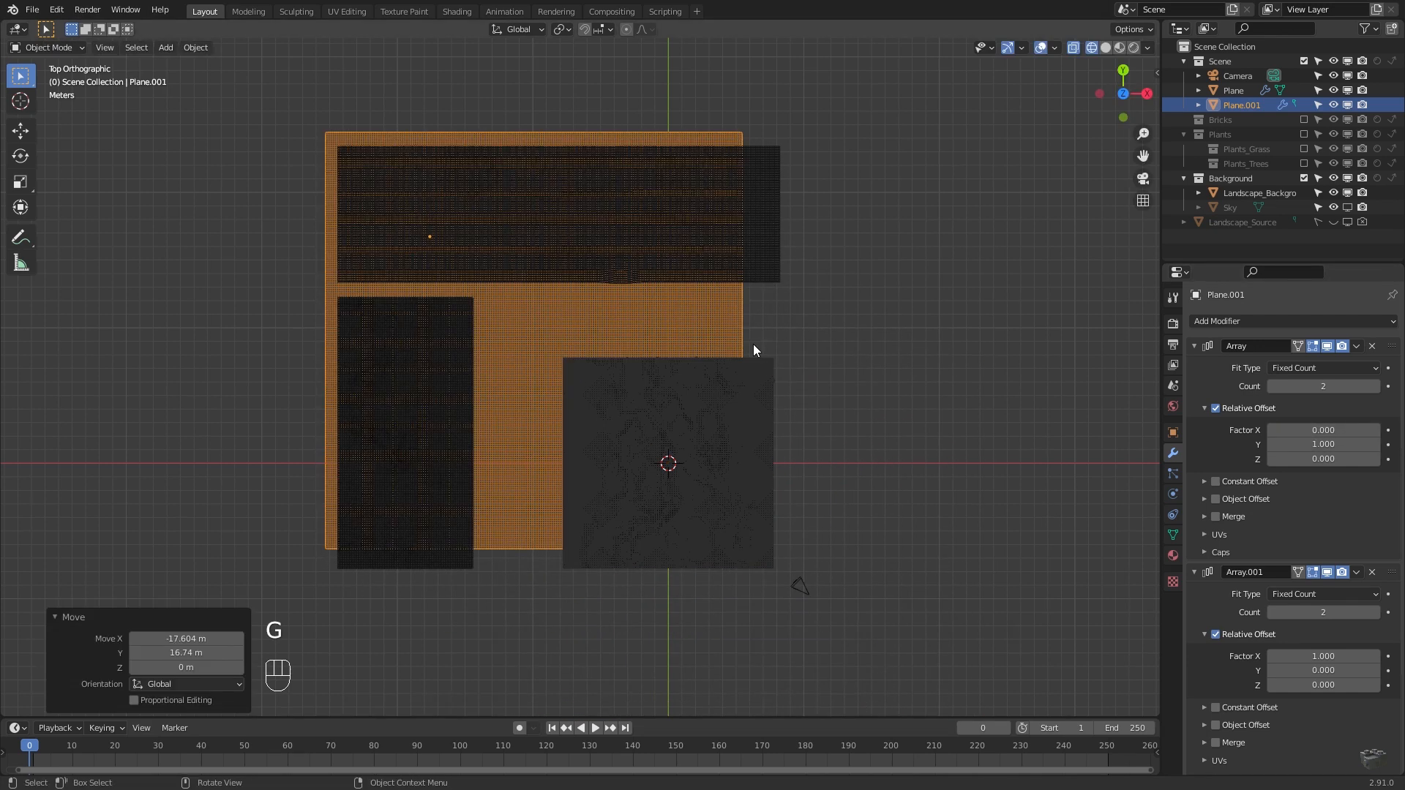
click(1375, 386)
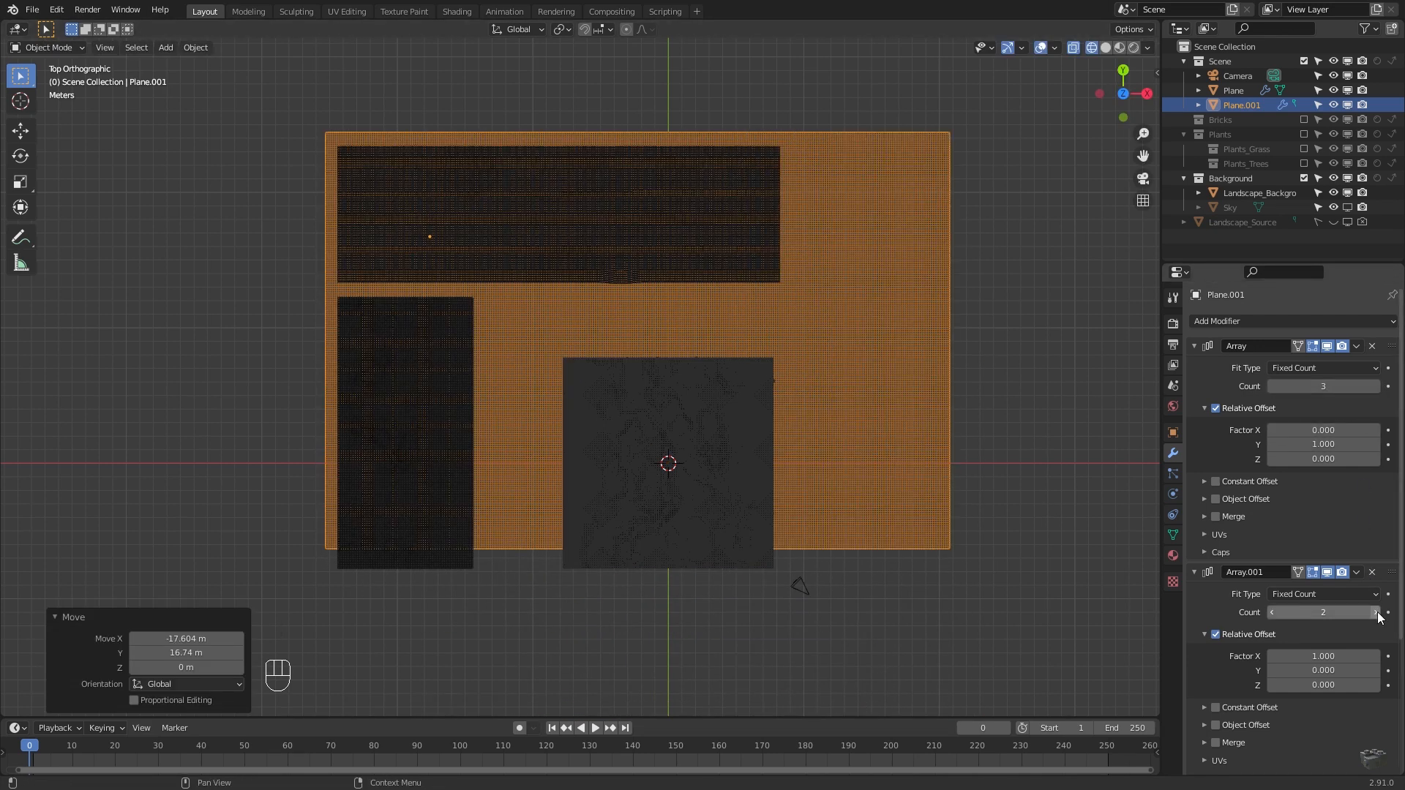
click(1354, 347)
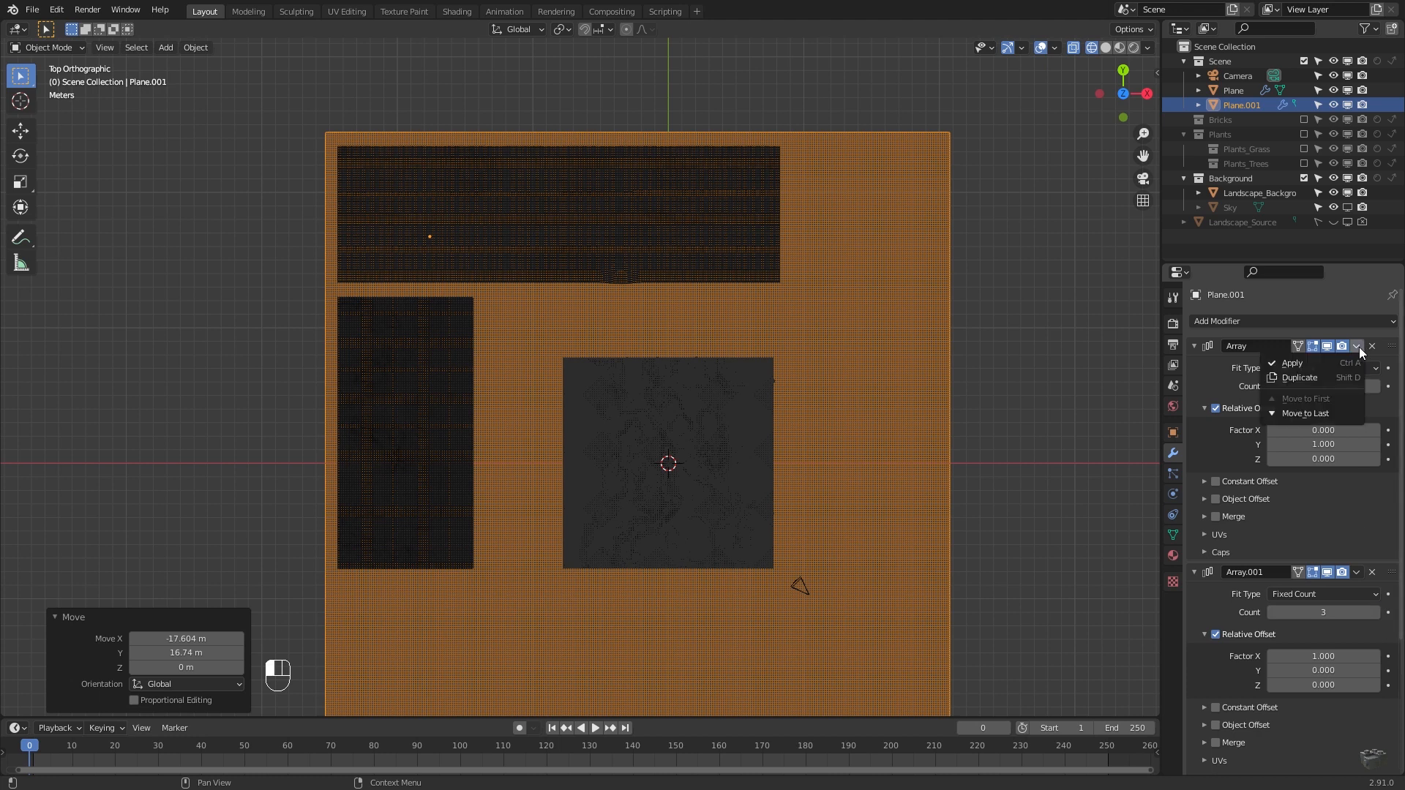
click(1292, 362)
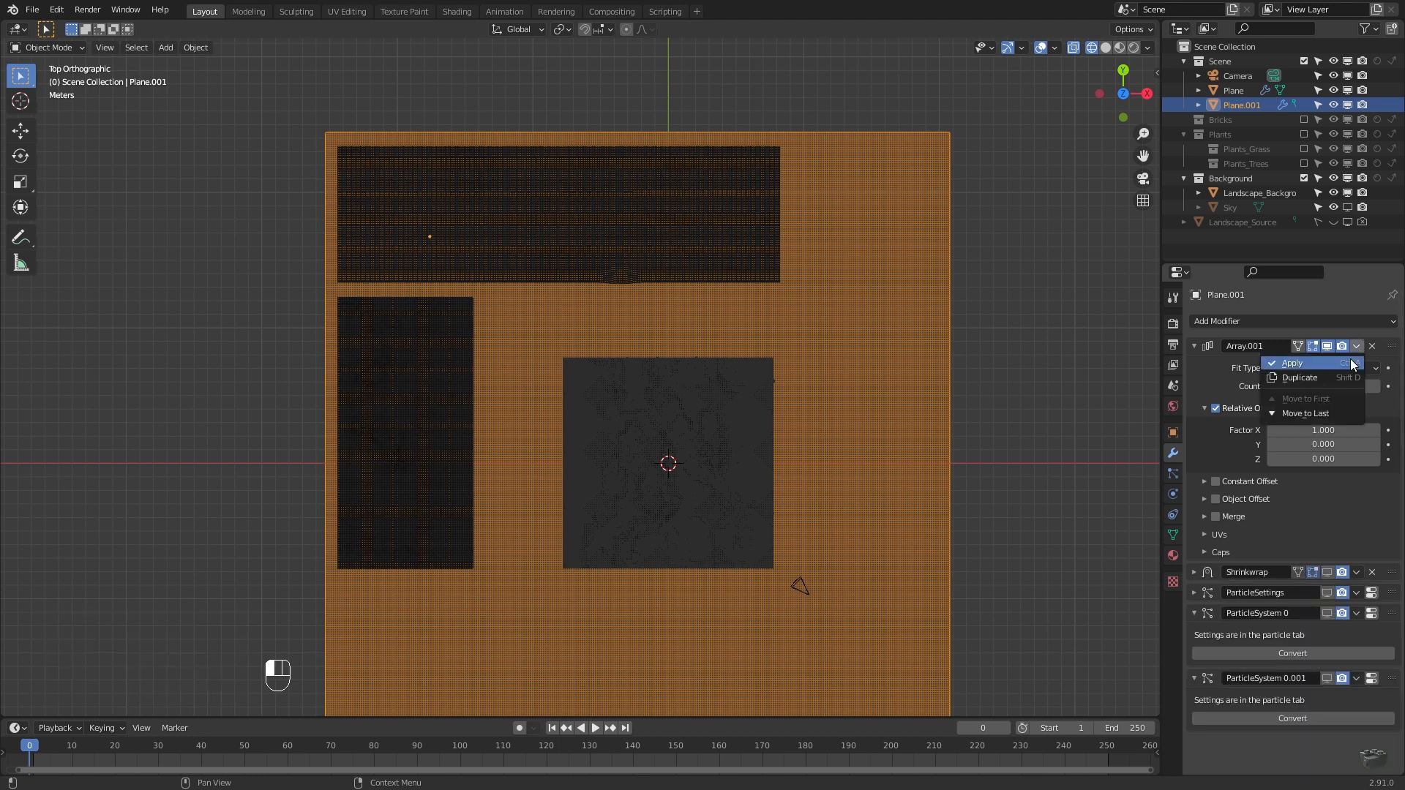
click(1289, 363)
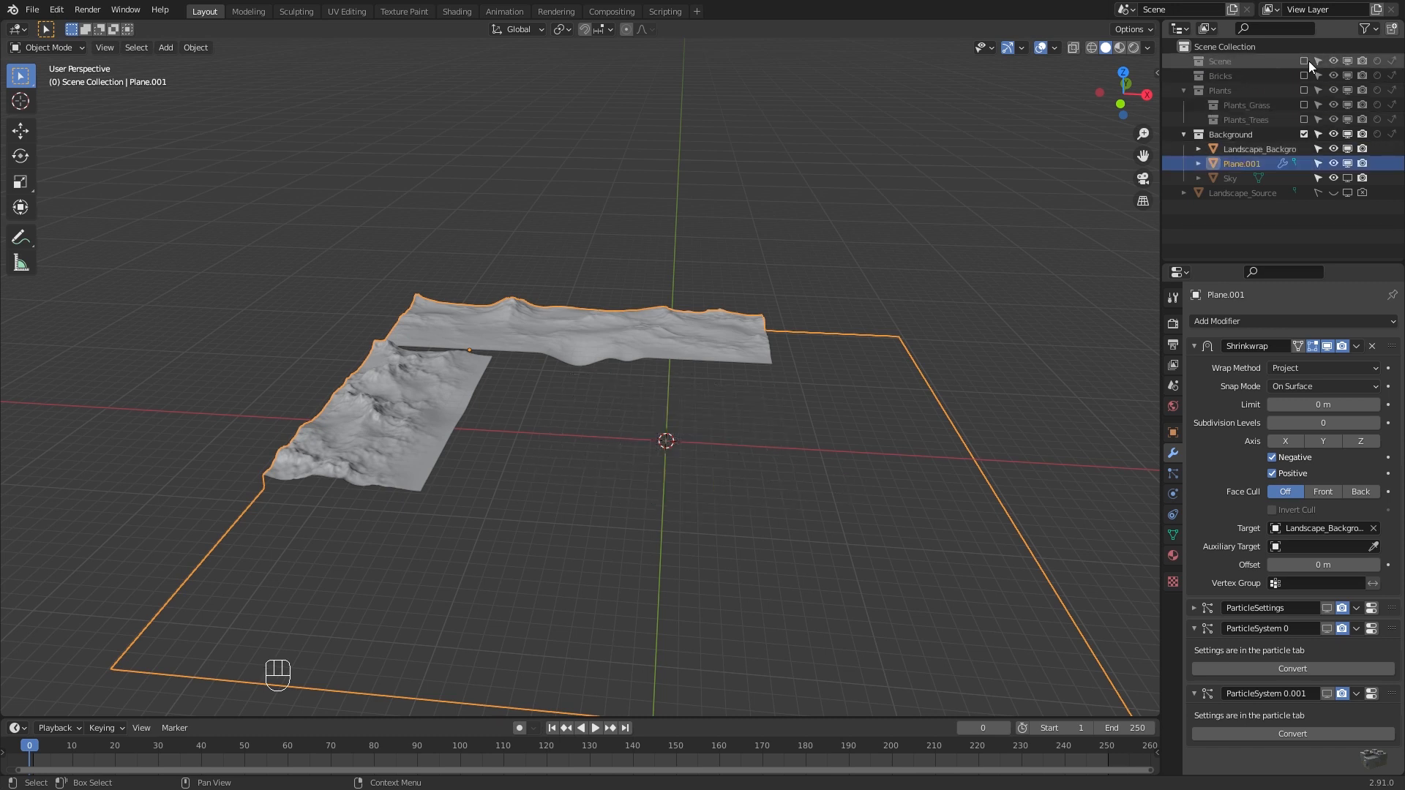
Rename the tiled plane to Plane_Background
key(BackSpace)
text(_Background)
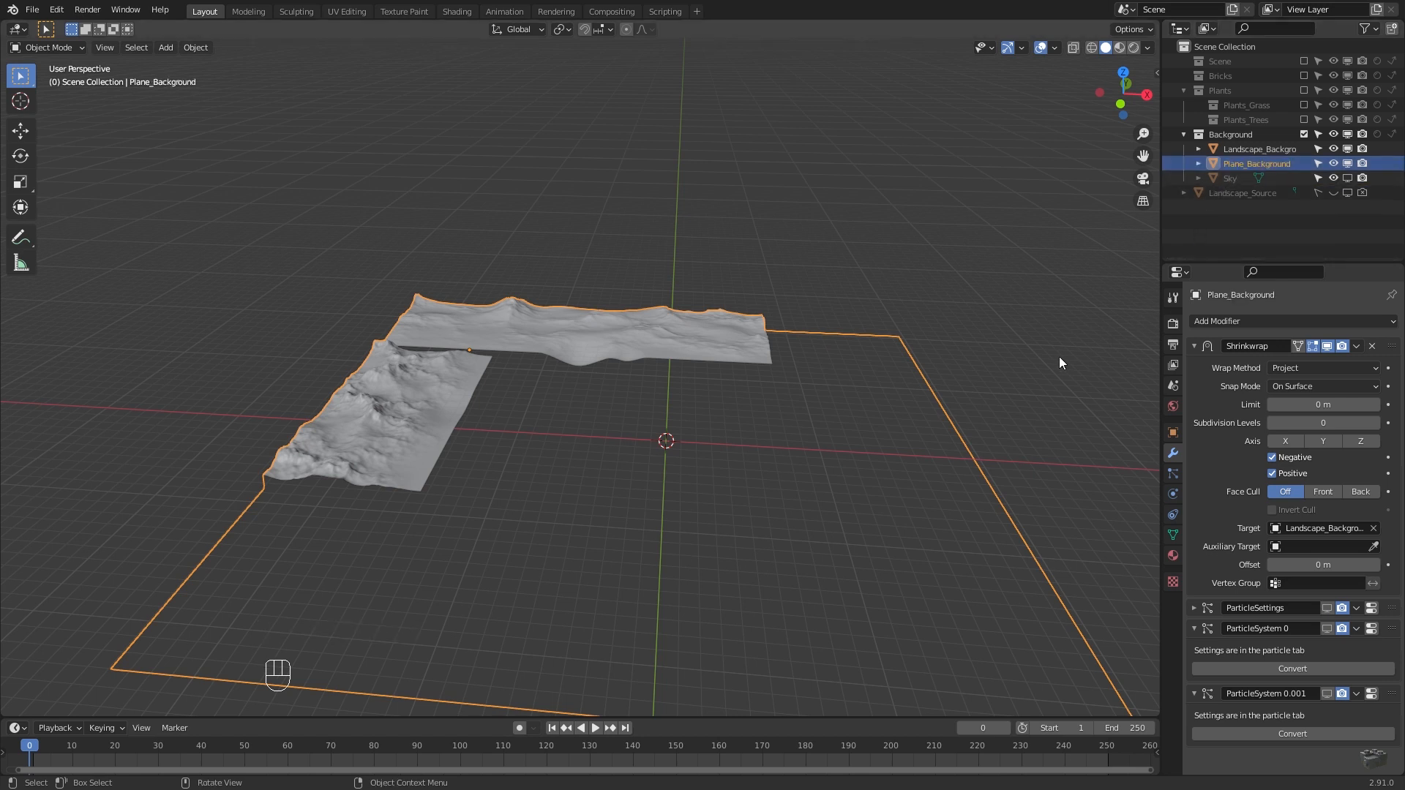
key(Tab)
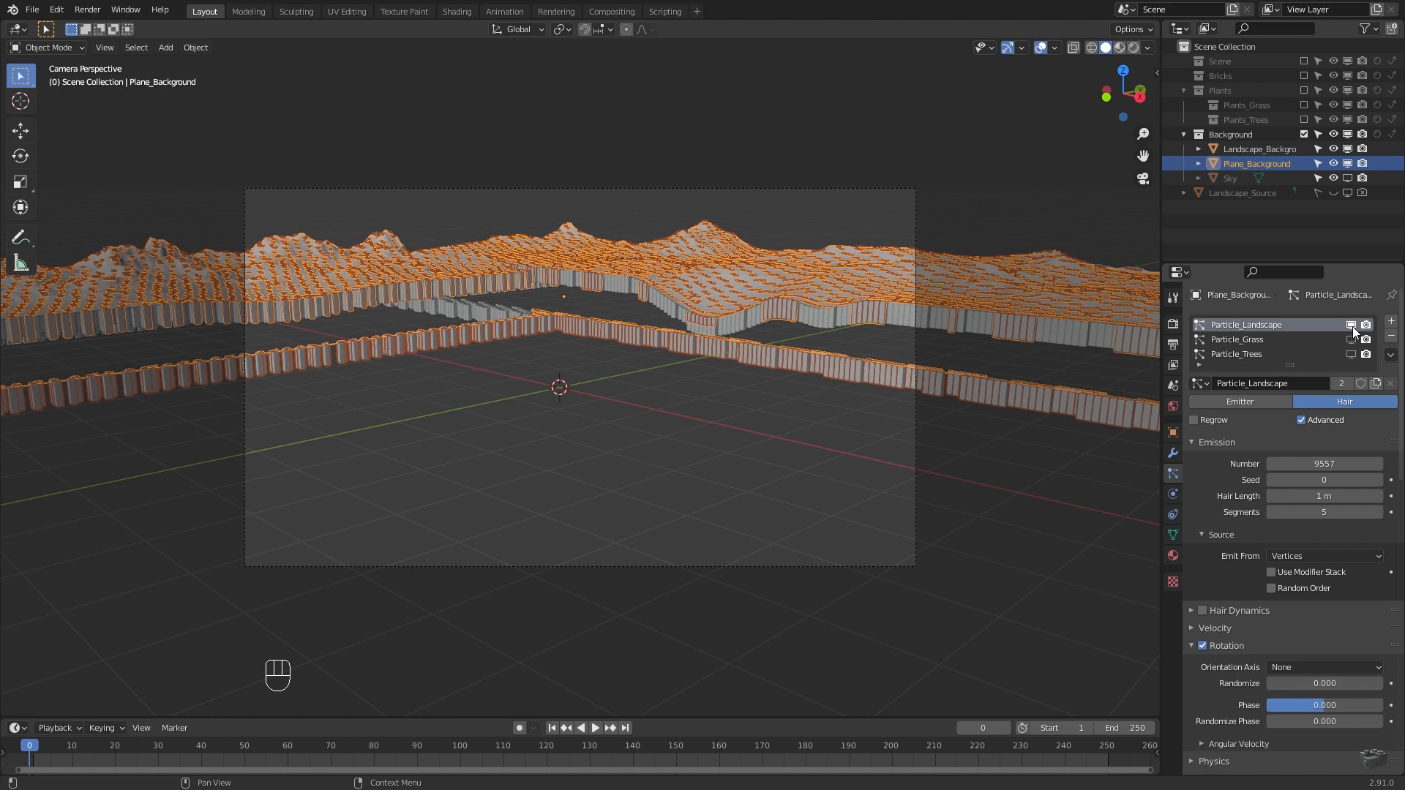
Hide the Particle_Landscape particles from the viewport
click(1238, 353)
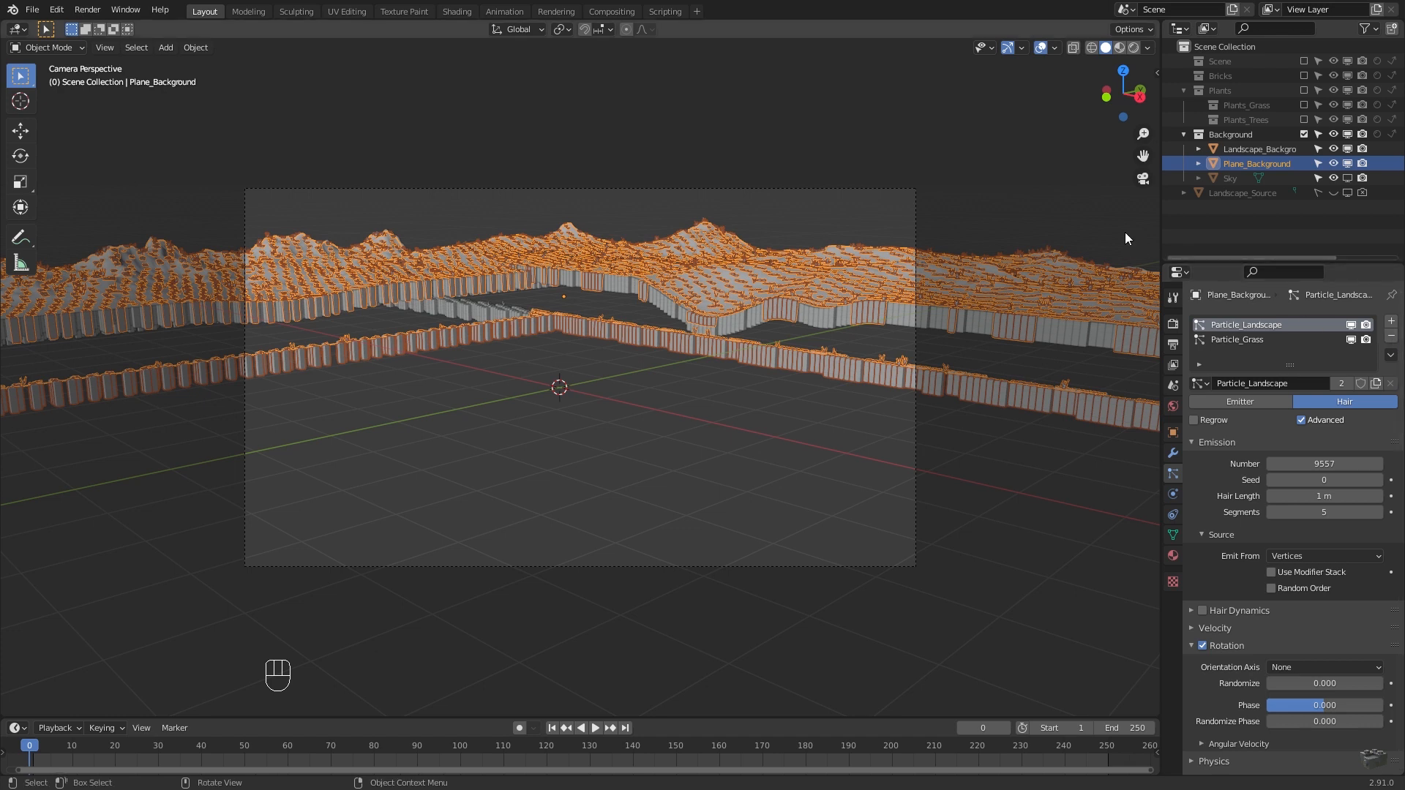
Read the 24992-vertex count via Statistics, make settings single-user, and name them Particle_Landscape_BG and Particle_Grass_BG
key(Tab)
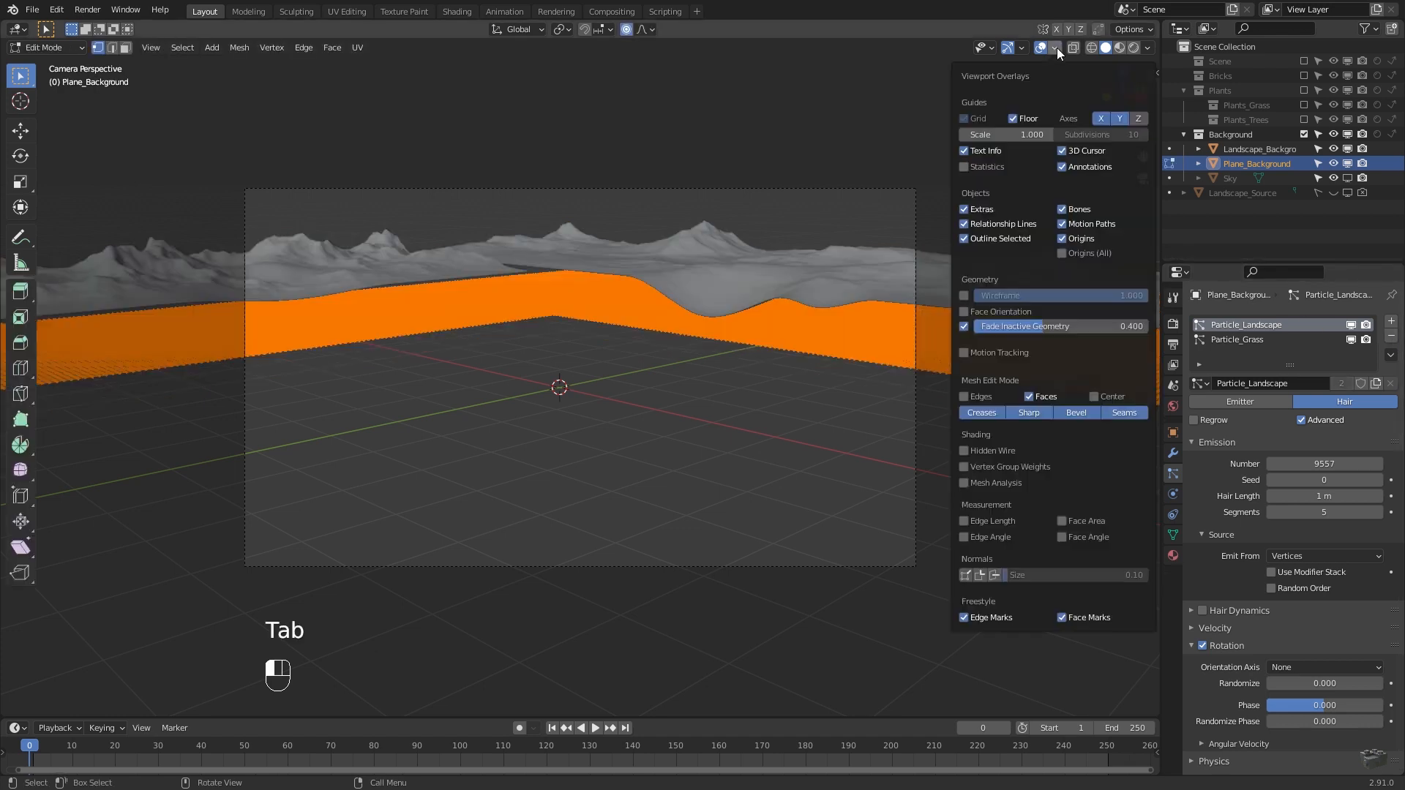
click(1054, 48)
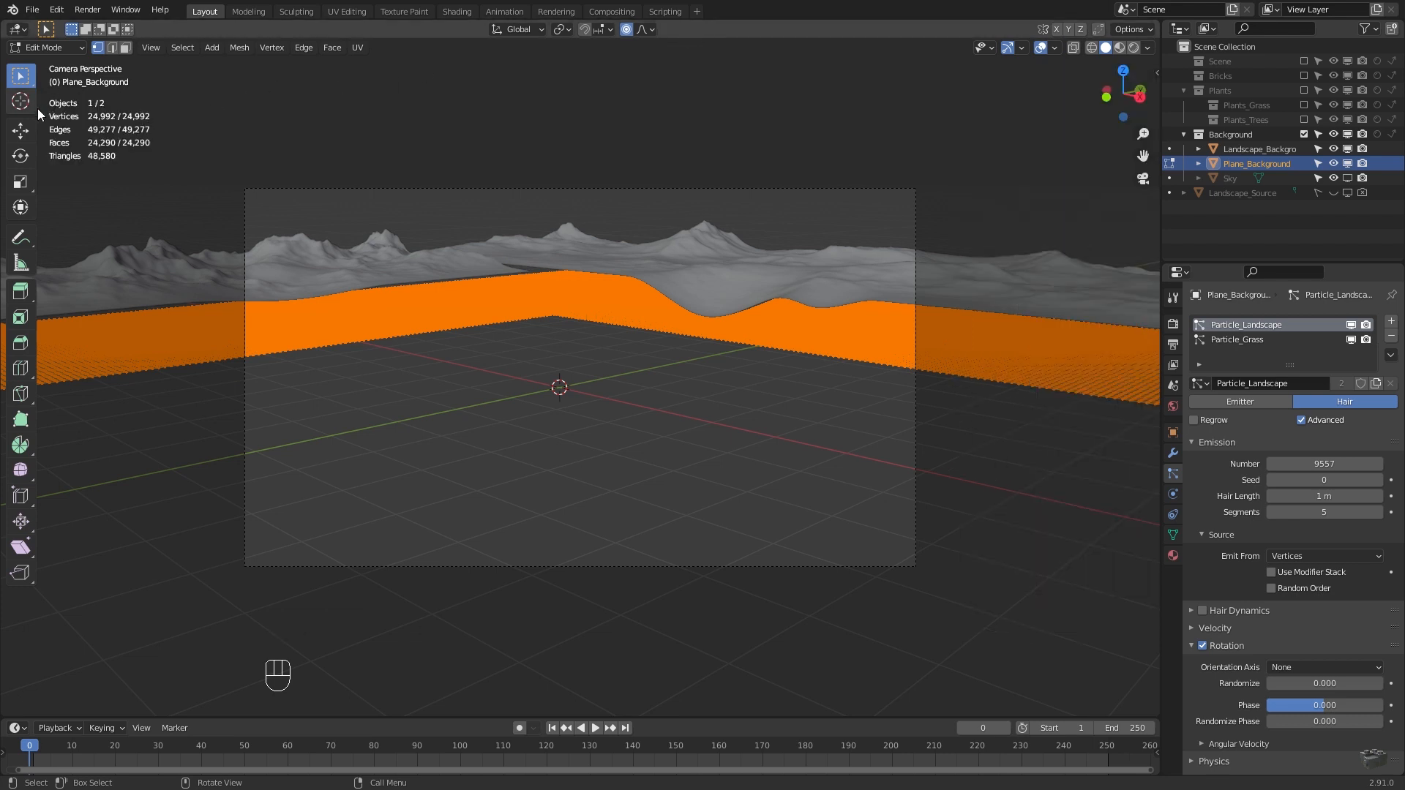
mouse_move(166, 128)
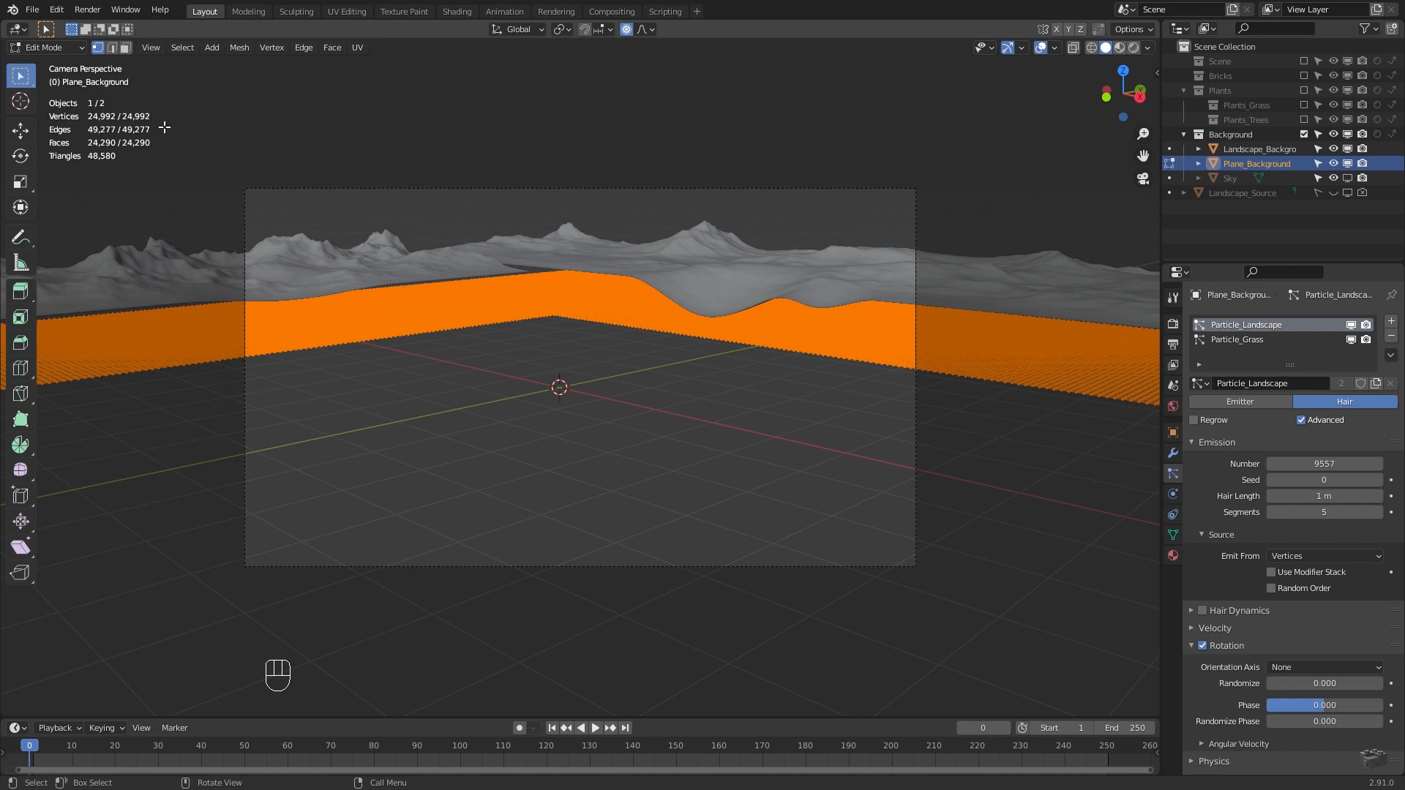
mouse_move(191, 132)
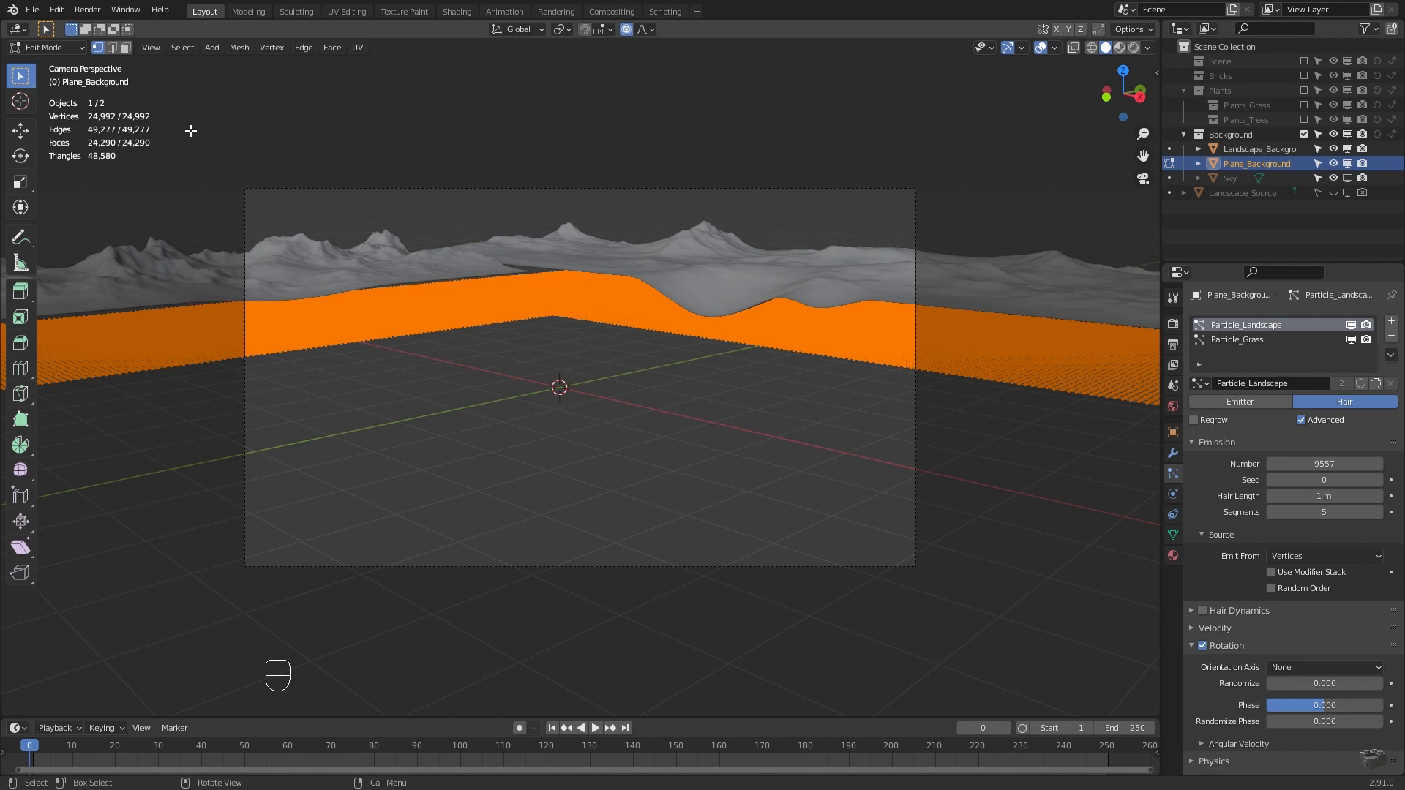
click(1376, 383)
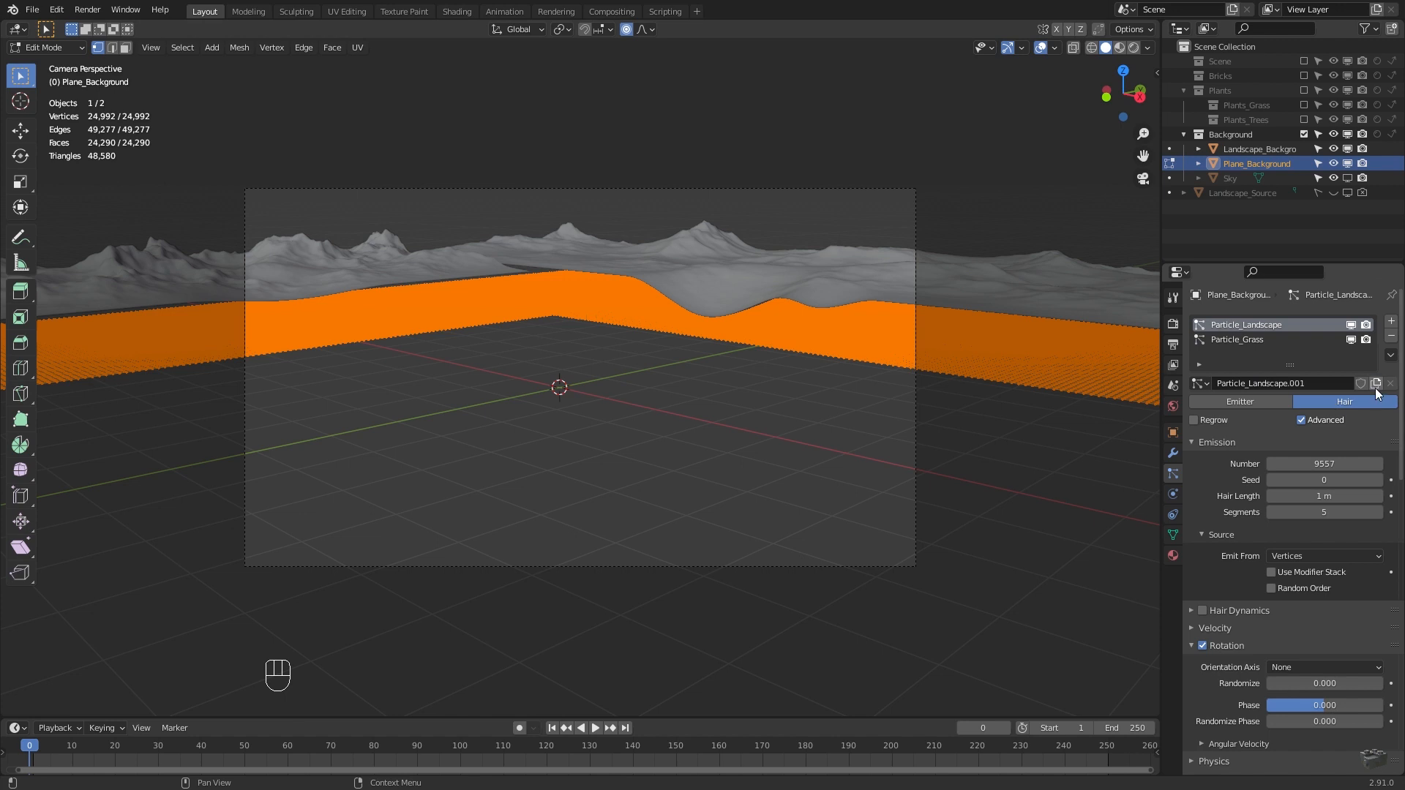
text(Particle_Landscape_BG)
text(24992)
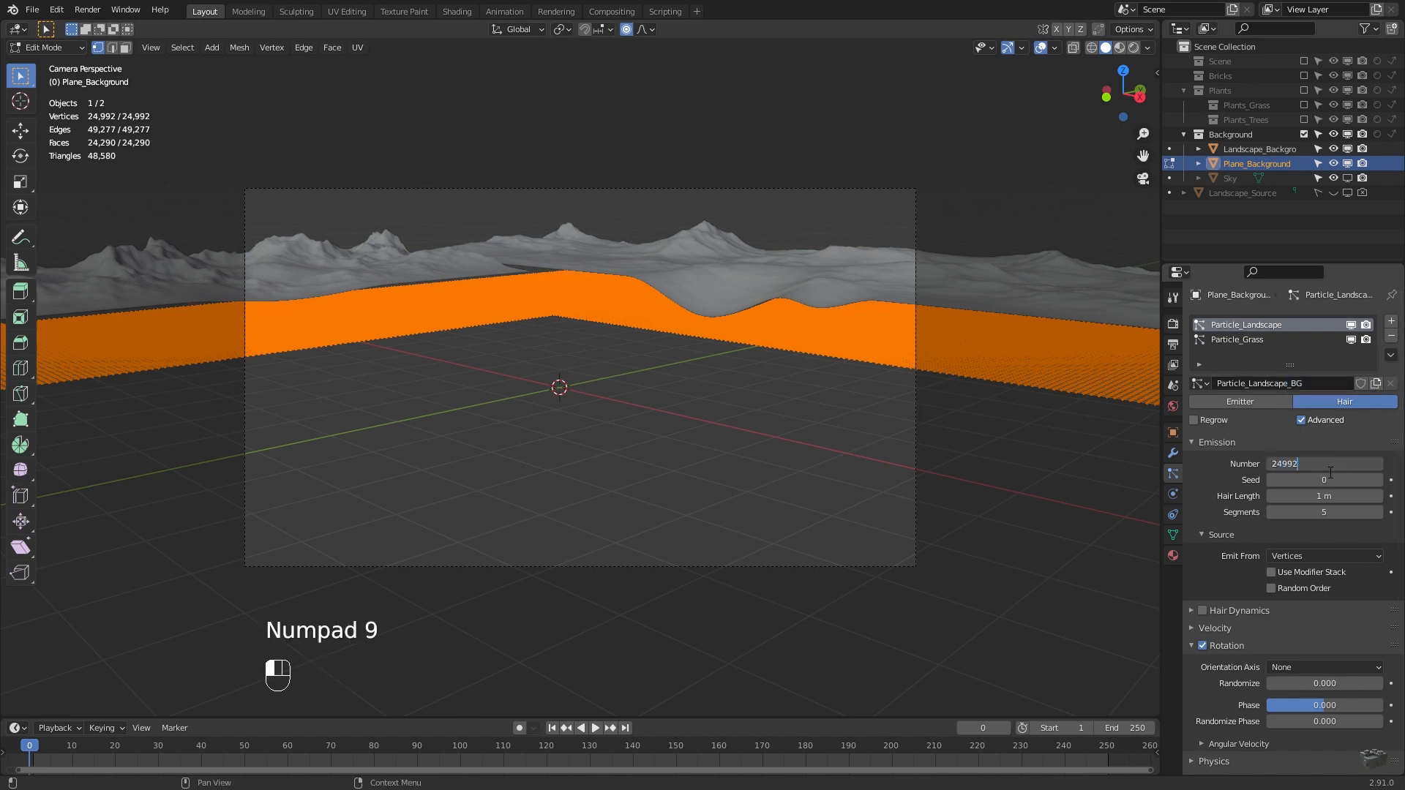
click(1239, 339)
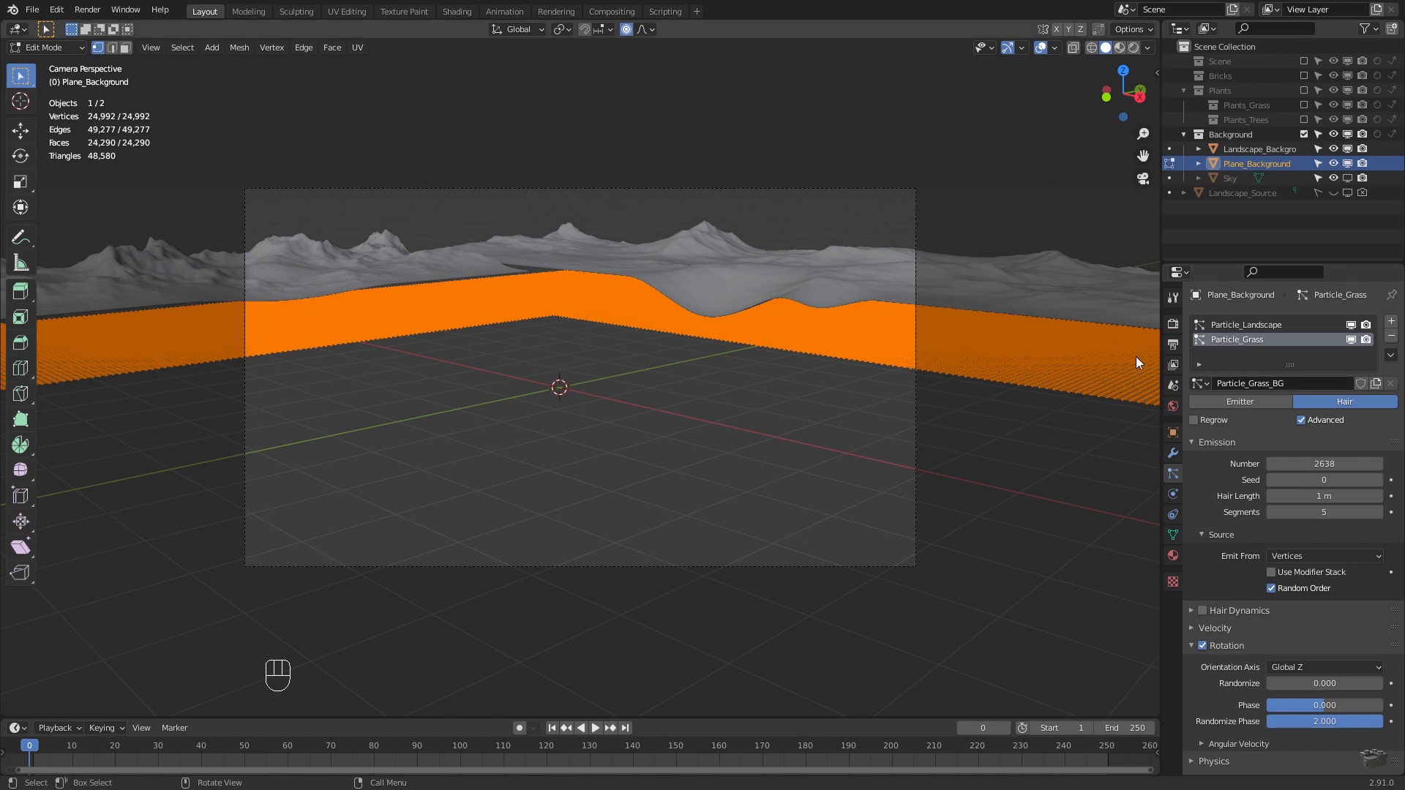
key(Tab)
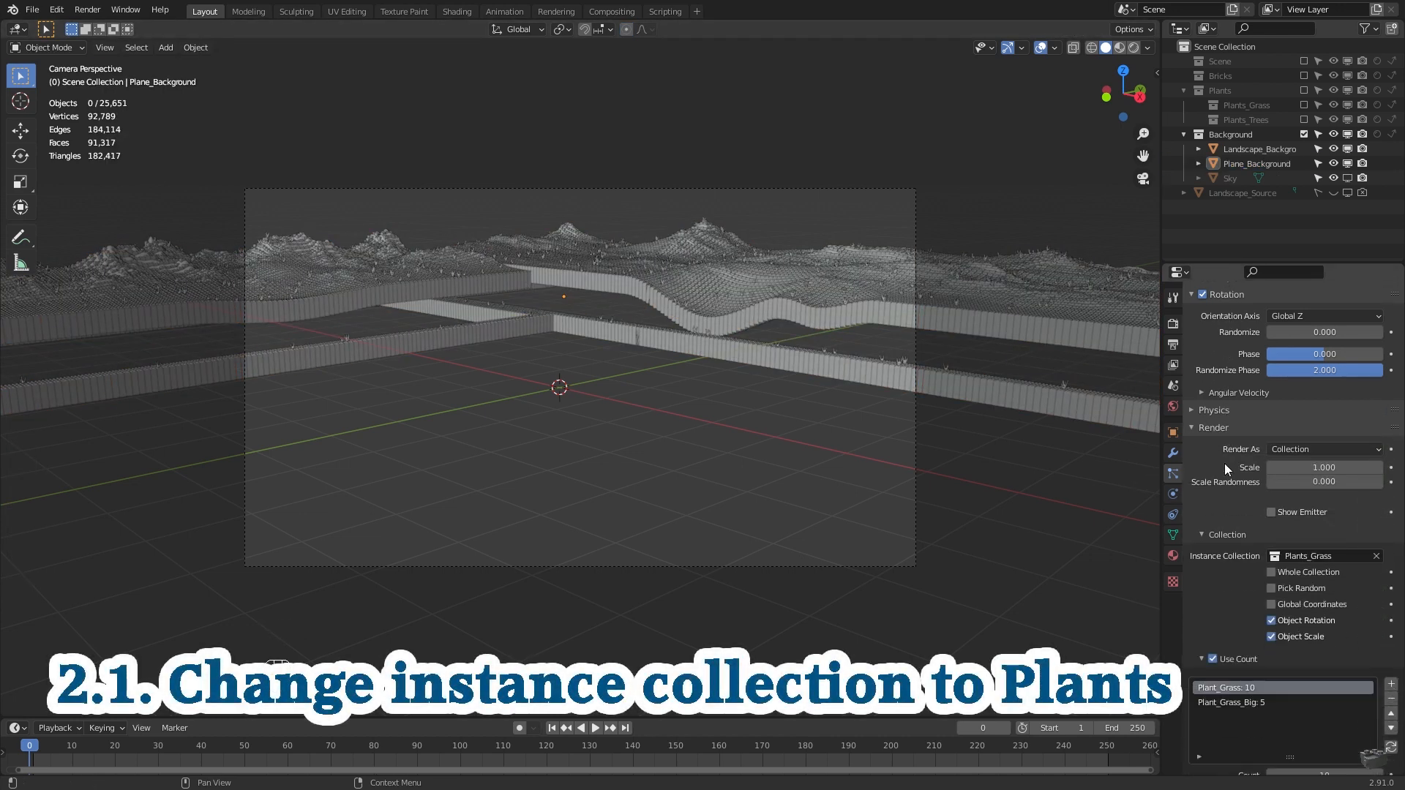
Swap the grass system's instance collection from Plants_Grass to Plants and toggle Use Count
click(1308, 438)
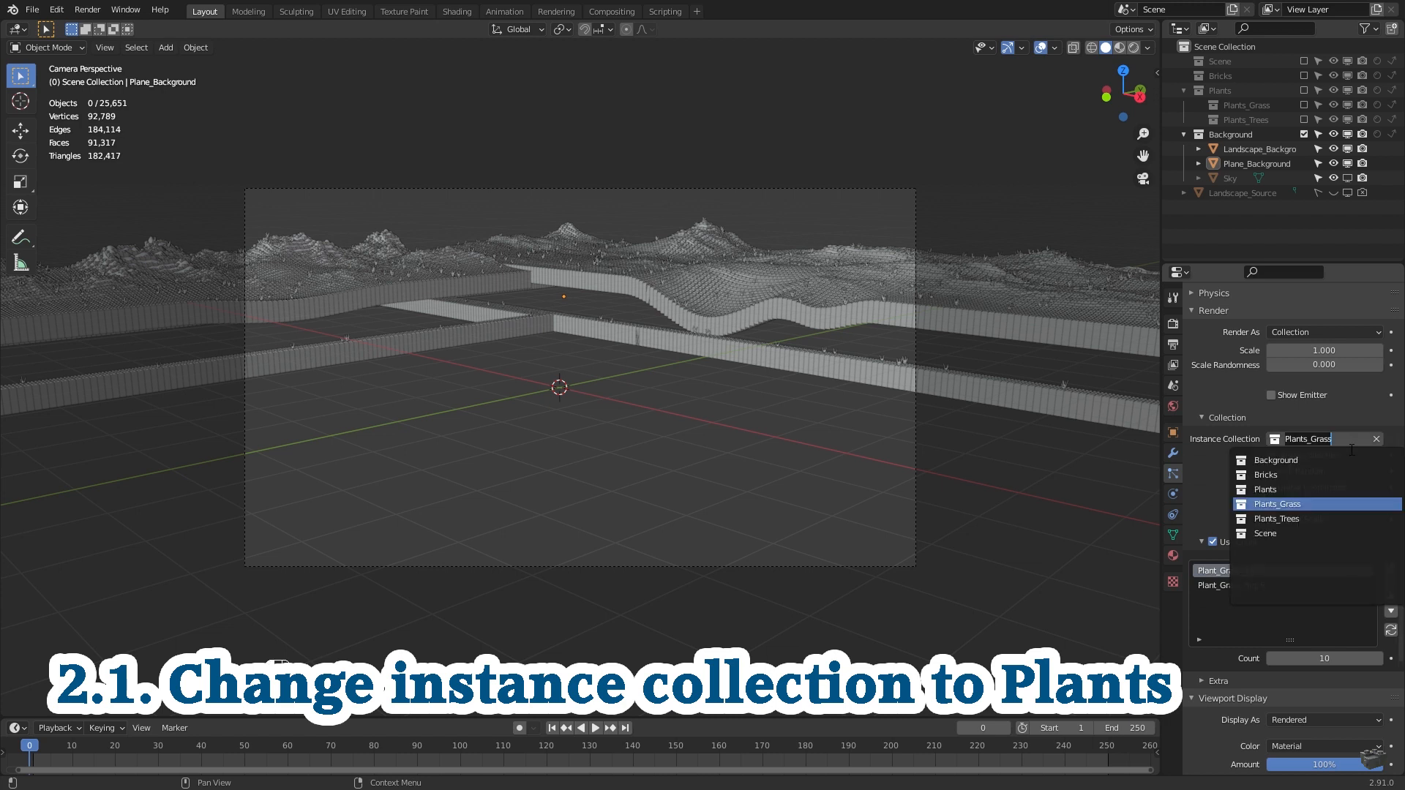
click(1264, 490)
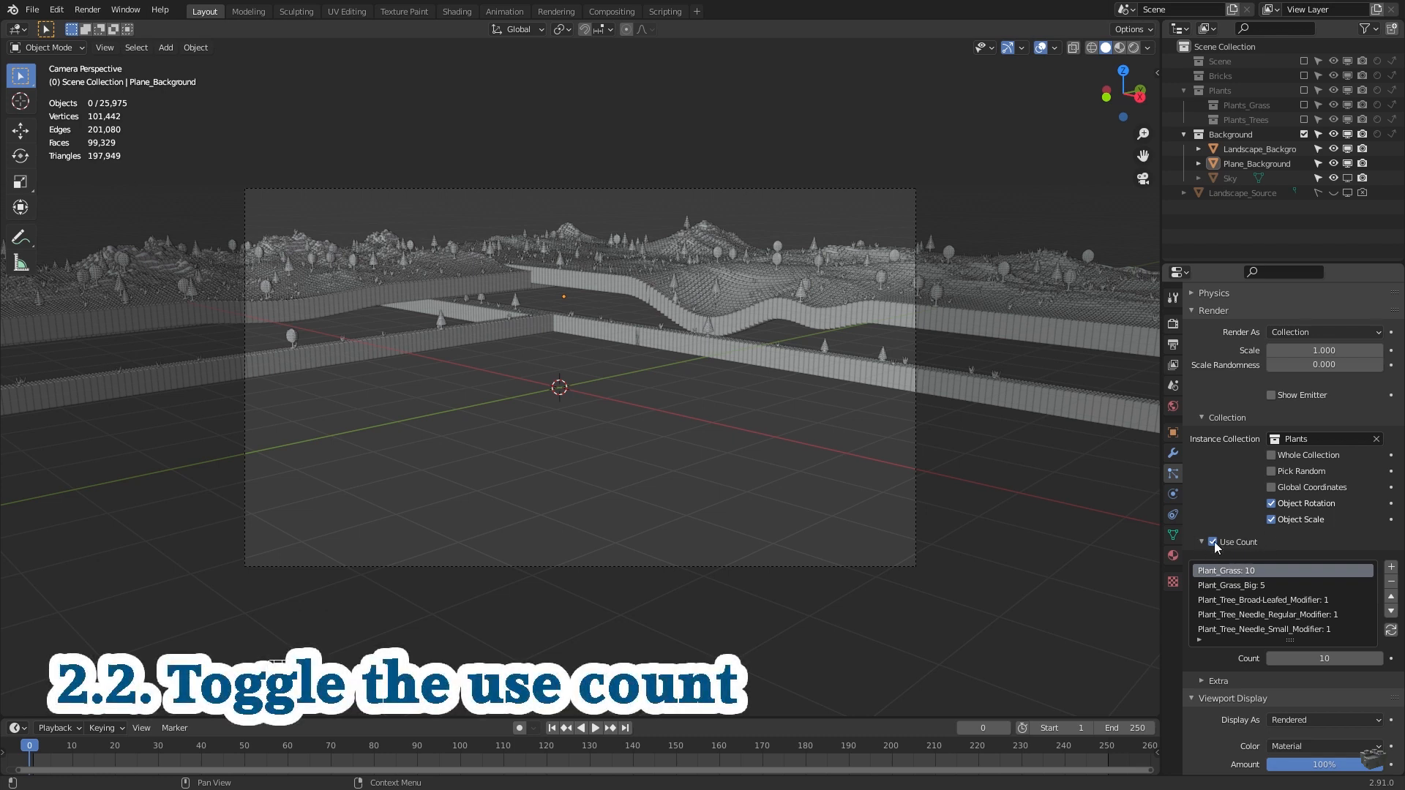
click(1211, 541)
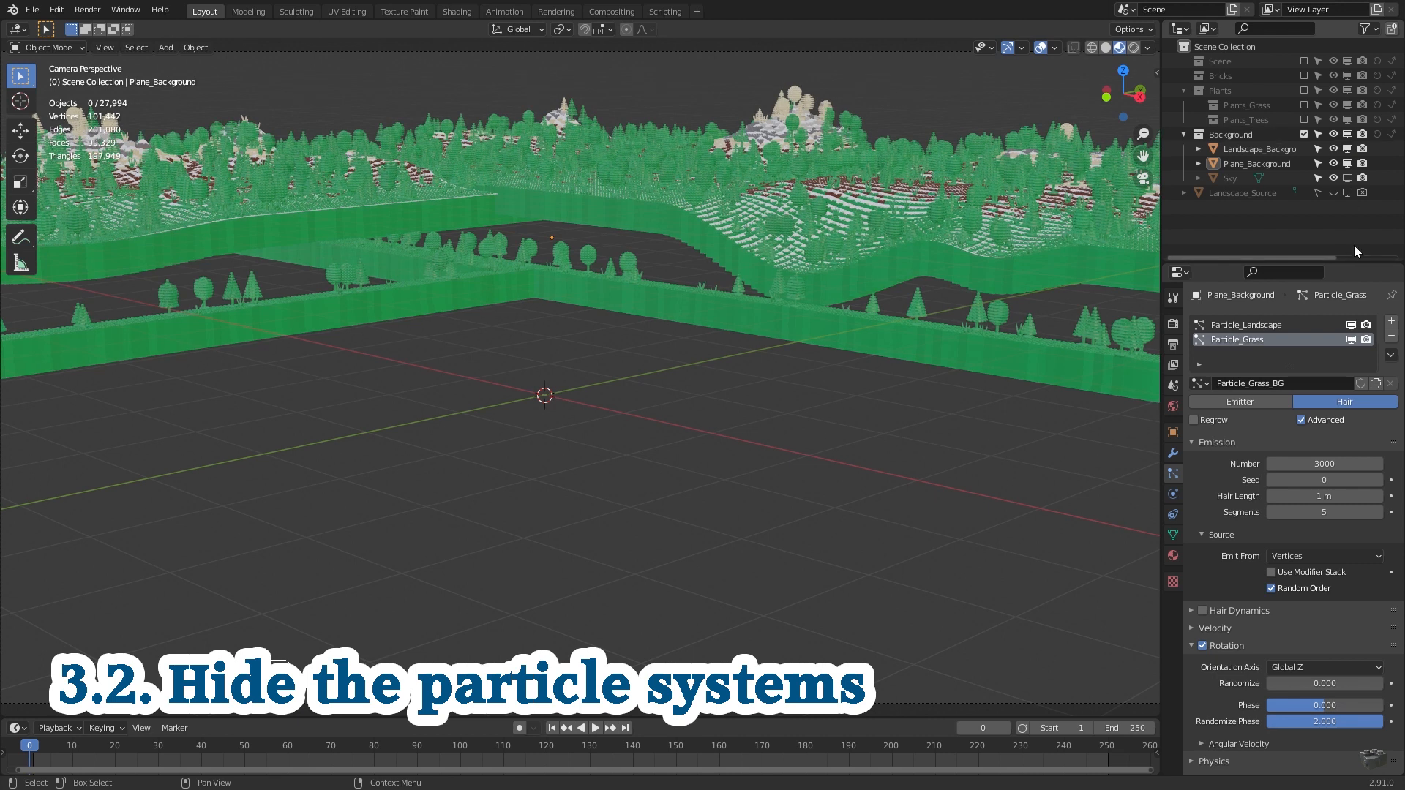
Turn off viewport display for the Plane_Background particle systems
click(1351, 338)
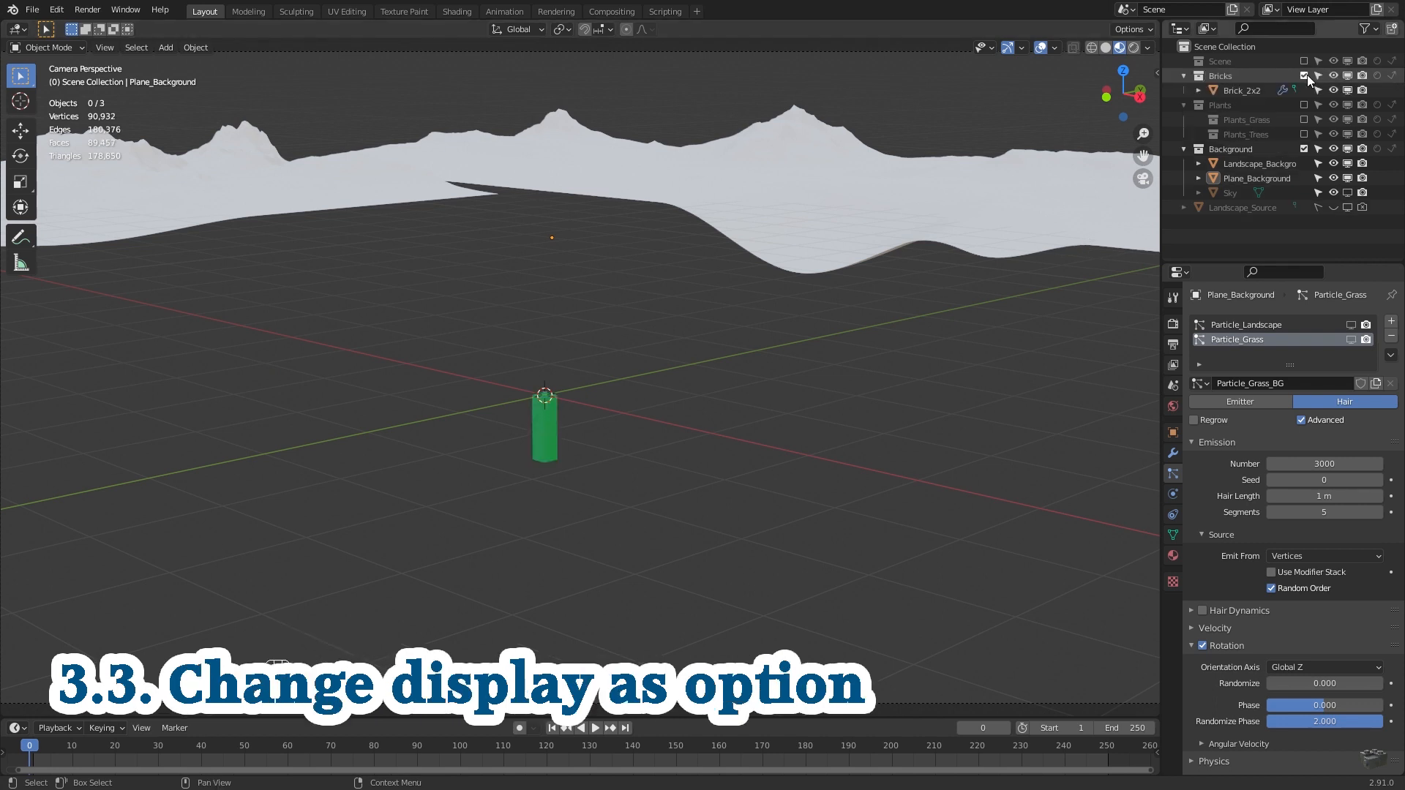
Set Brick_2x2's Viewport Display to Bounds, then exit local view back to camera view
click(1241, 89)
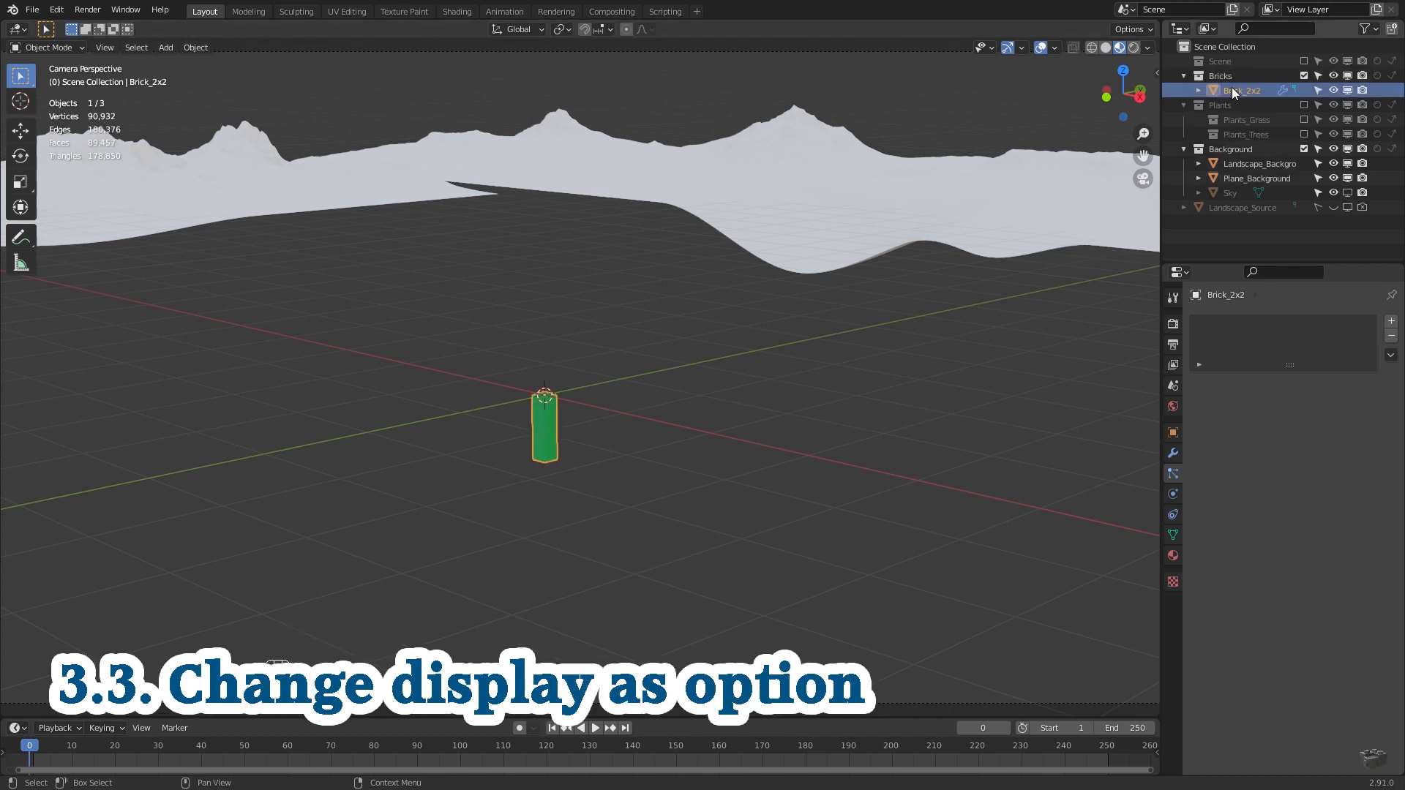
click(1172, 432)
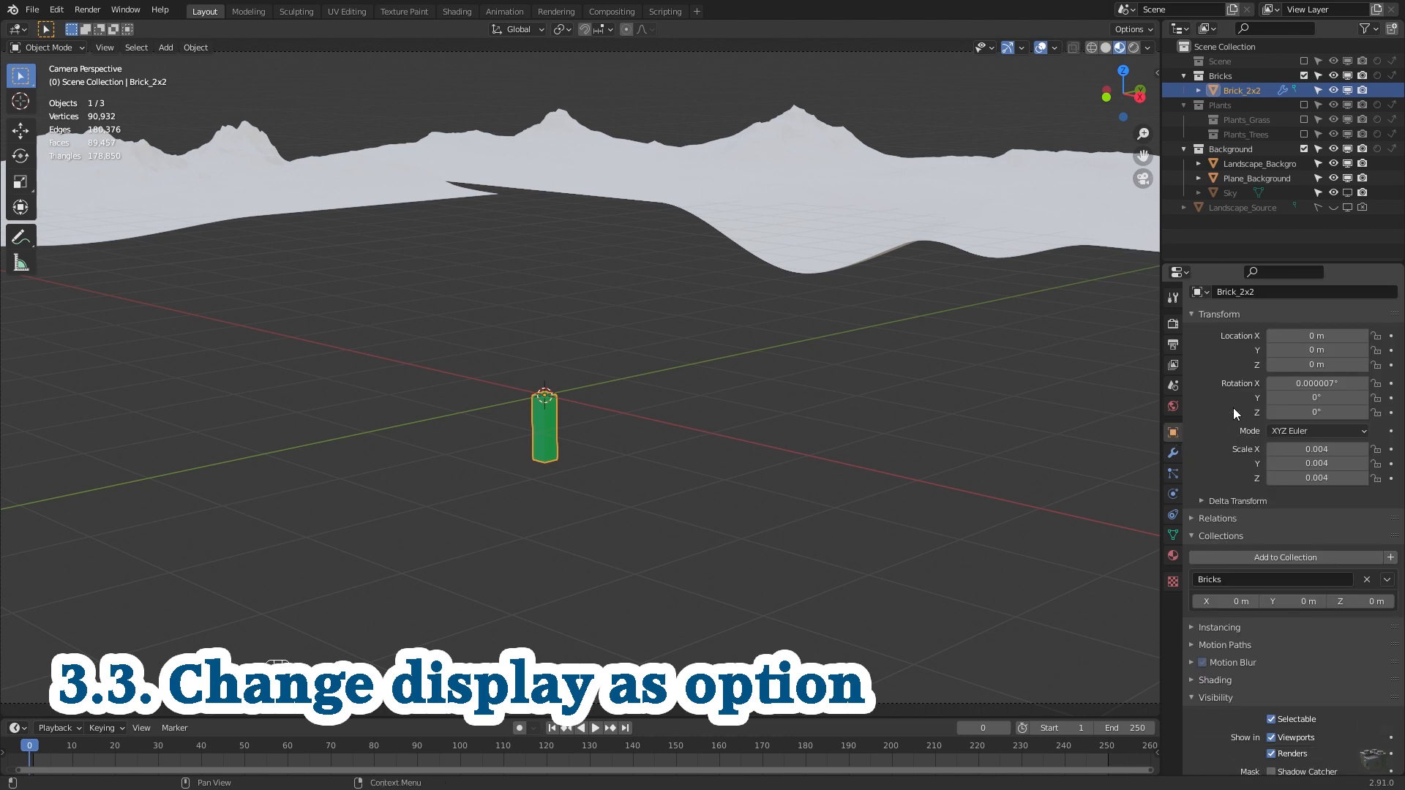
scroll(down, 3)
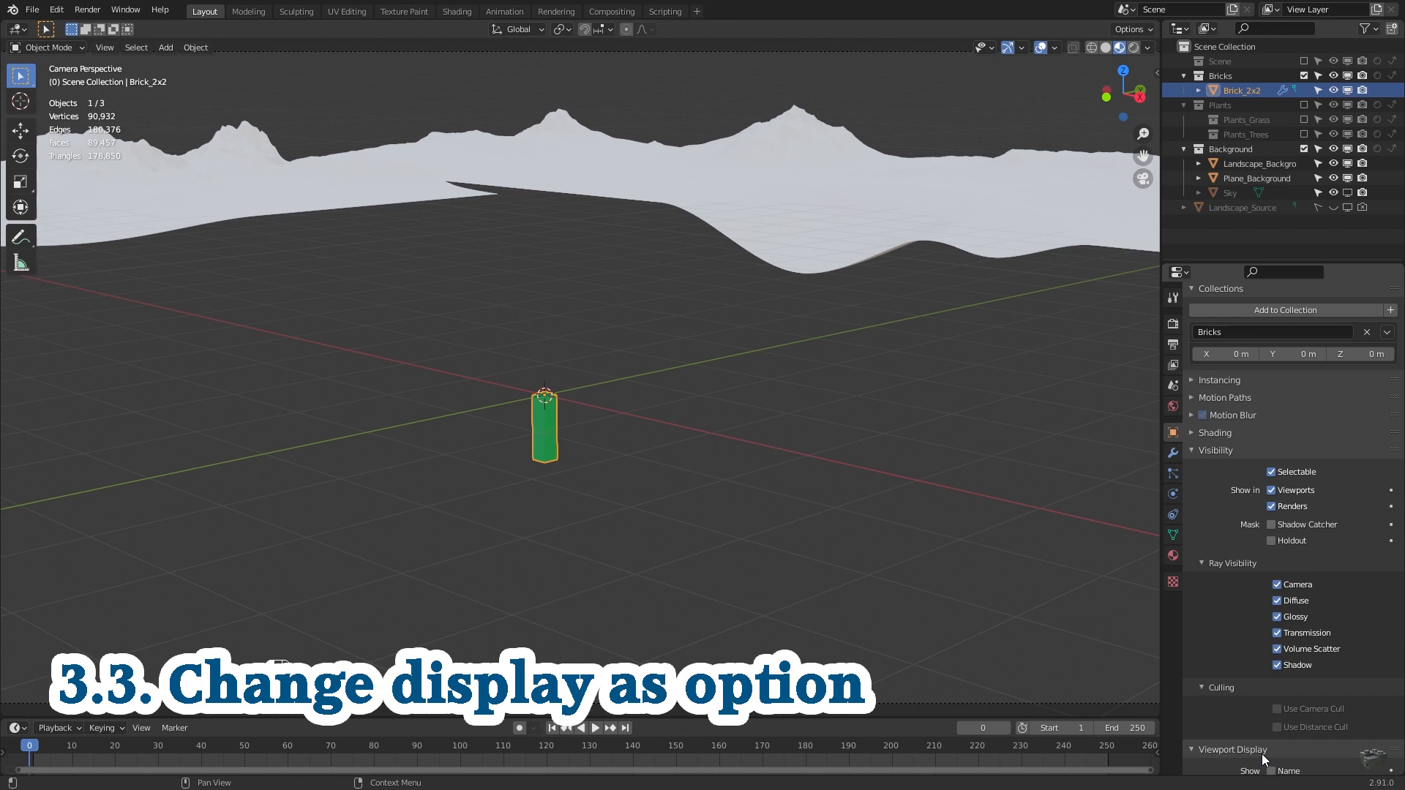
click(1325, 726)
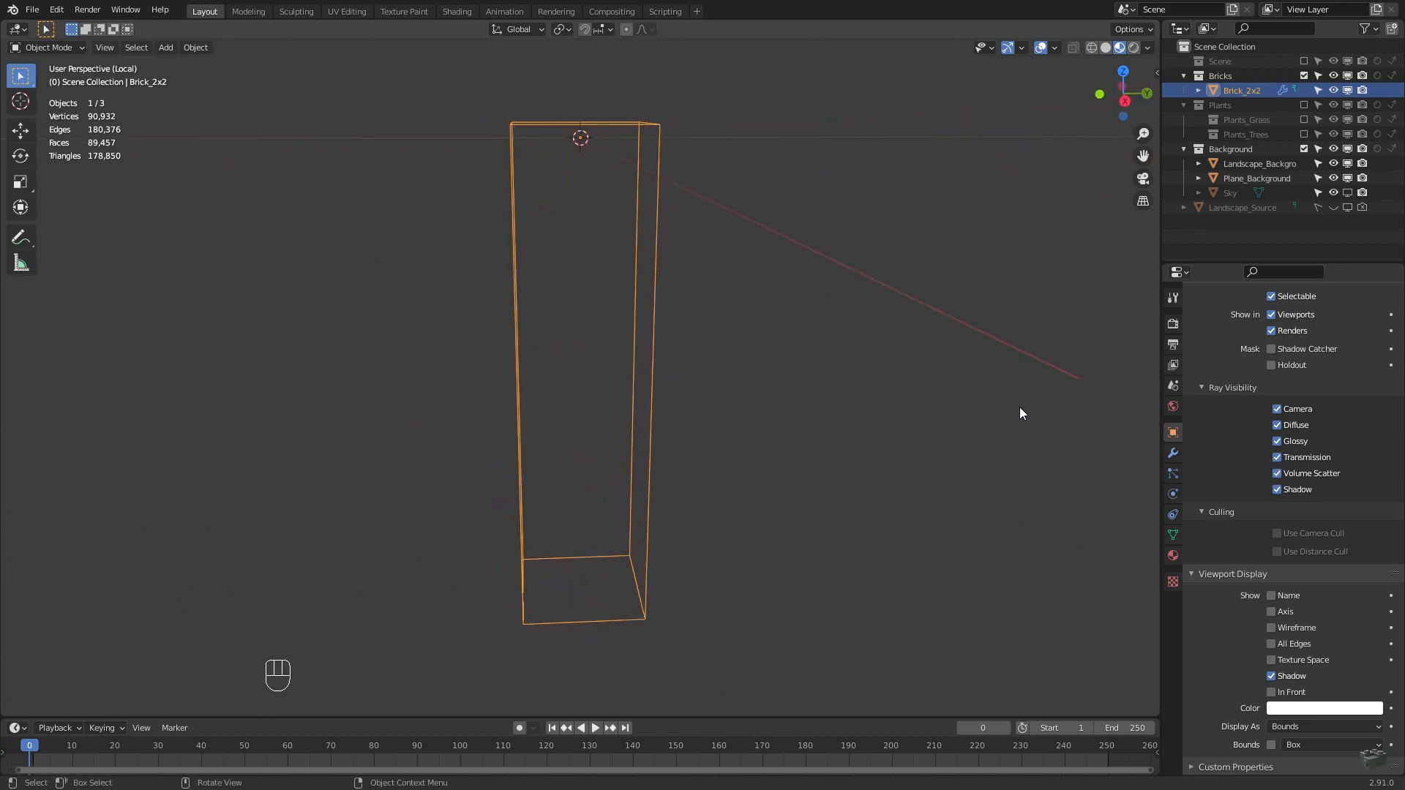
key(KP_0)
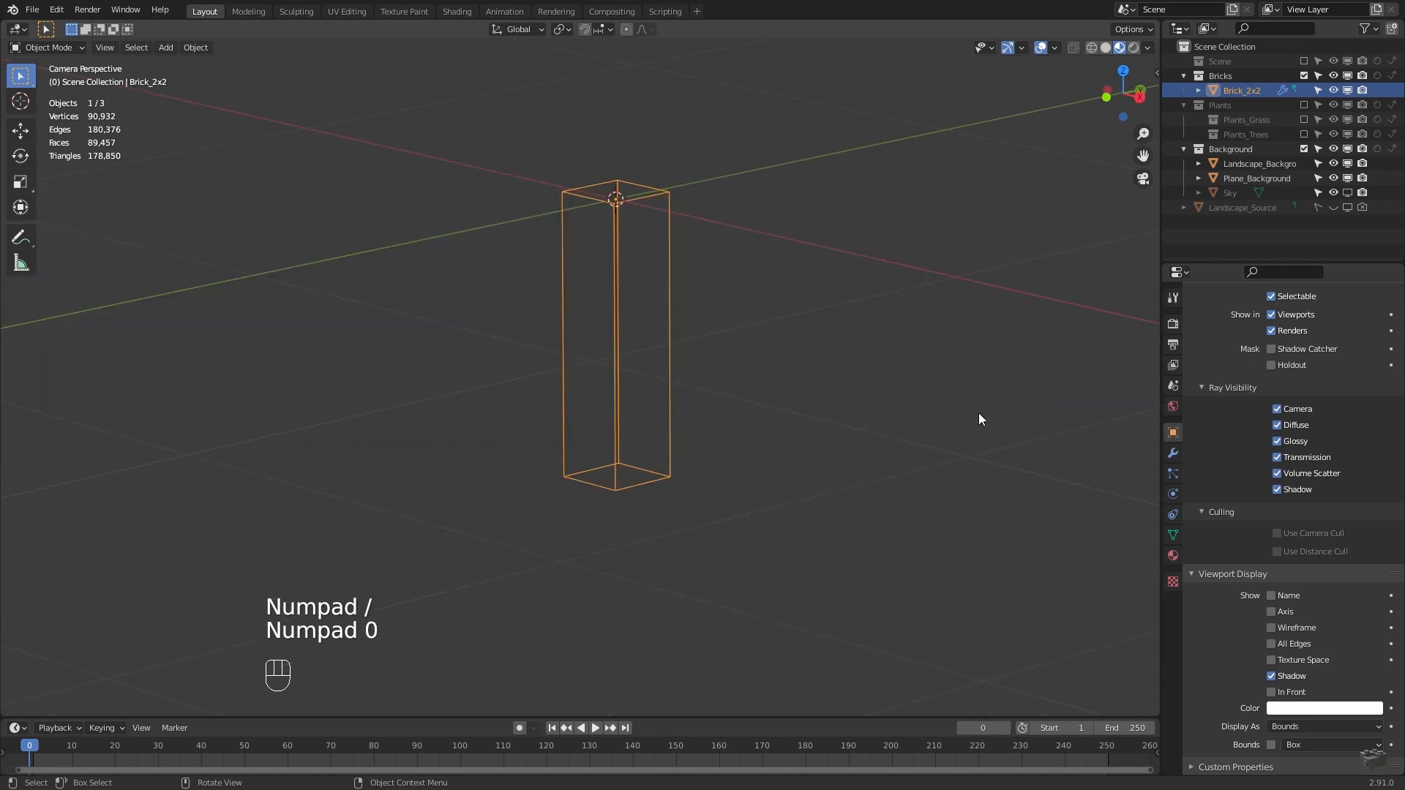
key(Home)
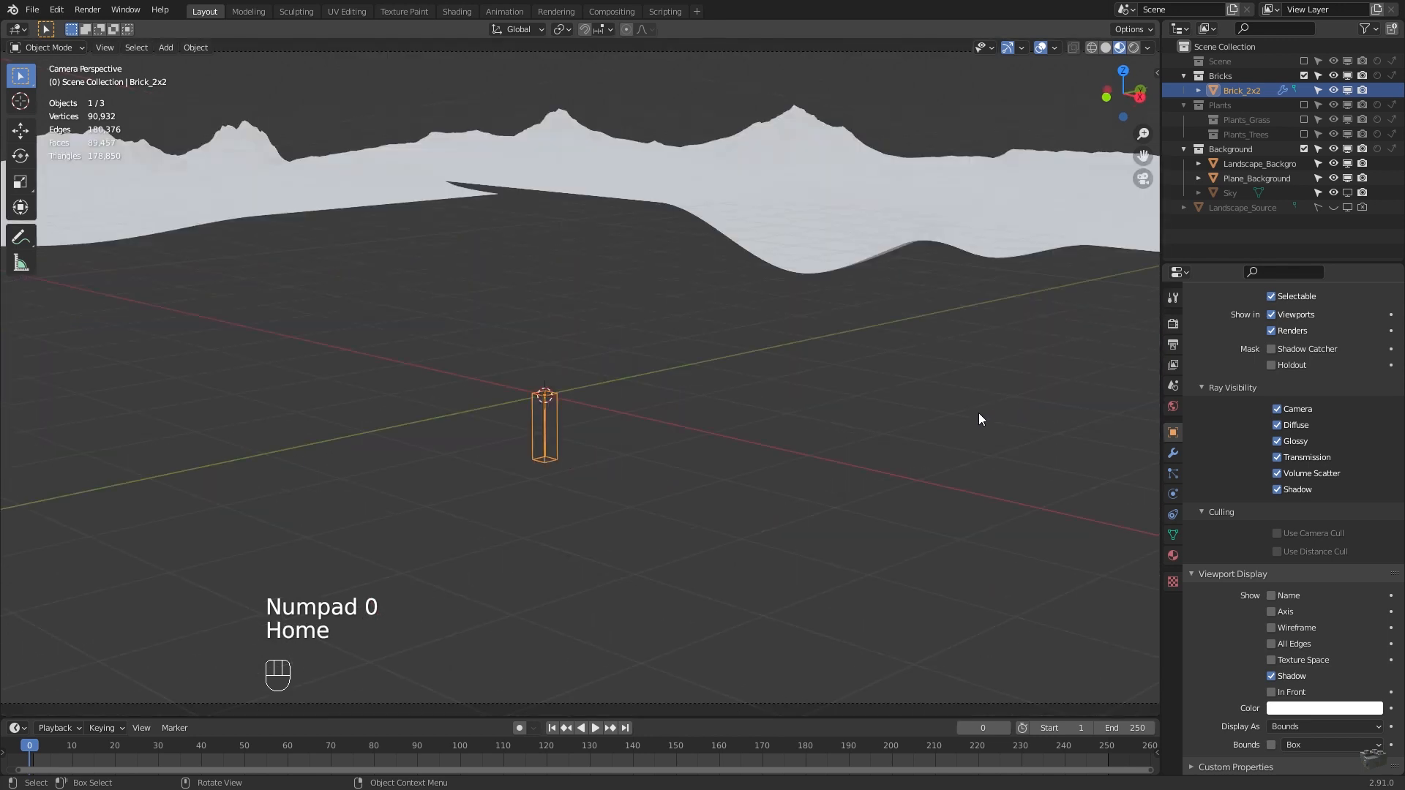
click(1256, 177)
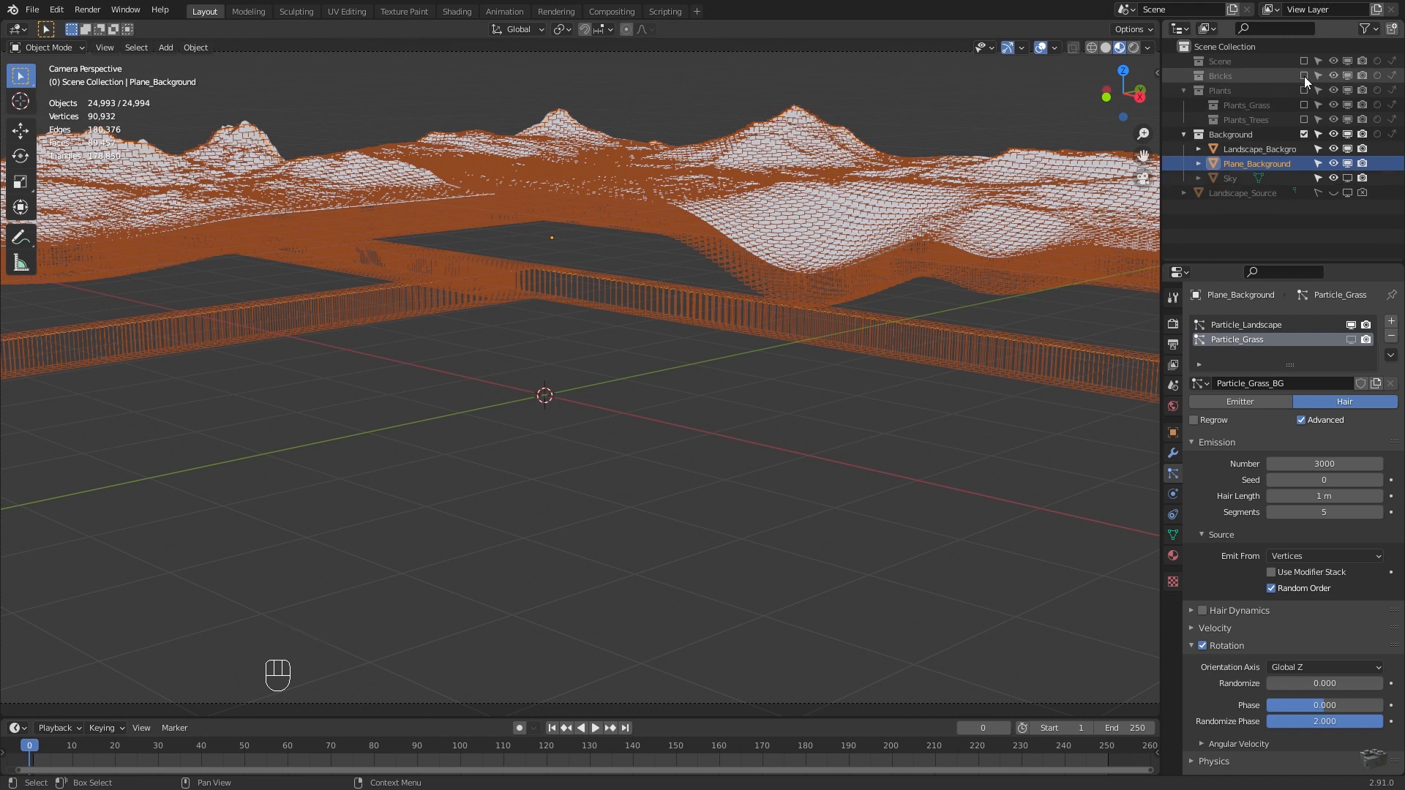
Set Brick_2x2's Display As back to Textured
click(1241, 90)
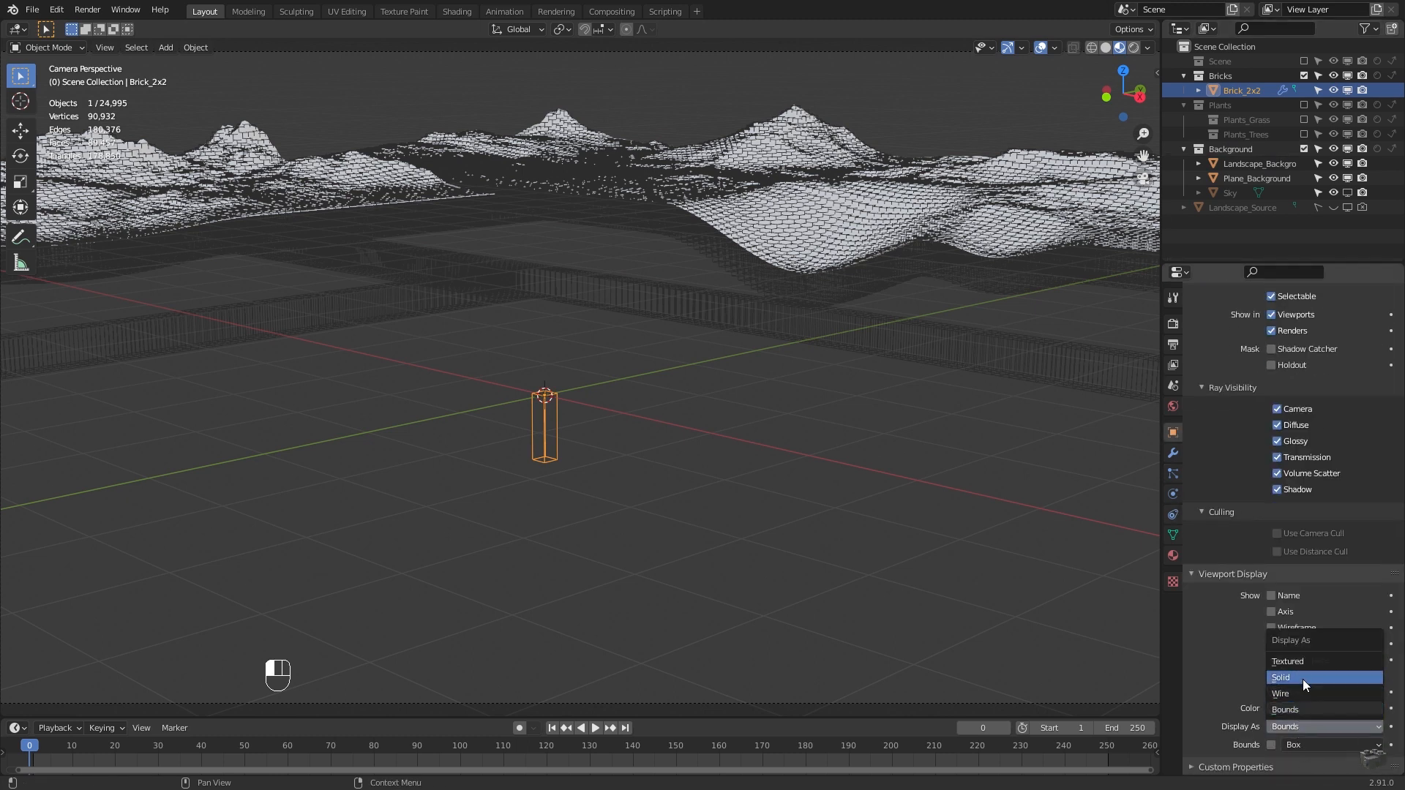
click(1287, 662)
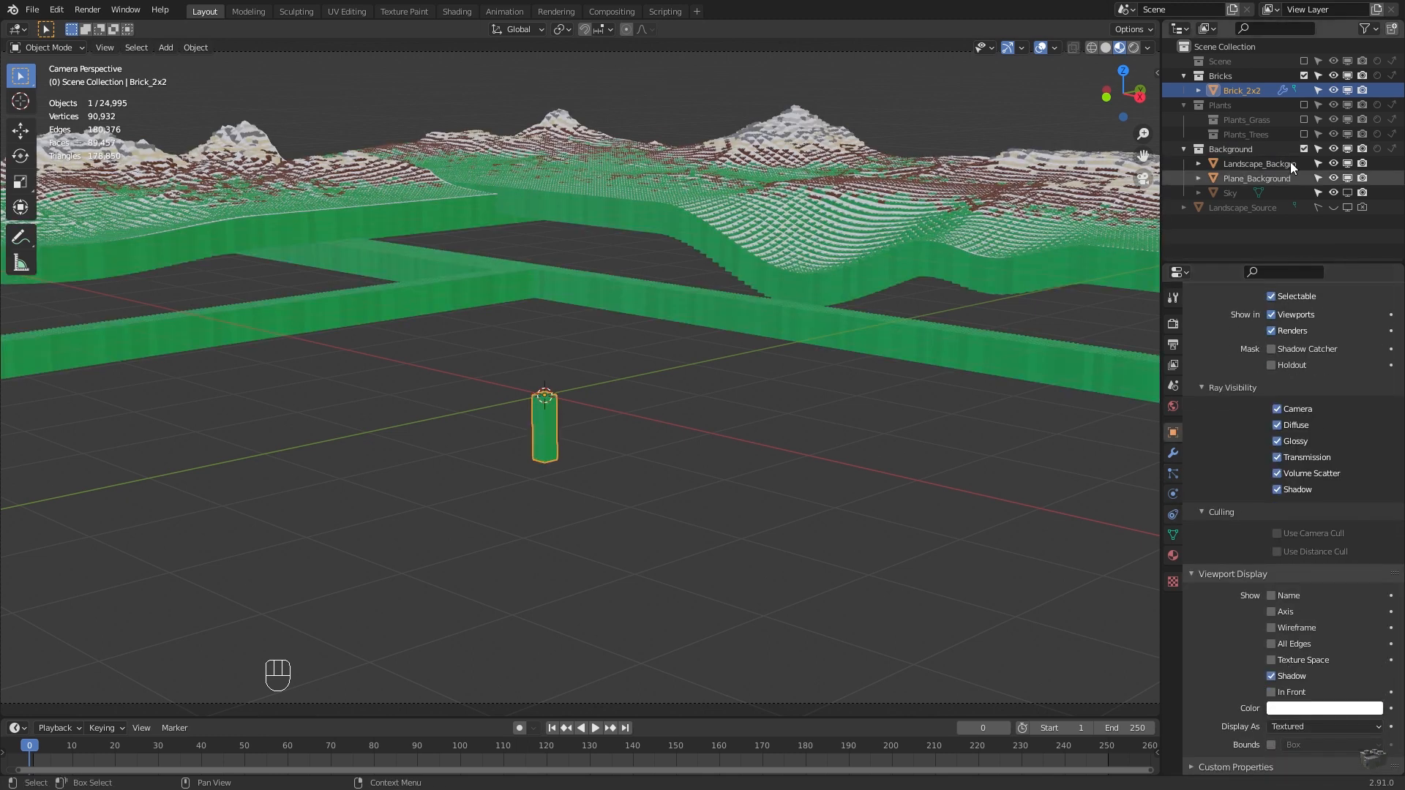